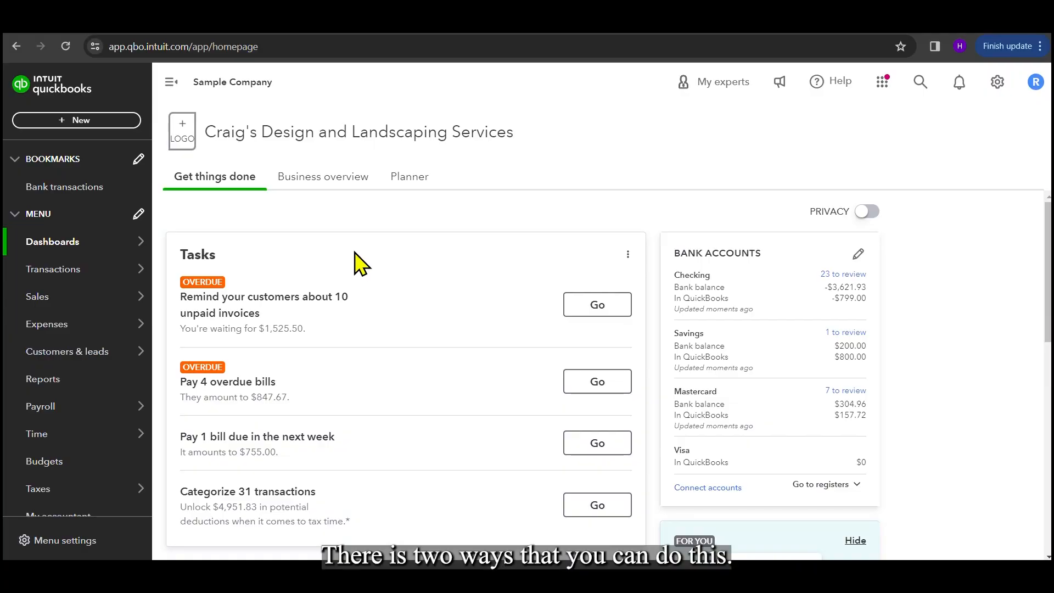
{"action": "mouse_move", "coordinate": [317, 296]}
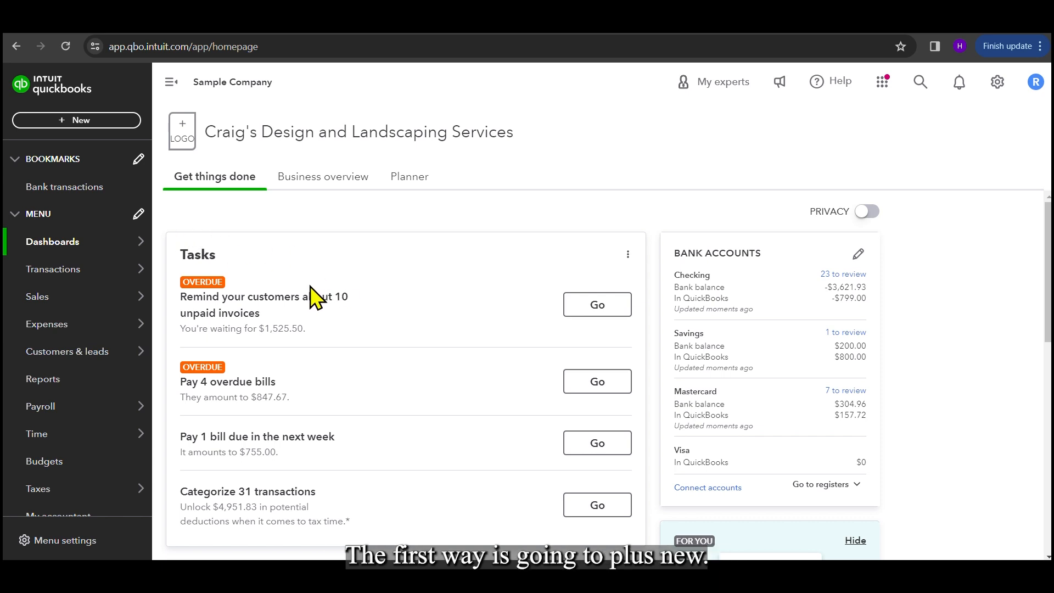
- Open the + New menu of transaction types
{"action": "left_click", "coordinate": [76, 120]}
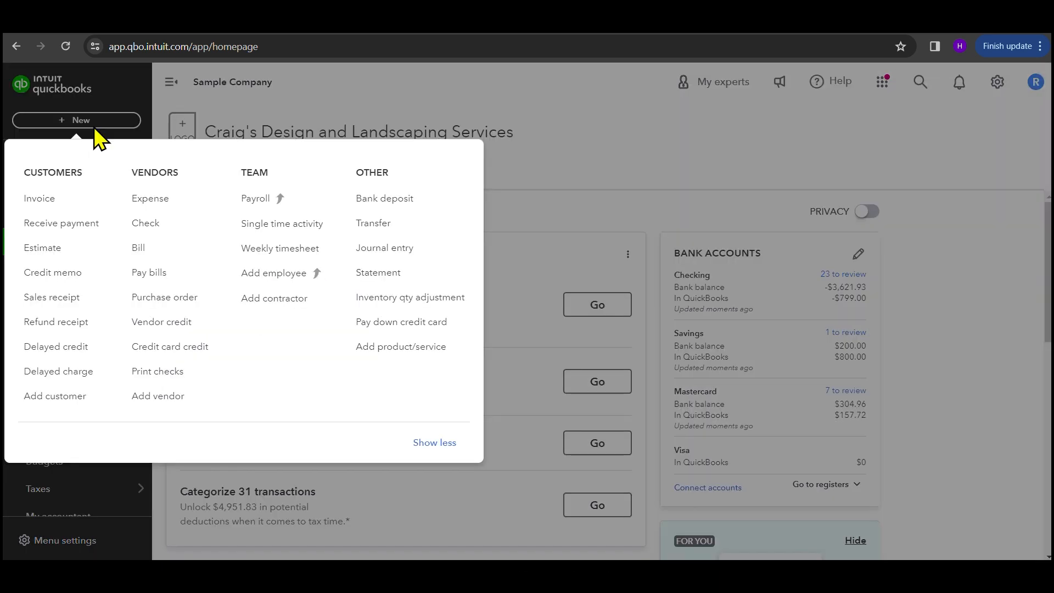
{"action": "mouse_move", "coordinate": [40, 198]}
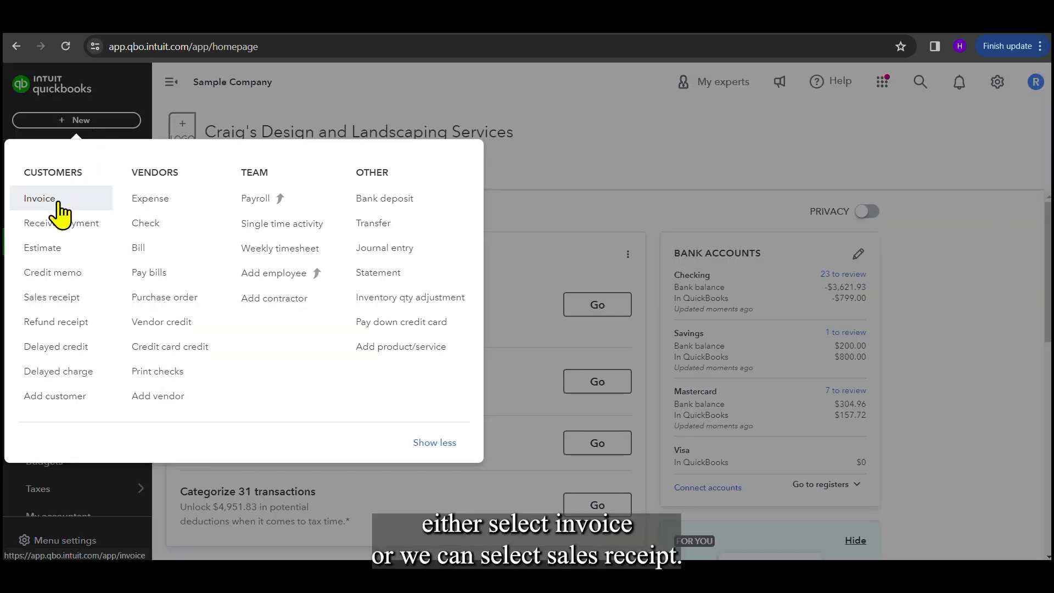
{"action": "mouse_move", "coordinate": [52, 297]}
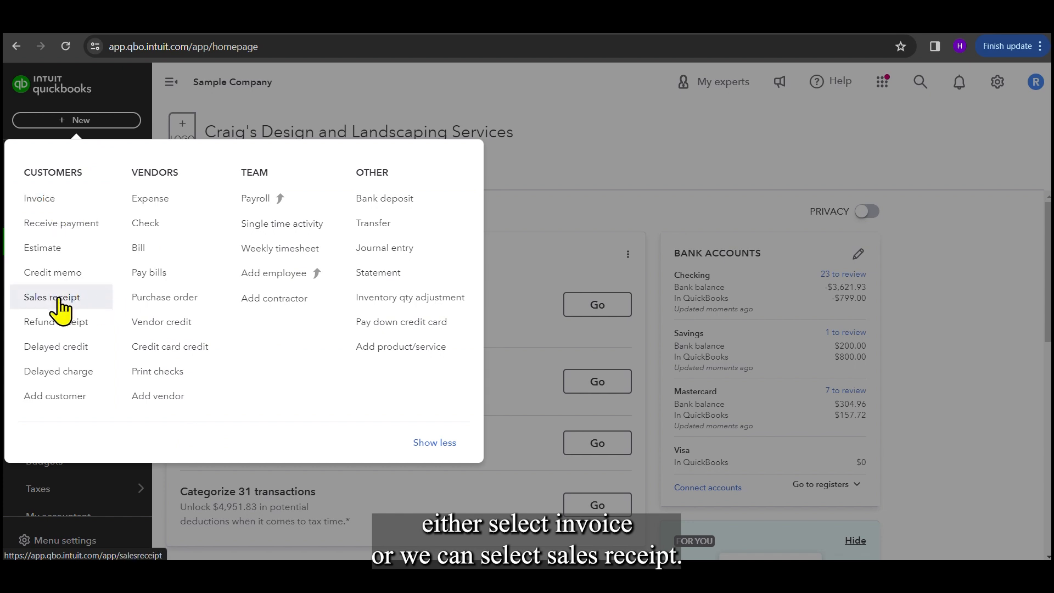
{"action": "mouse_move", "coordinate": [60, 198]}
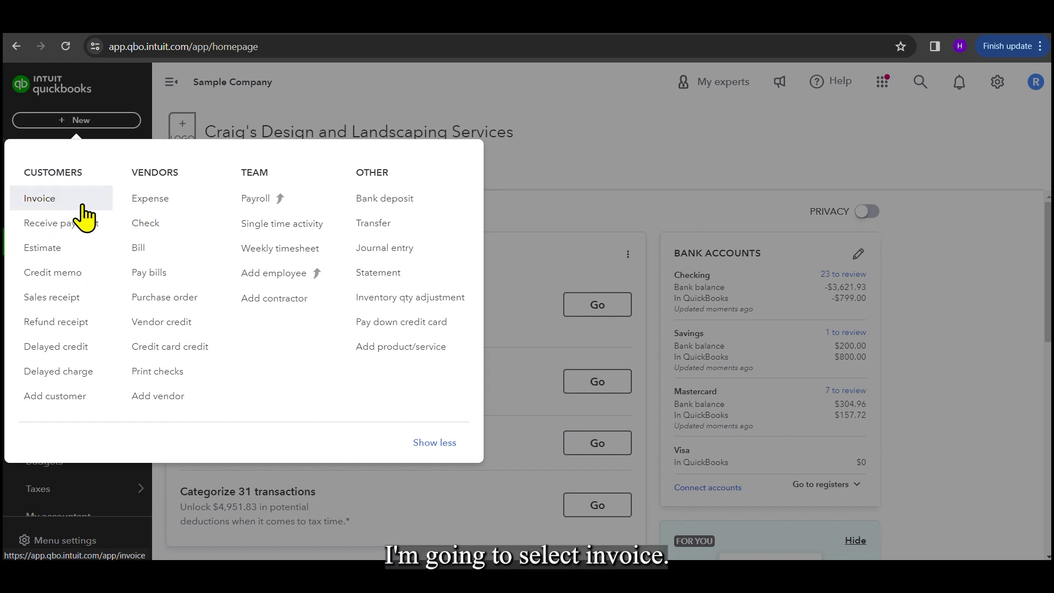
- Start a new invoice and pick Cool Cars as the customer
{"action": "left_click", "coordinate": [40, 198]}
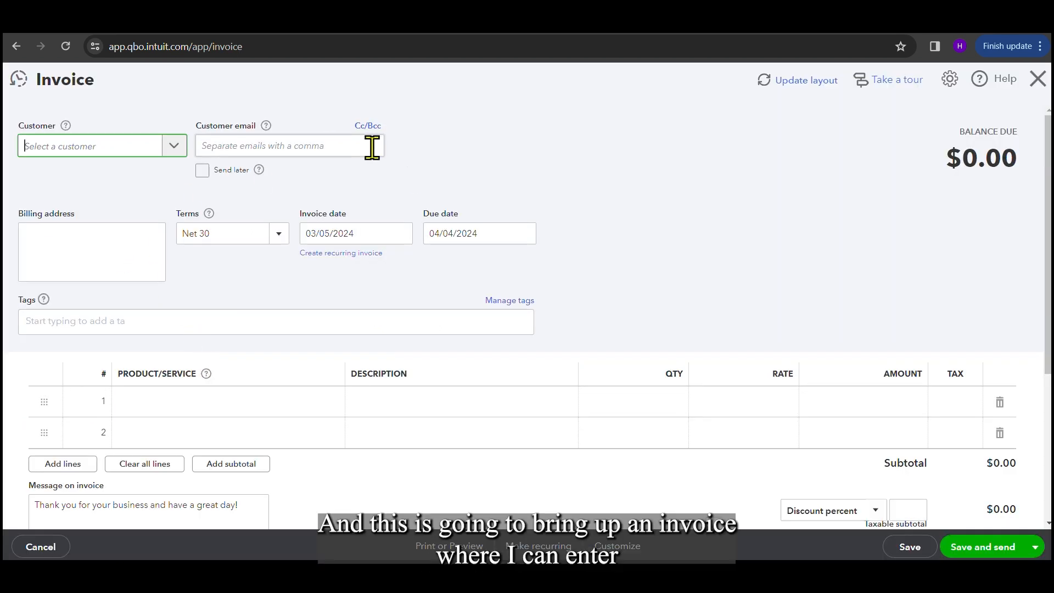
{"action": "mouse_move", "coordinate": [416, 353]}
{"action": "type", "text": "c"}
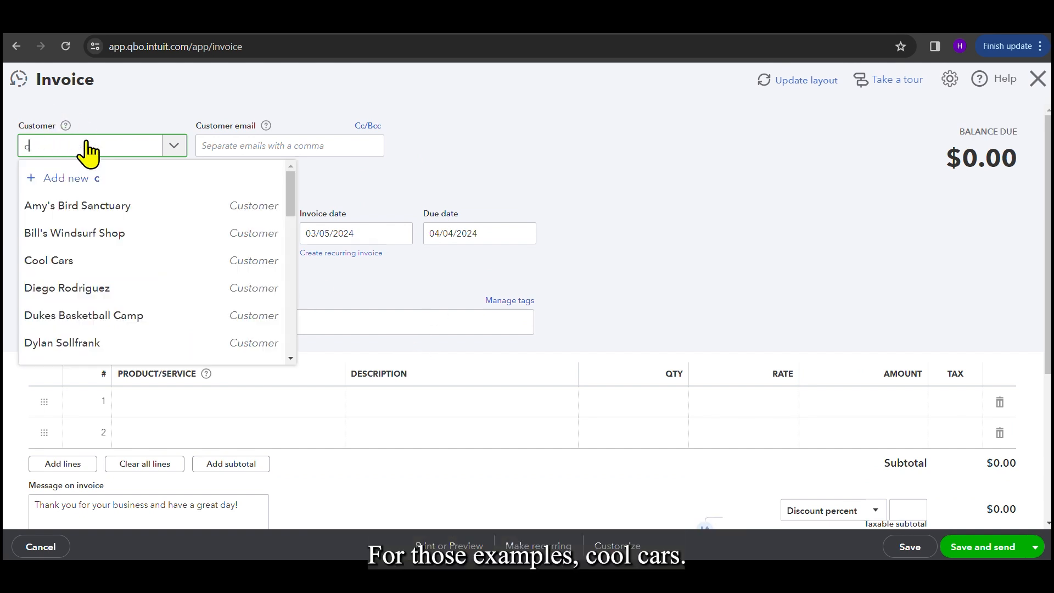
{"action": "type", "text": "oo"}
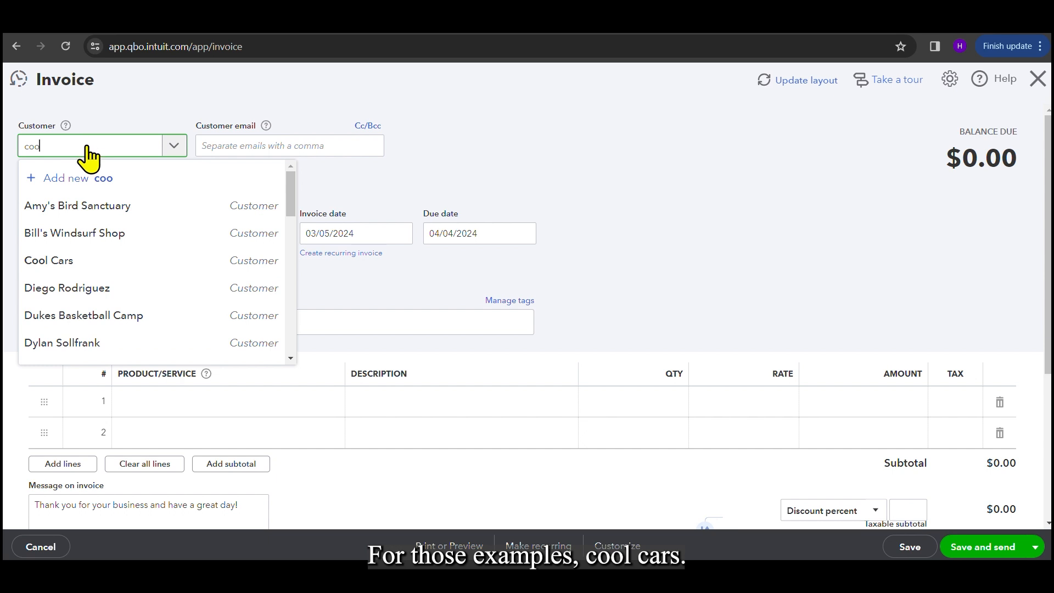
{"action": "left_click", "coordinate": [49, 260]}
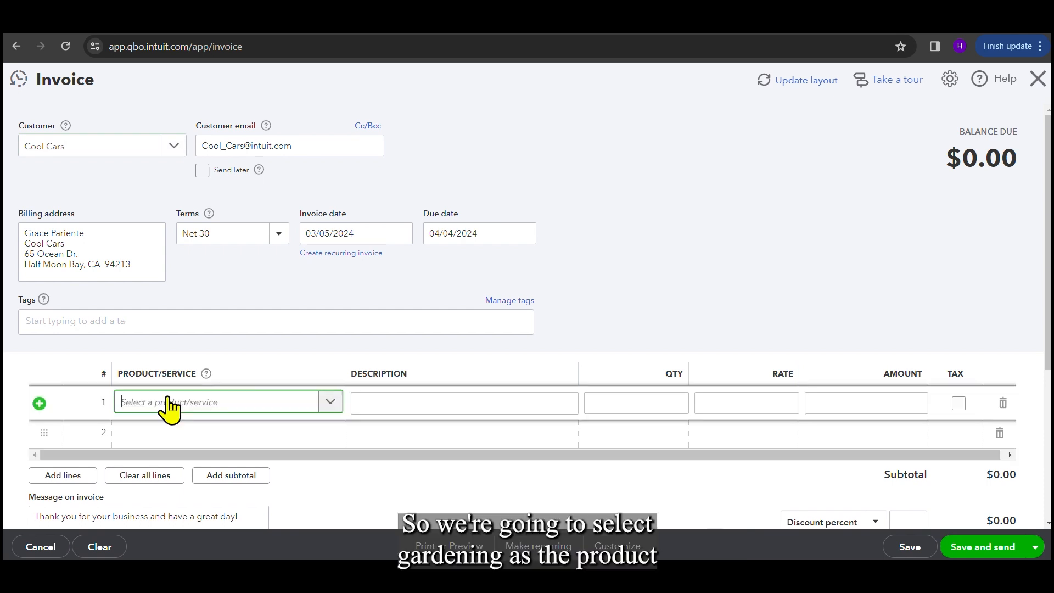
- Add a Weekly Gardening Service line at rate 100, totalling $100.00
{"action": "type", "text": "g"}
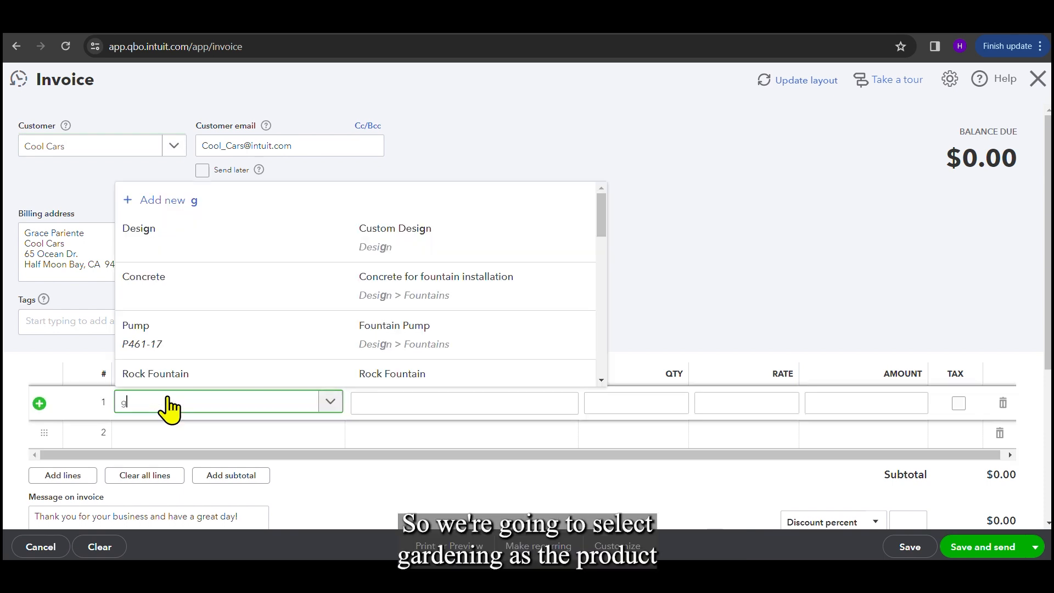
{"action": "type", "text": "ard"}
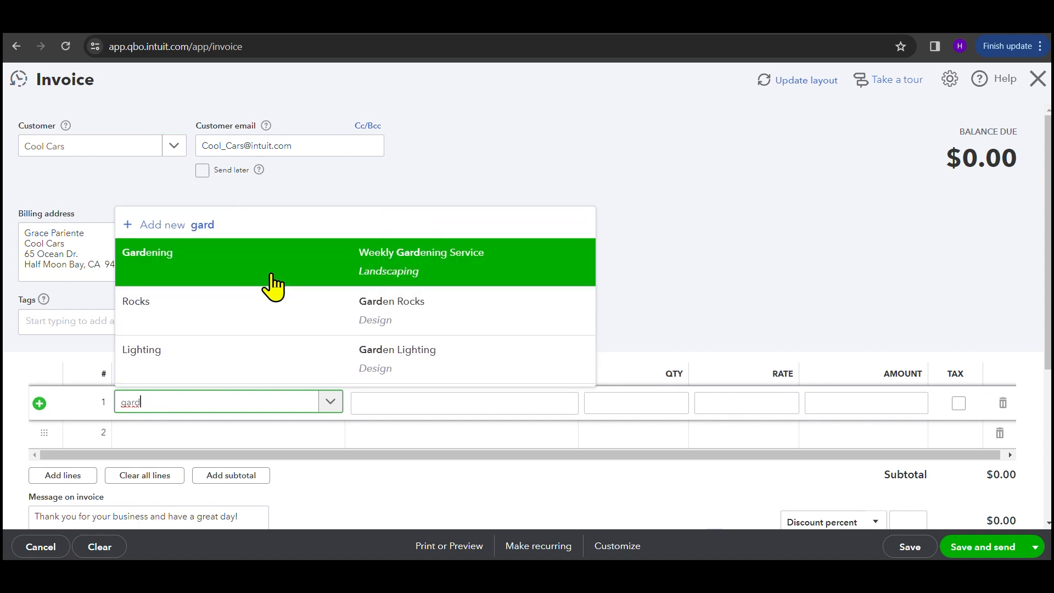
{"action": "left_click", "coordinate": [275, 262]}
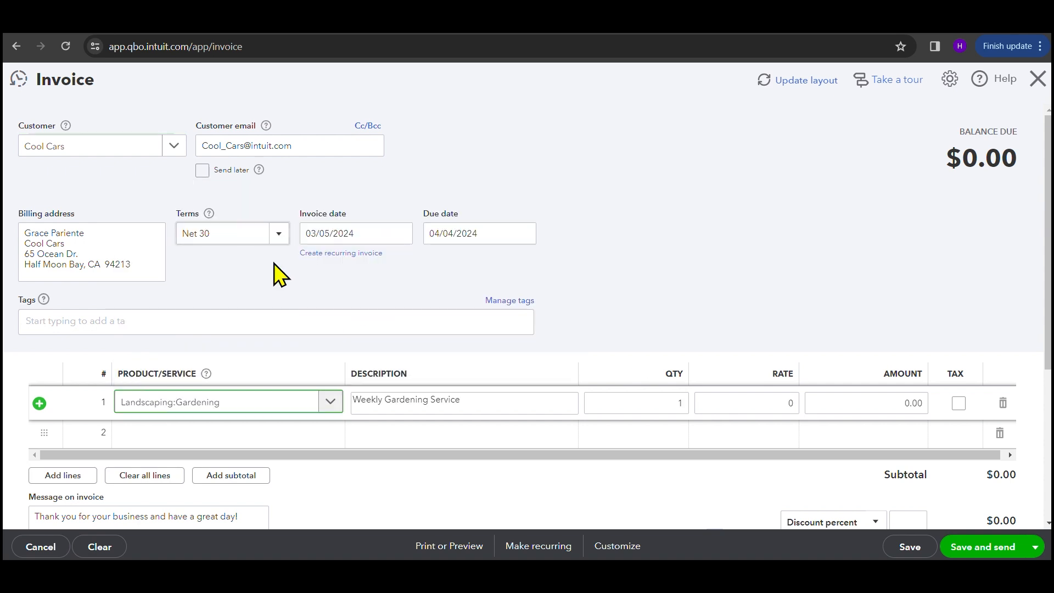
{"action": "mouse_move", "coordinate": [773, 402]}
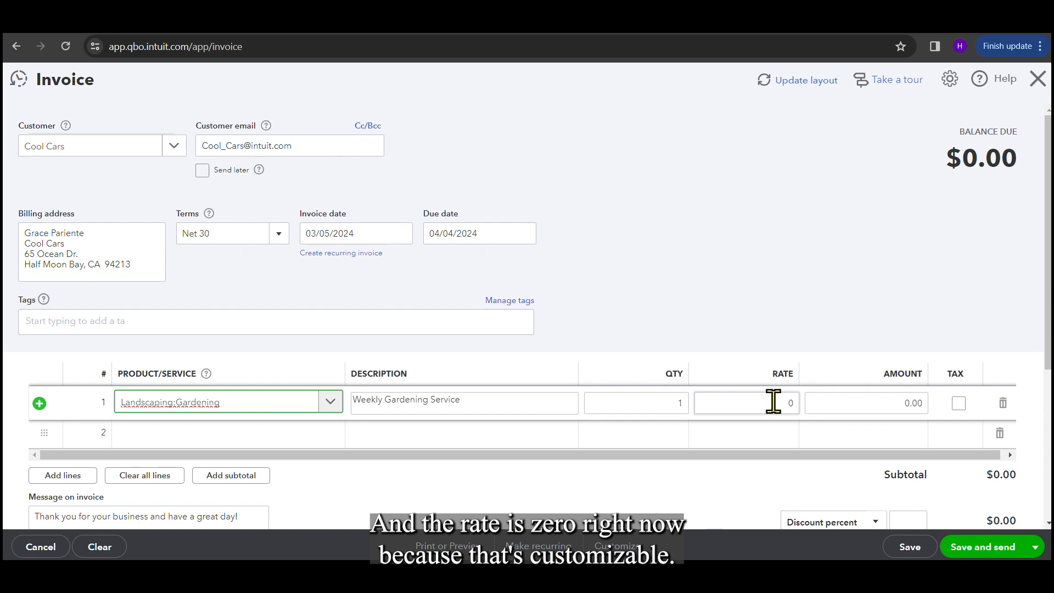
{"action": "left_click", "coordinate": [745, 402]}
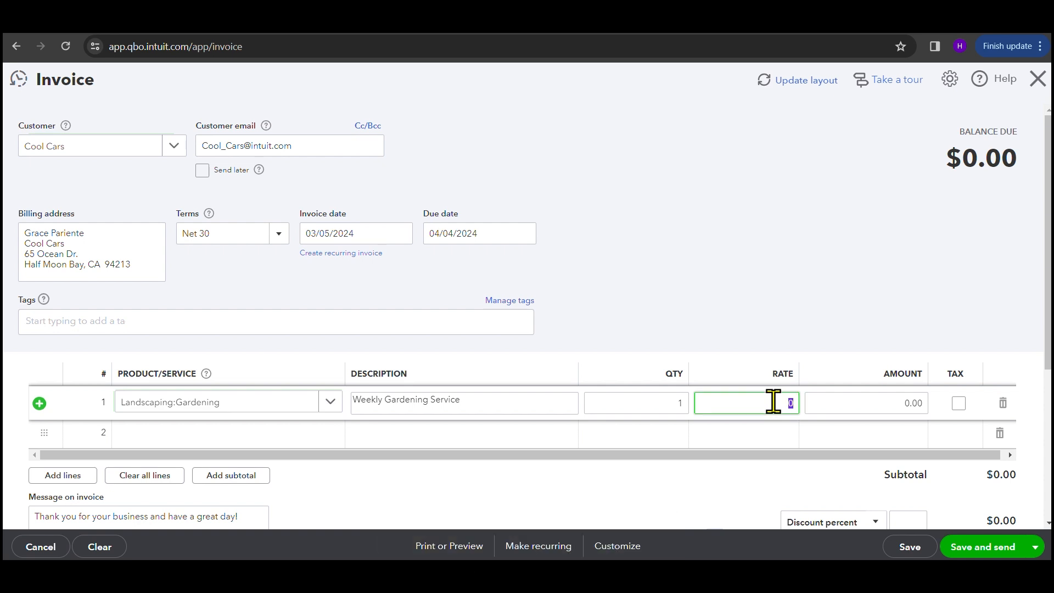
{"action": "type", "text": "100"}
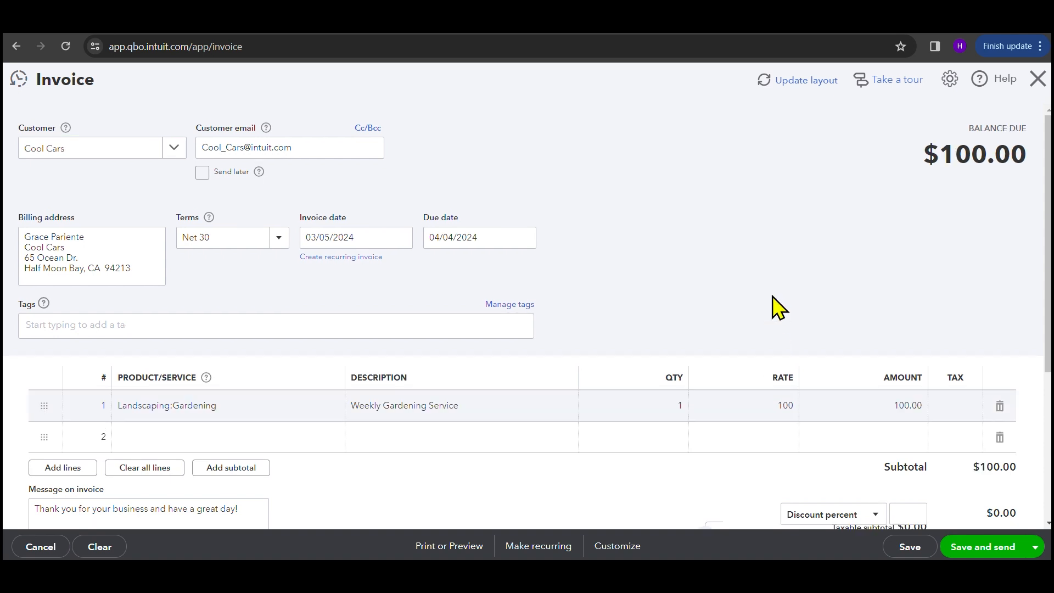
{"action": "scroll", "scroll_direction": "down", "scroll_amount": 3}
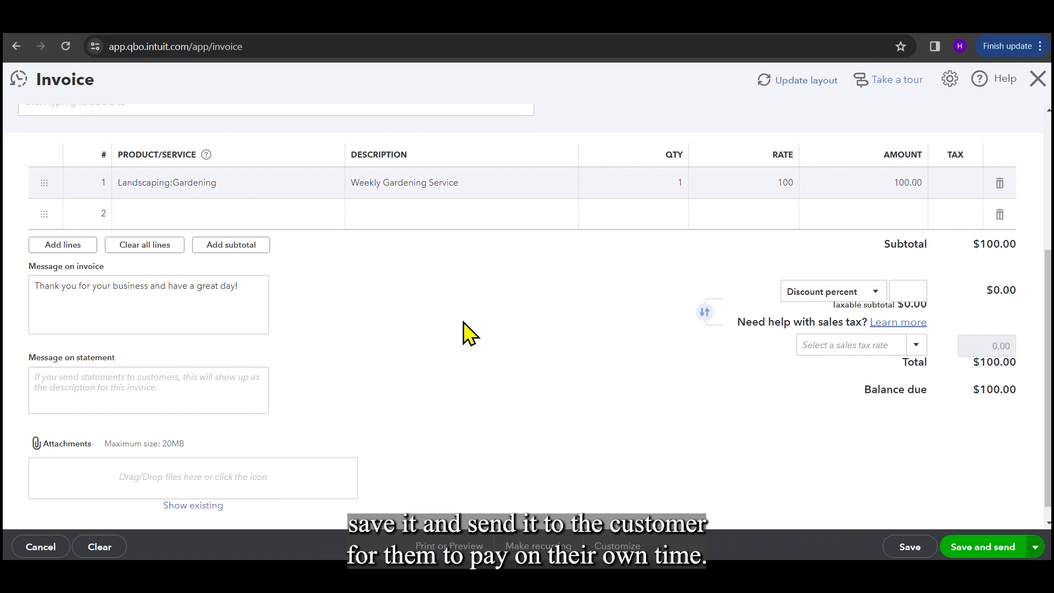
- Save invoice #1041 to Cool Cars and attempt to email it
{"action": "left_click", "coordinate": [982, 547]}
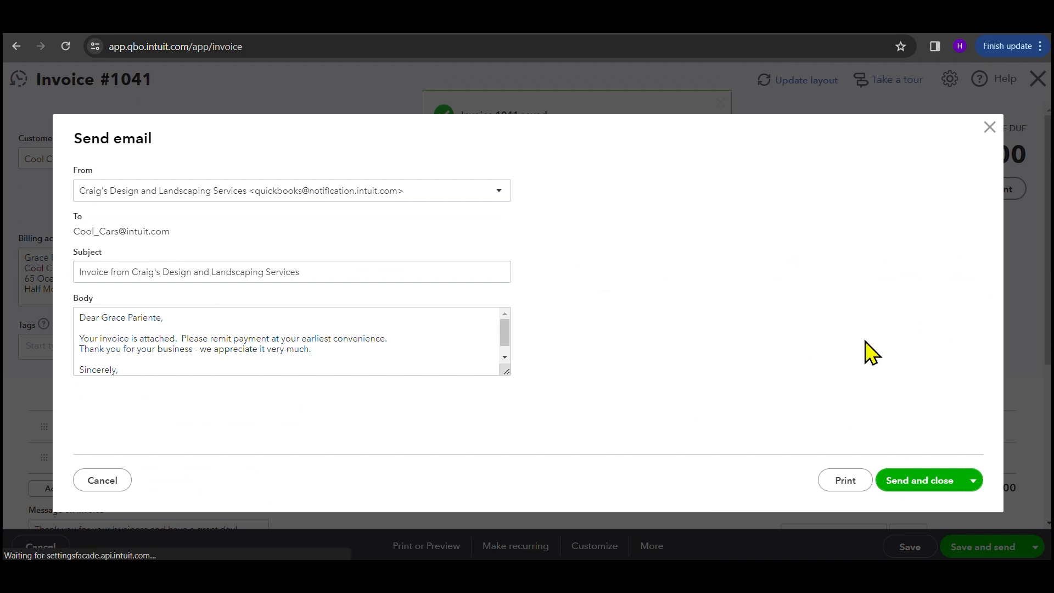
{"action": "left_click", "coordinate": [921, 480]}
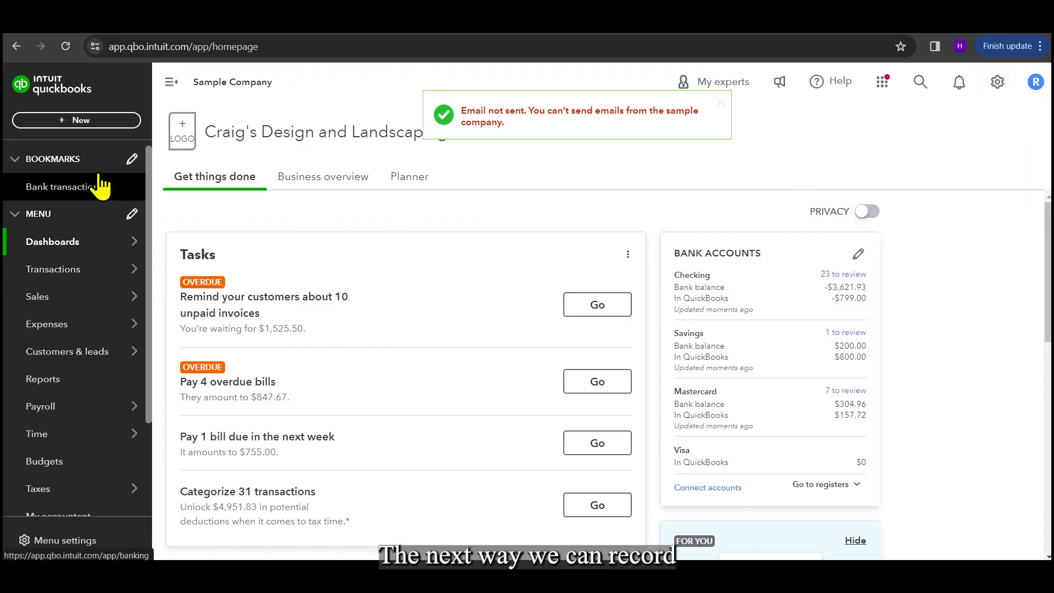
{"action": "left_click", "coordinate": [47, 323]}
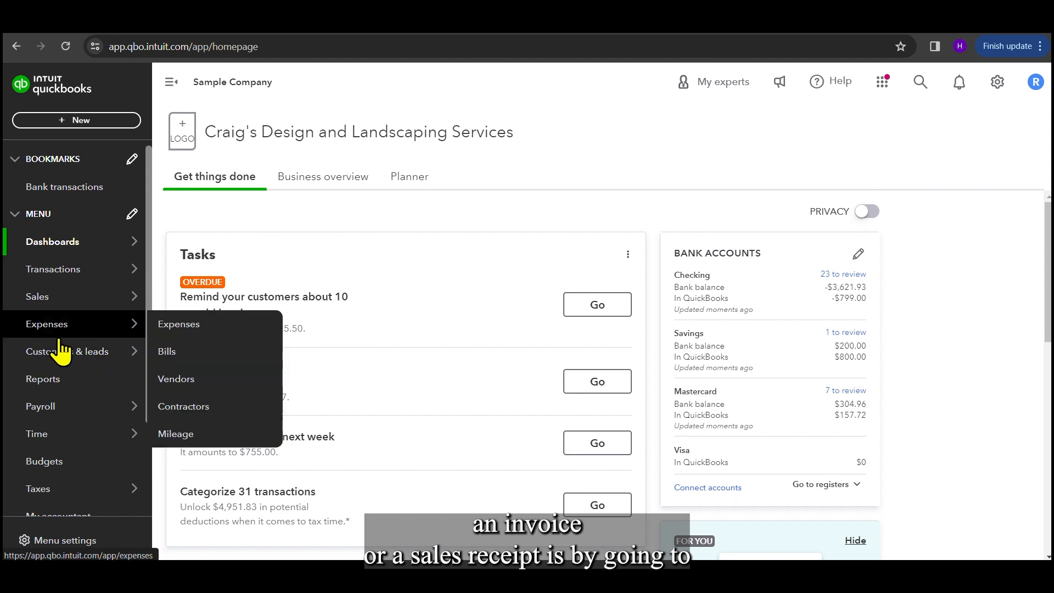
- Open Cool Cars from the customer list and show its new transaction types
{"action": "left_click", "coordinate": [67, 350]}
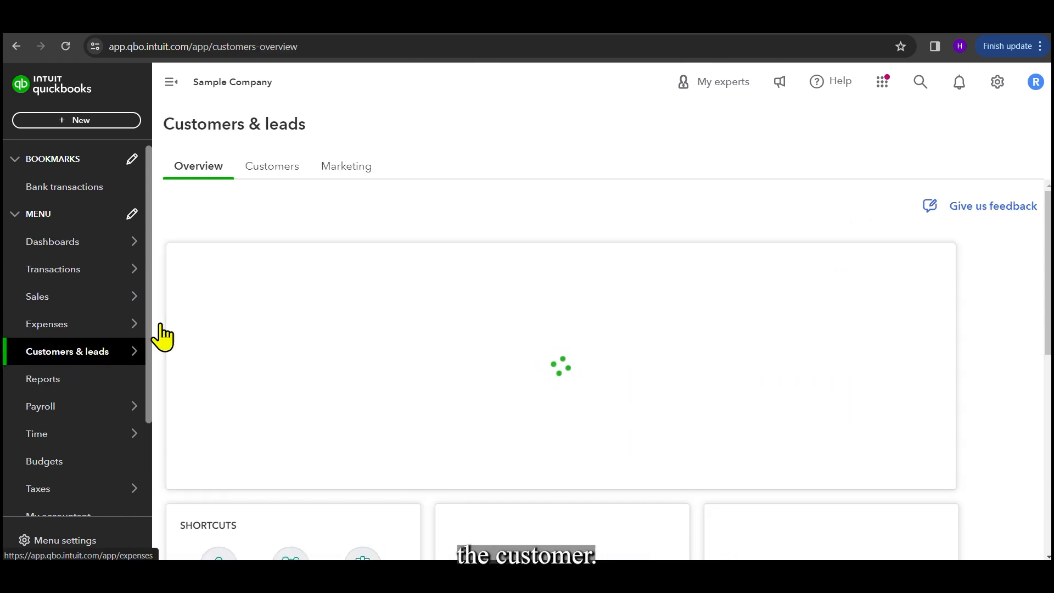
{"action": "left_click", "coordinate": [272, 166]}
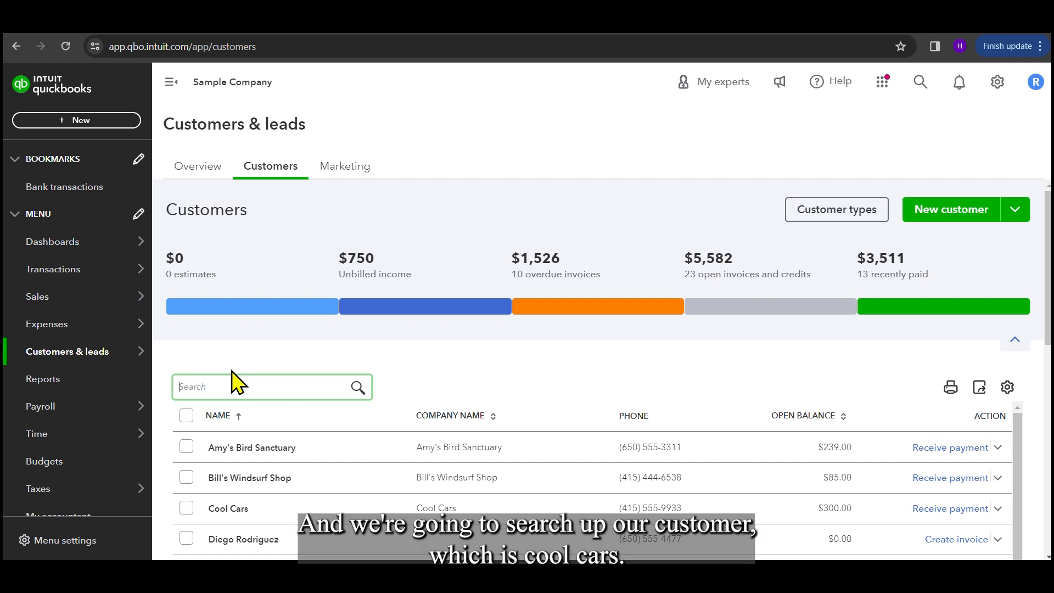
{"action": "mouse_move", "coordinate": [269, 491]}
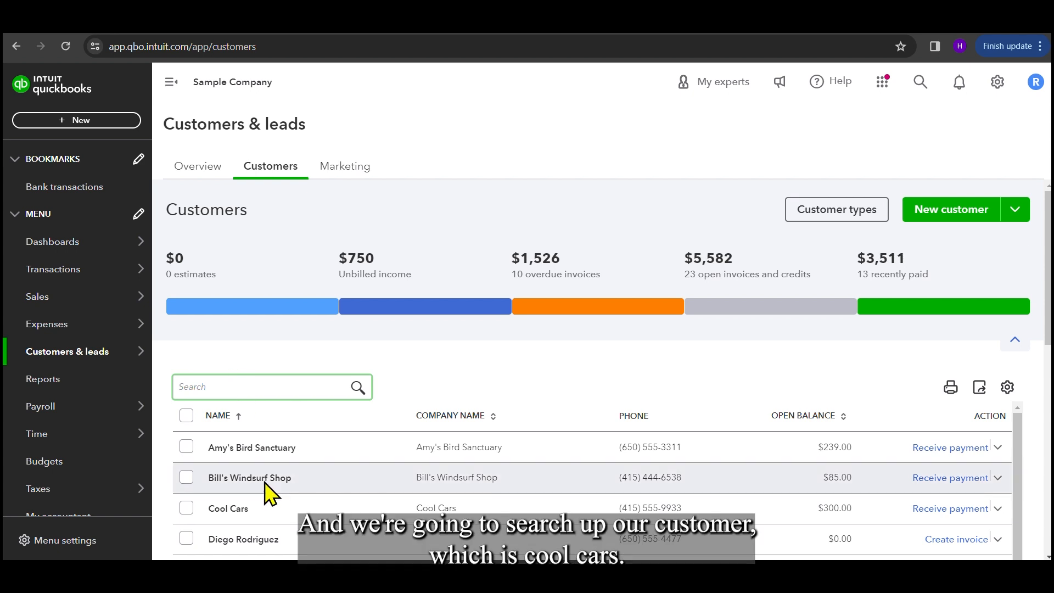
{"action": "scroll", "scroll_direction": "down", "scroll_amount": 3}
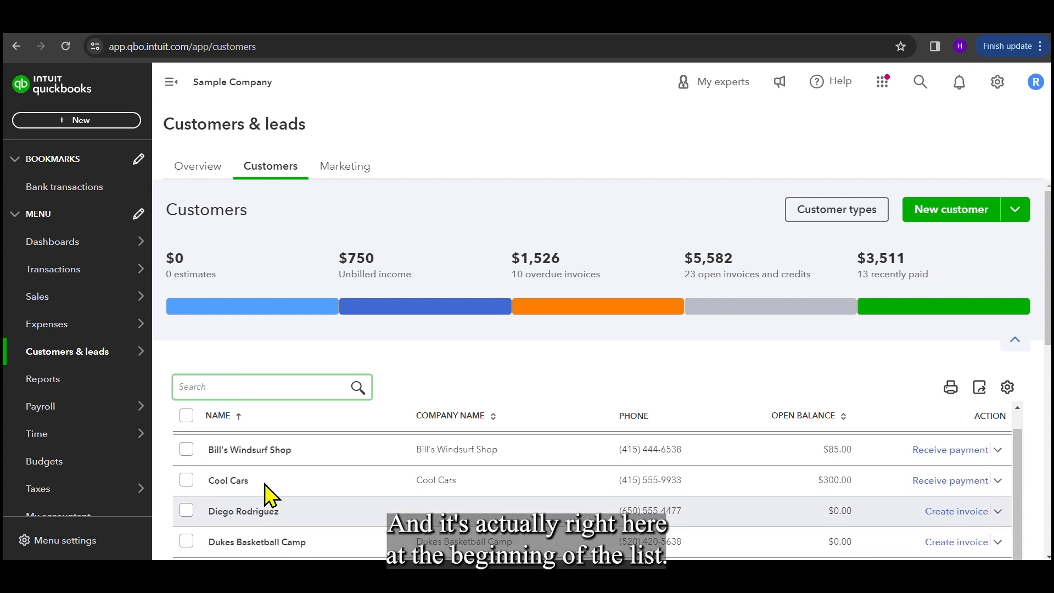
{"action": "left_click", "coordinate": [227, 480]}
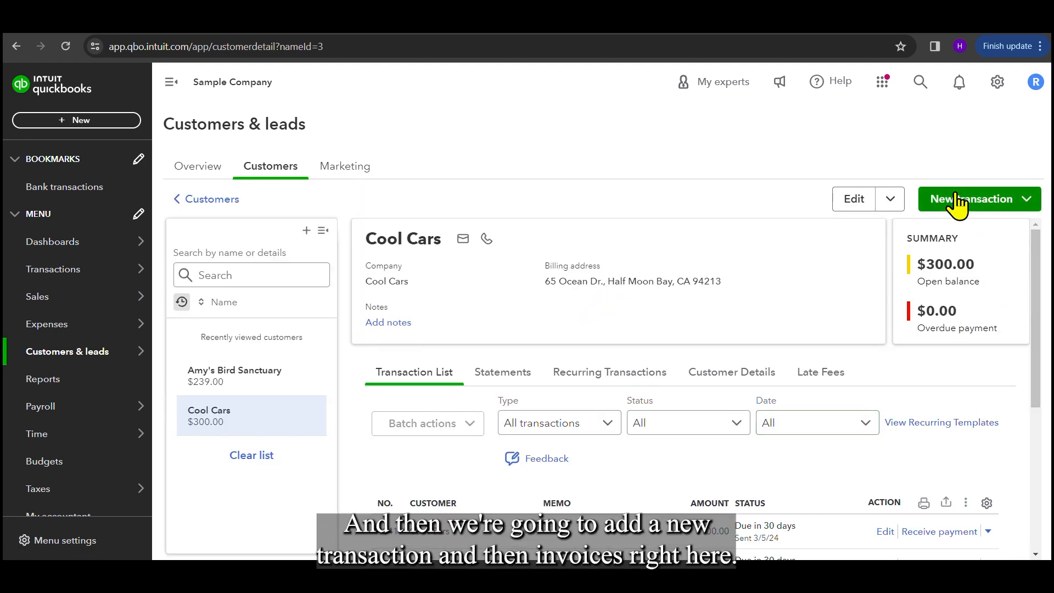
{"action": "left_click", "coordinate": [976, 198]}
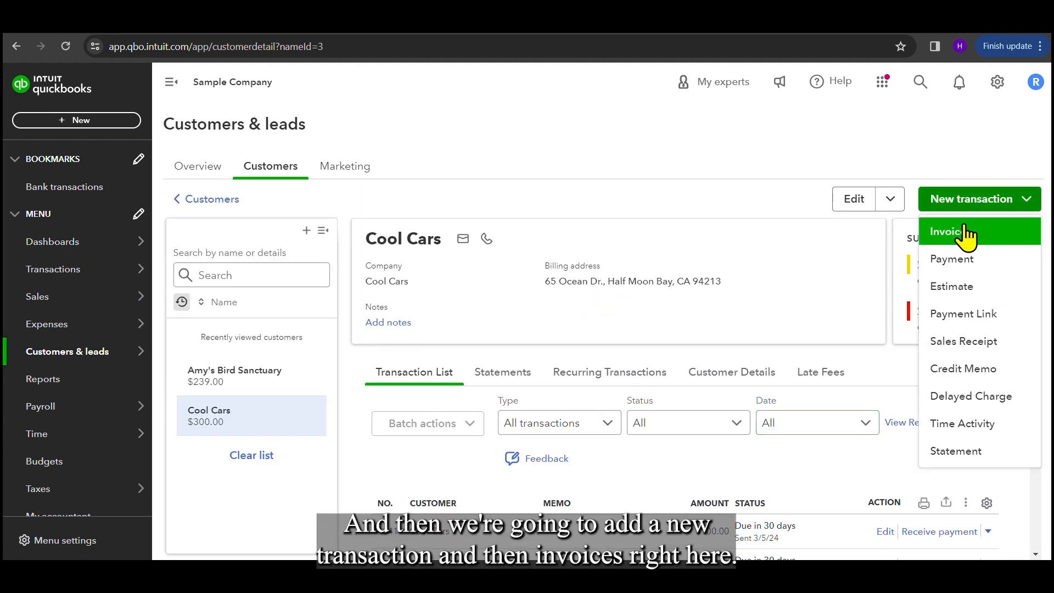
{"action": "mouse_move", "coordinate": [967, 348]}
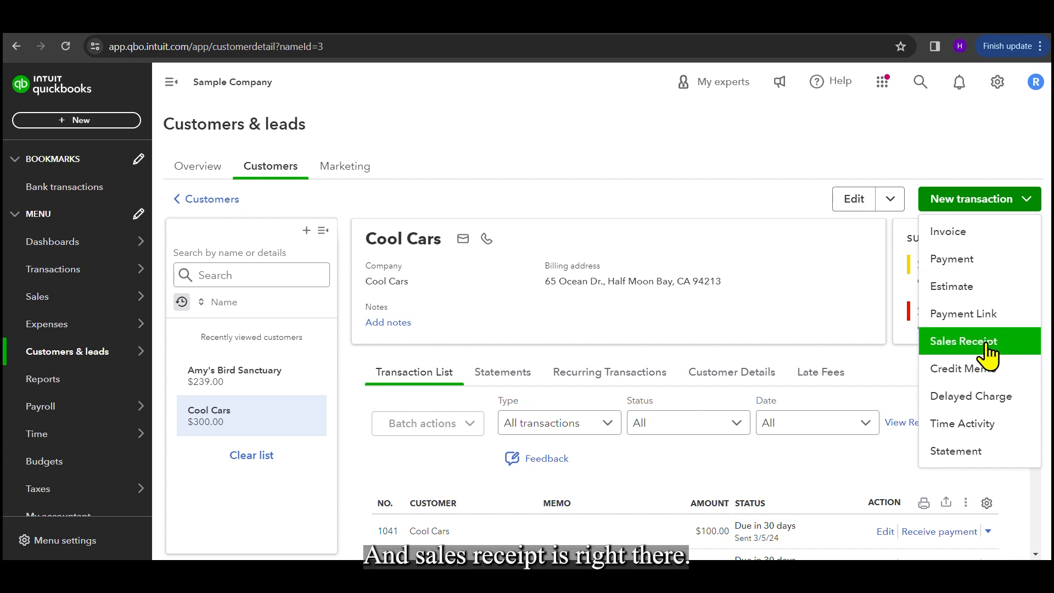
{"action": "mouse_move", "coordinate": [948, 231]}
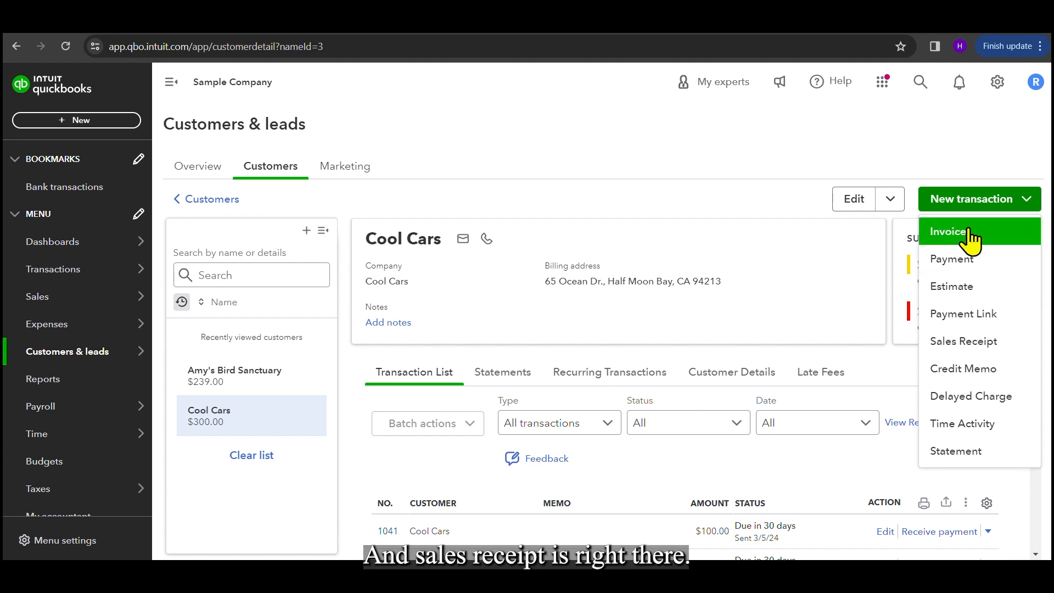
{"action": "mouse_move", "coordinate": [979, 341]}
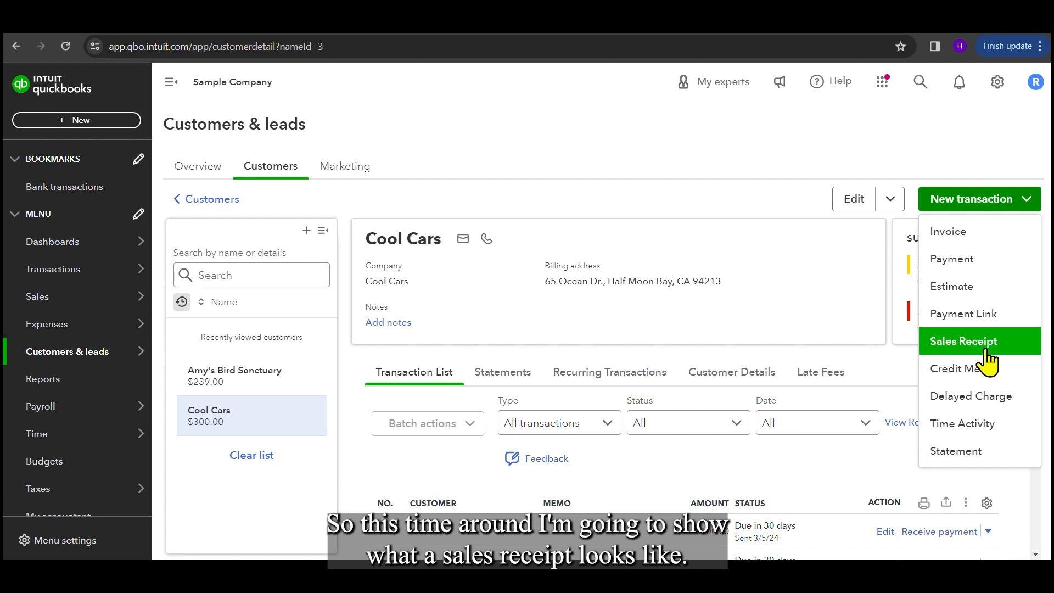
- Create a Cool Cars sales receipt with a Design line: quantity 5 at 75, $375.00
{"action": "left_click", "coordinate": [964, 341]}
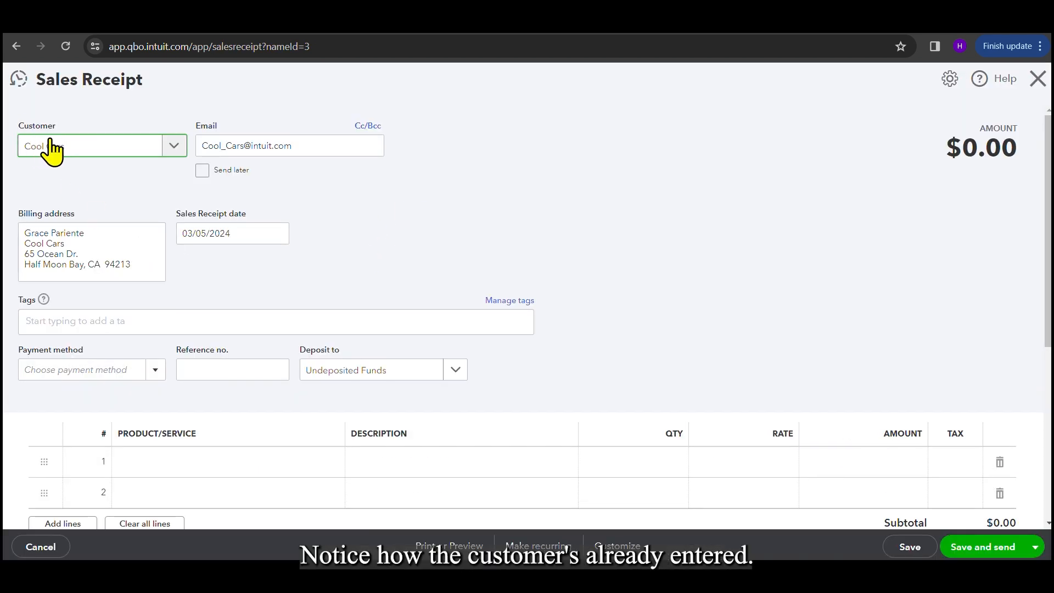
{"action": "mouse_move", "coordinate": [330, 271]}
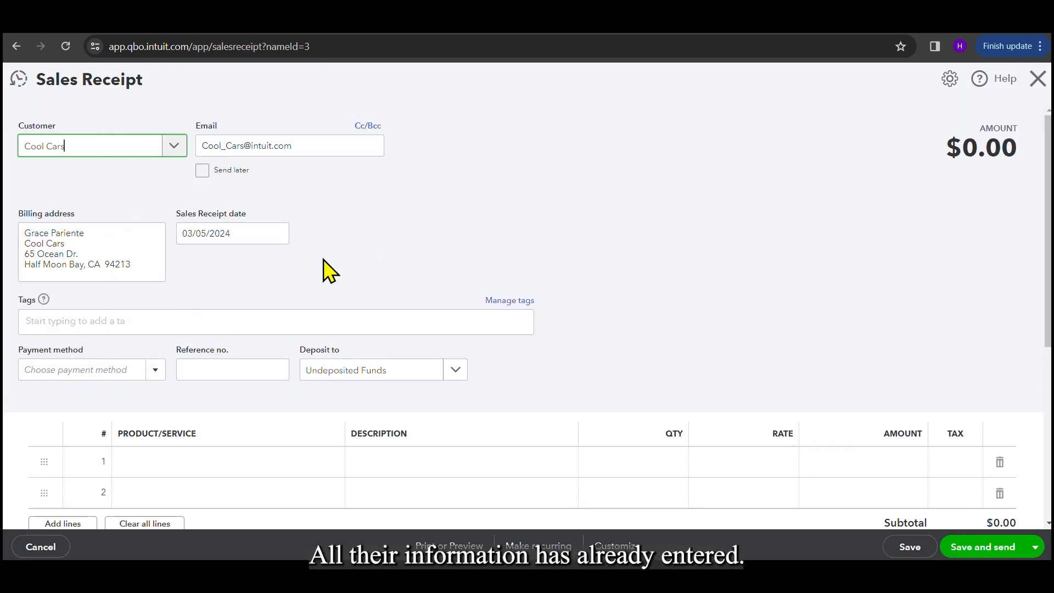
{"action": "scroll", "scroll_direction": "down", "scroll_amount": 3}
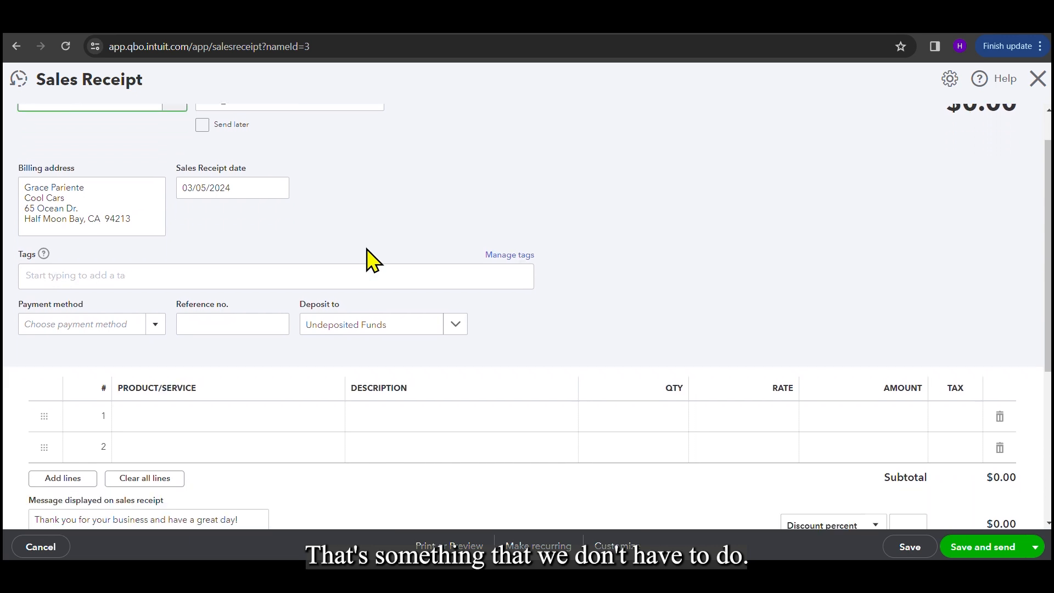
{"action": "scroll", "scroll_direction": "up", "scroll_amount": 3}
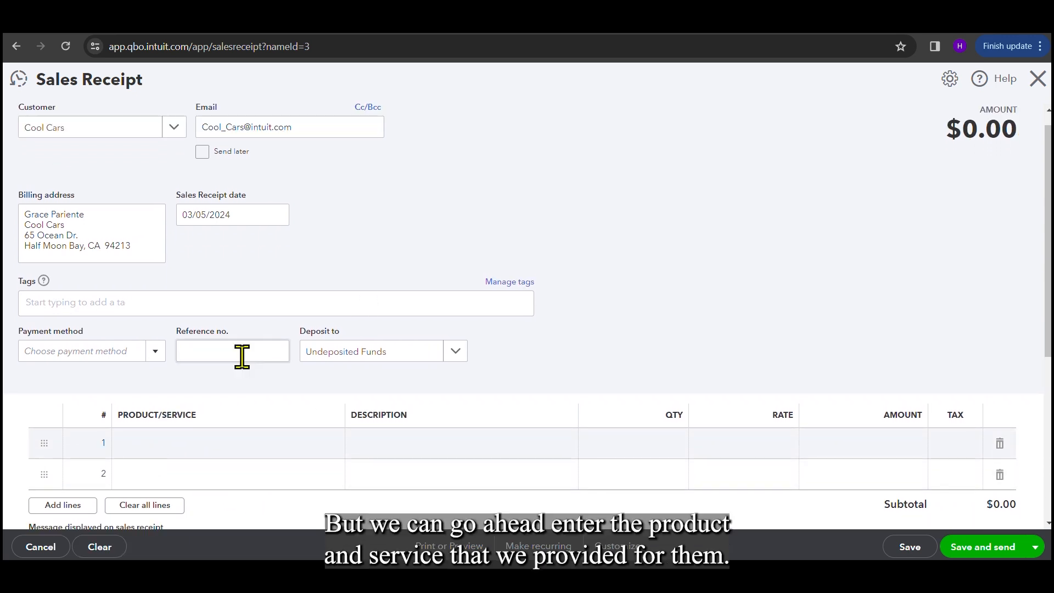
{"action": "scroll", "scroll_direction": "down", "scroll_amount": 3}
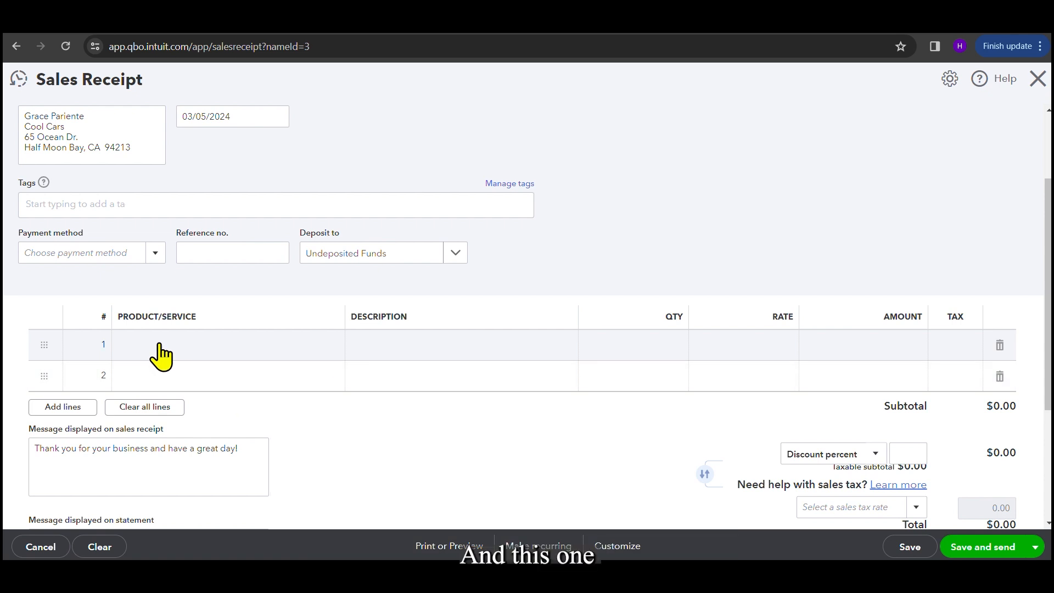
{"action": "type", "text": "d"}
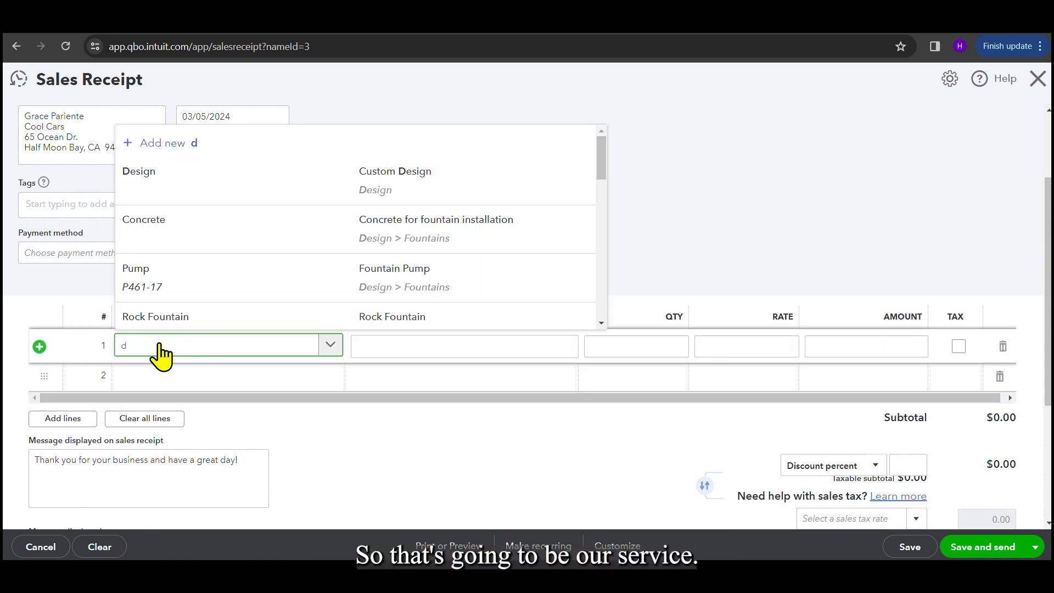
{"action": "mouse_move", "coordinate": [237, 180]}
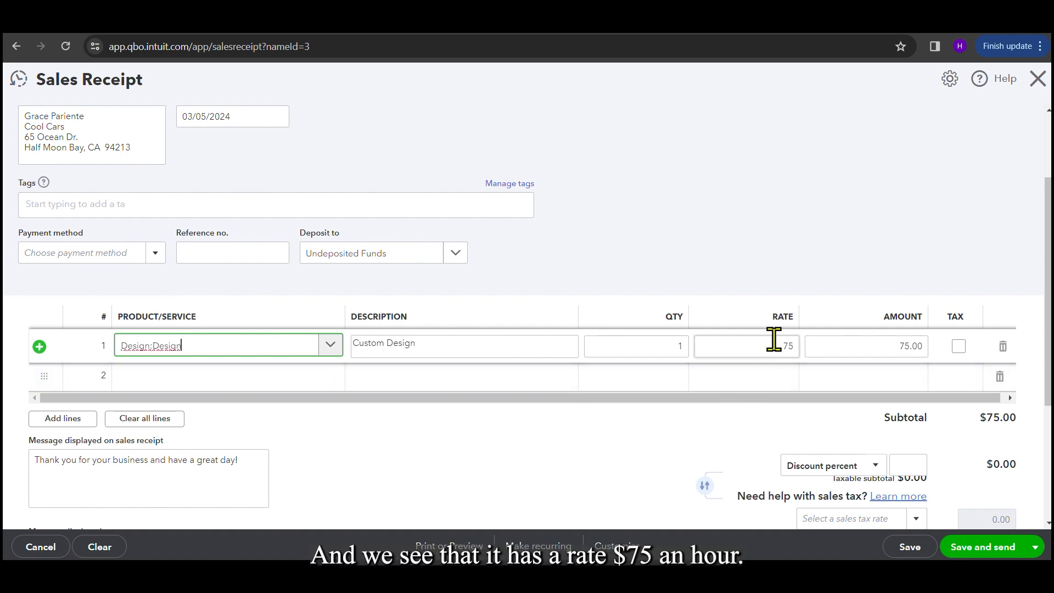
{"action": "mouse_move", "coordinate": [811, 356]}
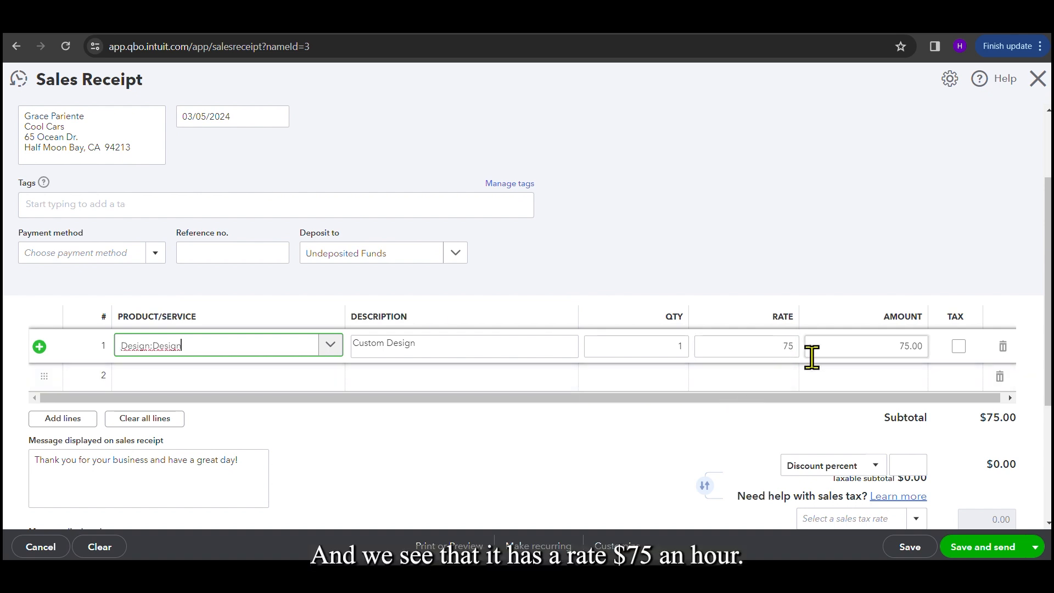
{"action": "left_click", "coordinate": [635, 345]}
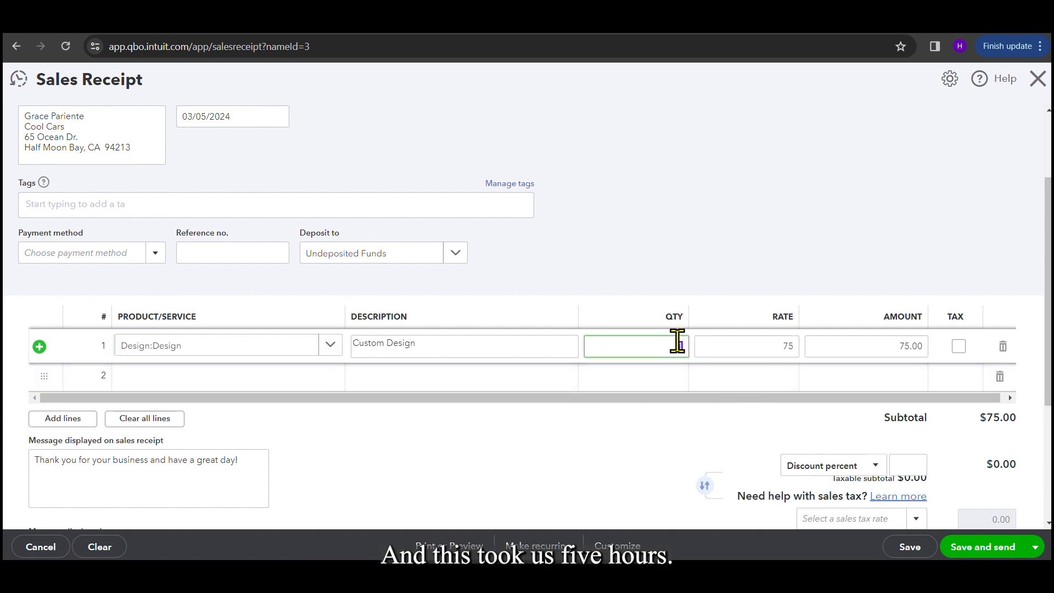
{"action": "type", "text": "5"}
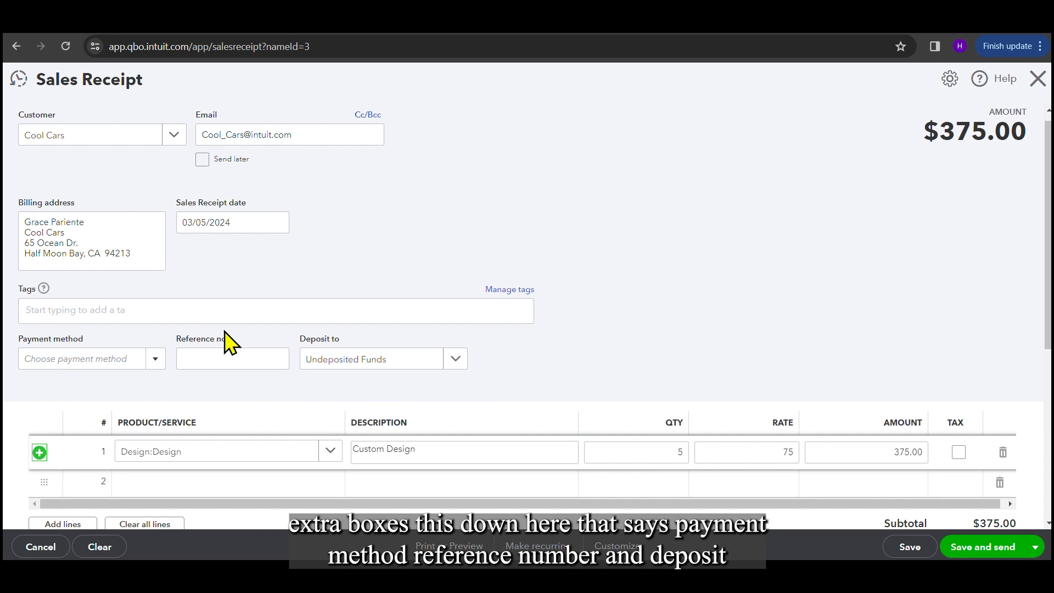
{"action": "left_click", "coordinate": [232, 358]}
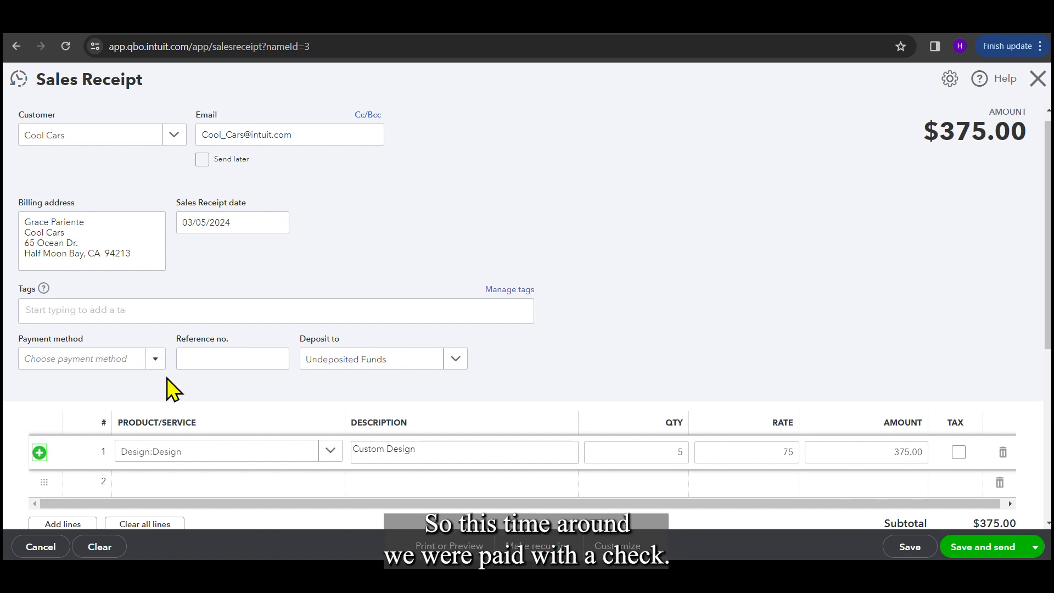
- Set the payment method to Check with reference number 1201
{"action": "left_click", "coordinate": [154, 359]}
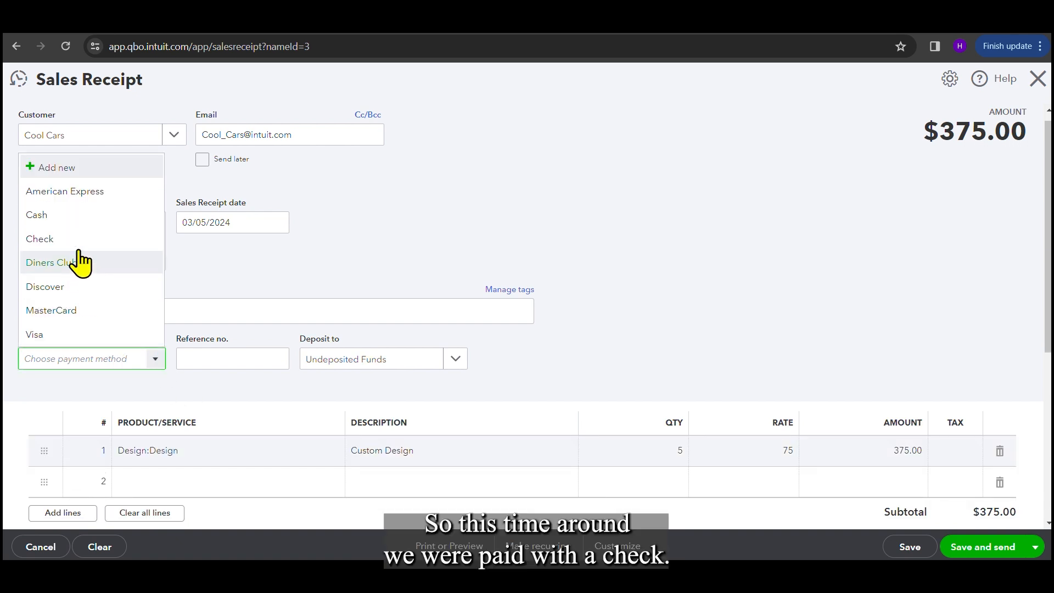
{"action": "left_click", "coordinate": [39, 239]}
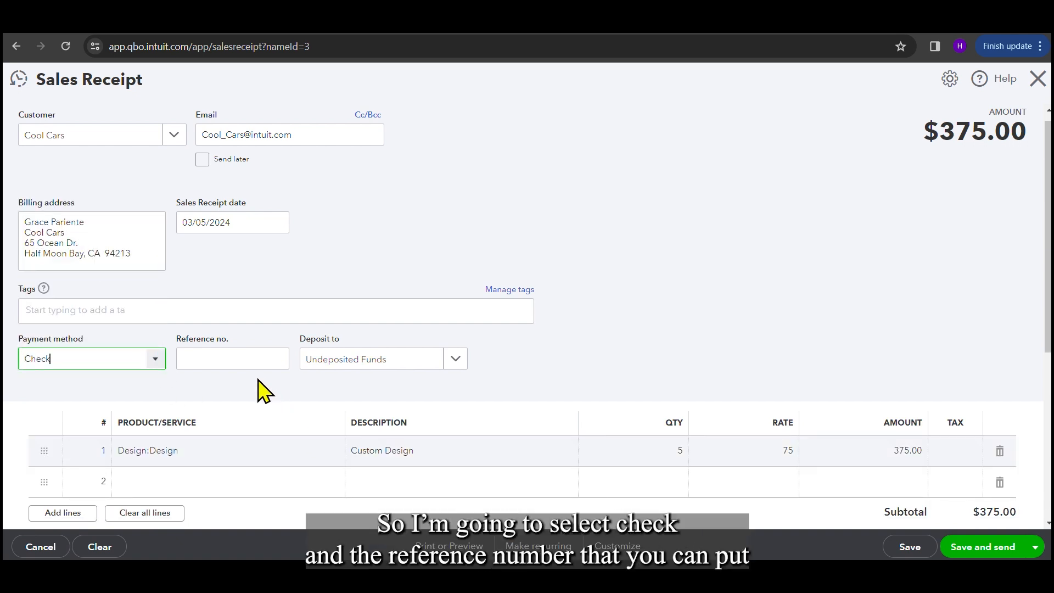
{"action": "left_click", "coordinate": [231, 359]}
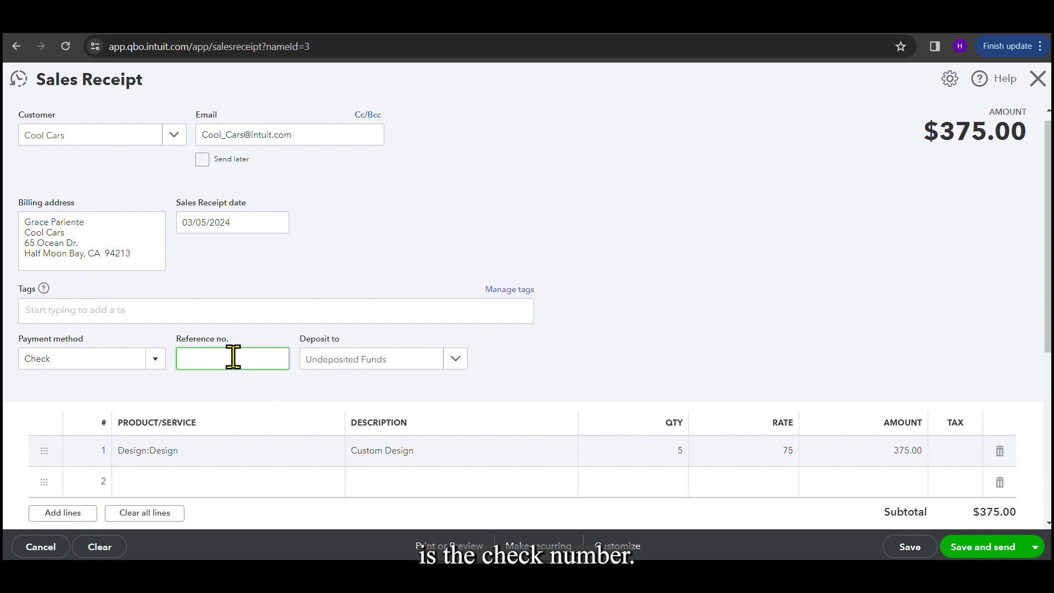
{"action": "type", "text": "1201"}
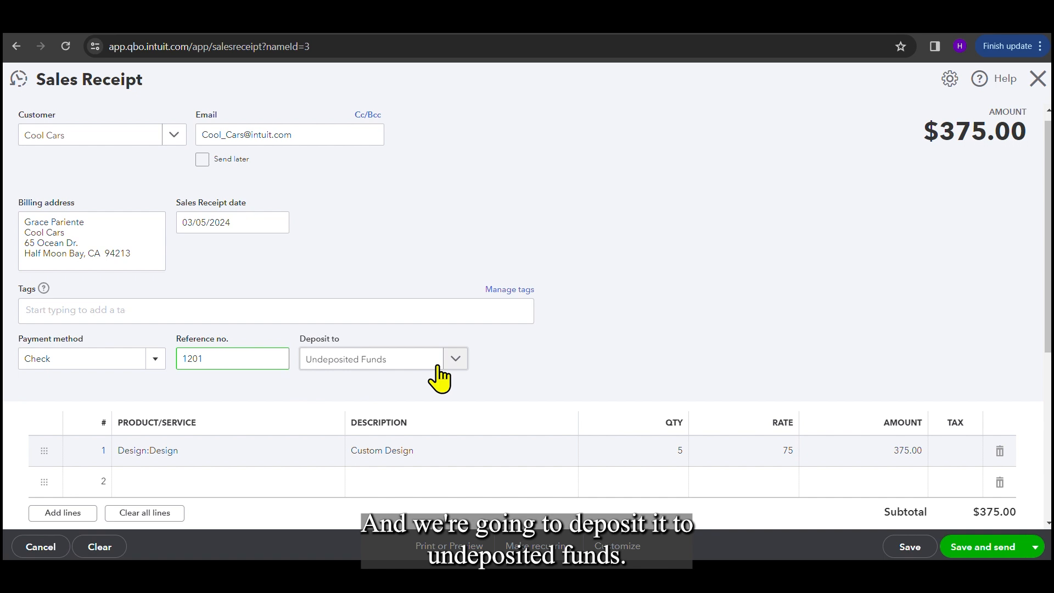
{"action": "scroll", "scroll_direction": "down", "scroll_amount": 3}
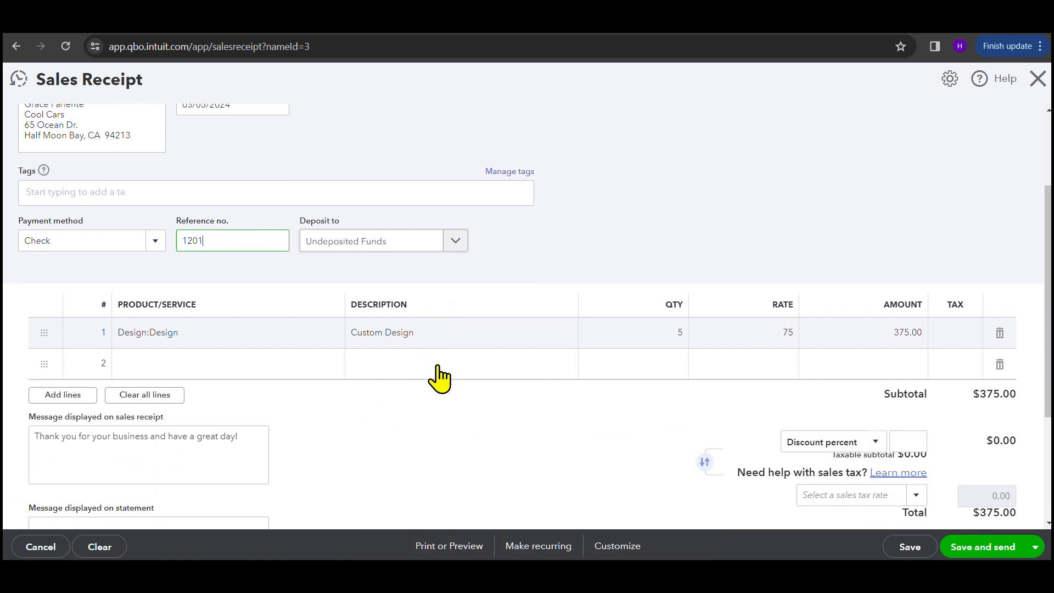
{"action": "scroll", "scroll_direction": "down", "scroll_amount": 3}
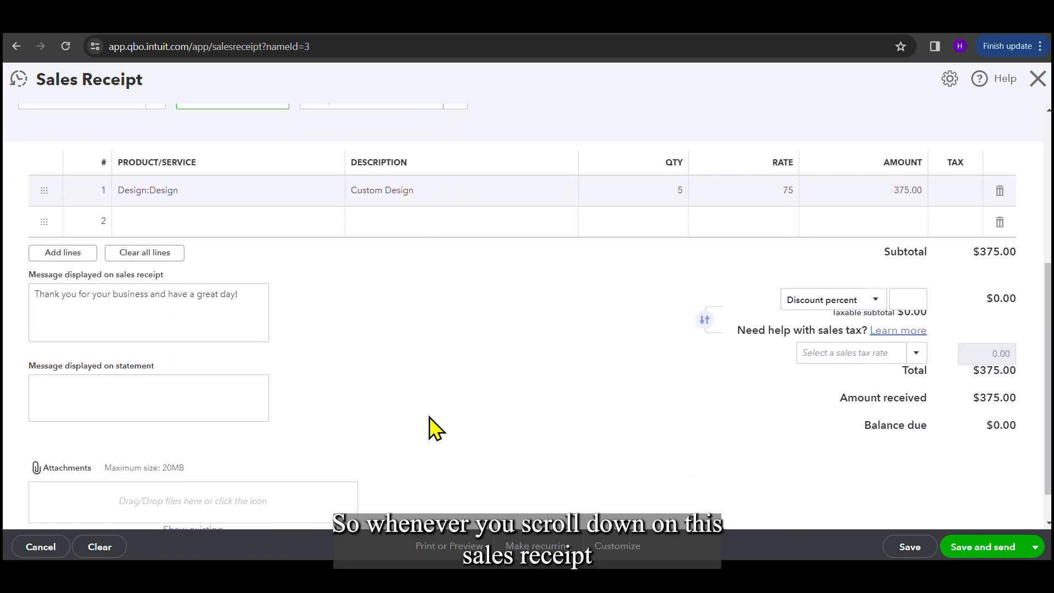
{"action": "mouse_move", "coordinate": [872, 443]}
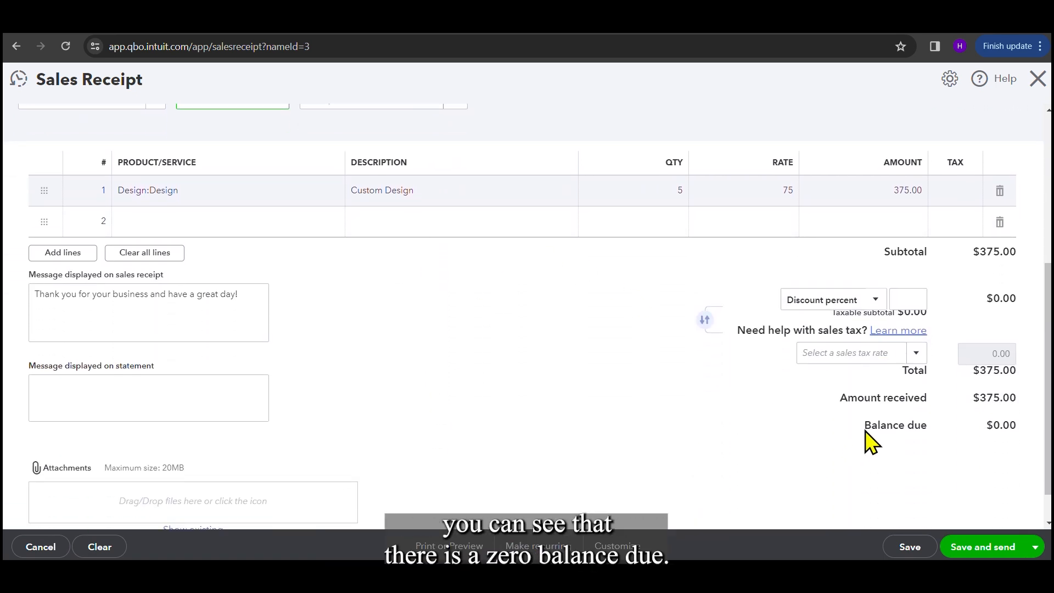
{"action": "mouse_move", "coordinate": [901, 452]}
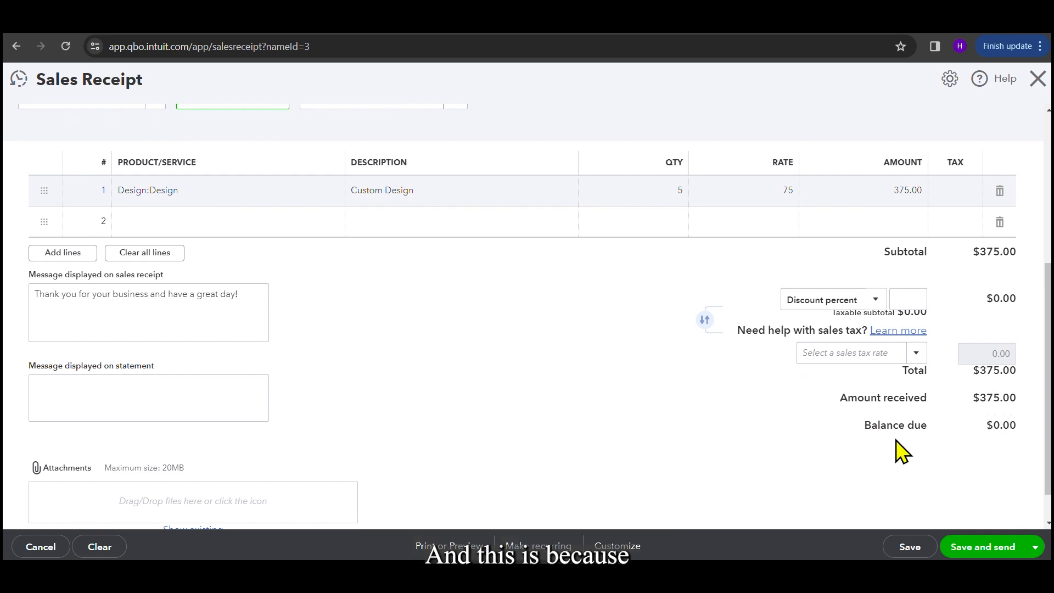
{"action": "scroll", "scroll_direction": "up", "scroll_amount": 3}
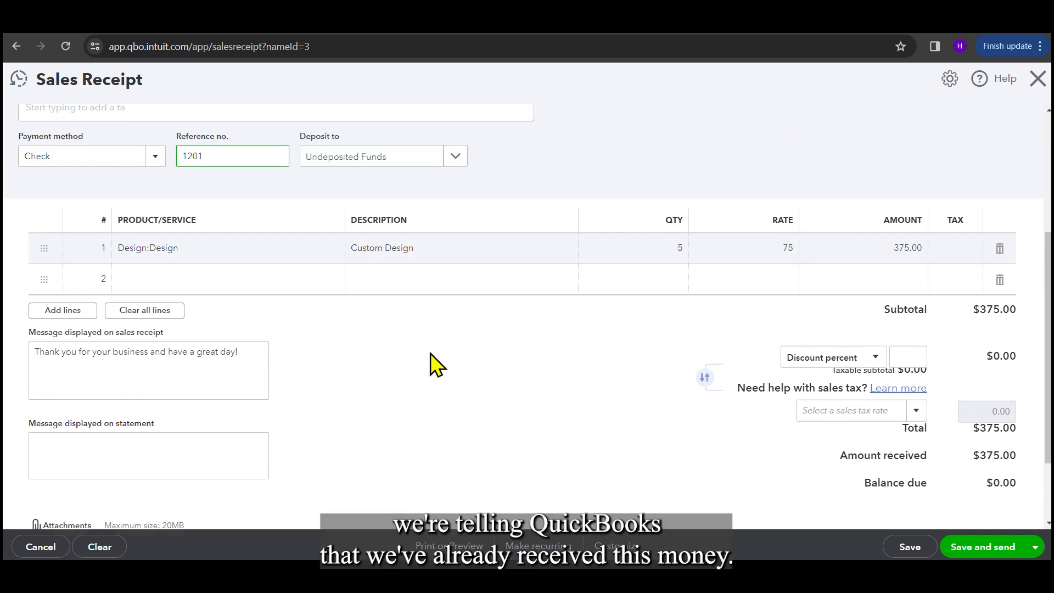
{"action": "scroll", "scroll_direction": "up", "scroll_amount": 3}
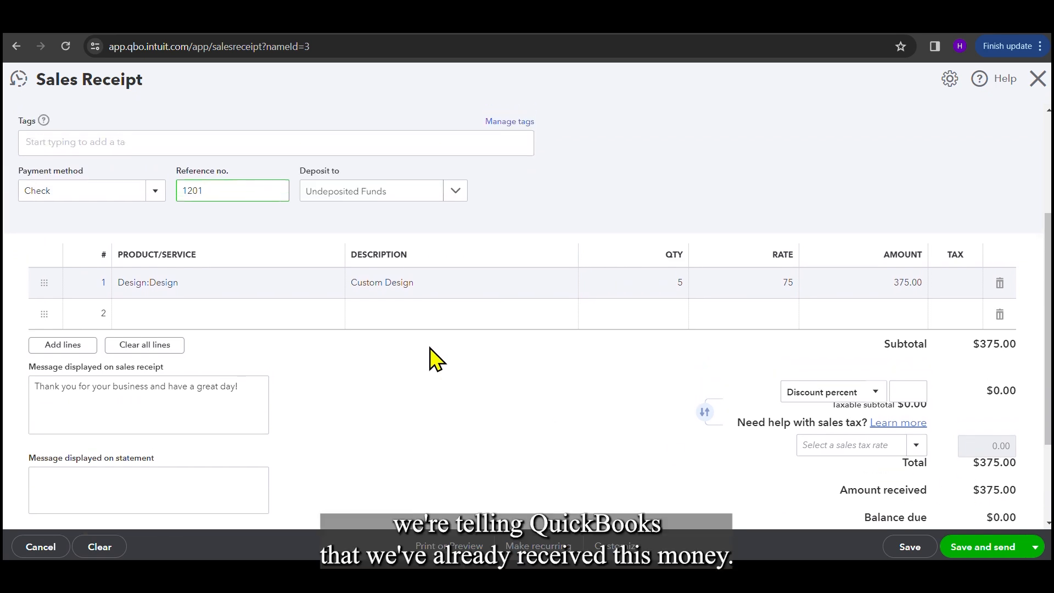
{"action": "scroll", "scroll_direction": "down", "scroll_amount": 3}
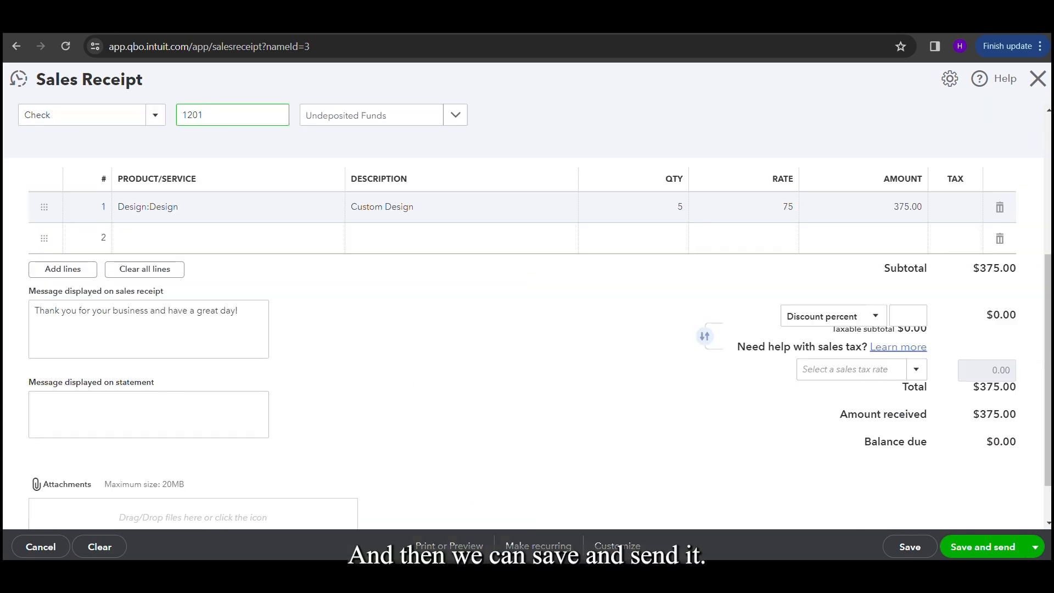
- Save sales receipt #1042 and email the $375.00 receipt to Cool Cars
{"action": "left_click", "coordinate": [982, 546]}
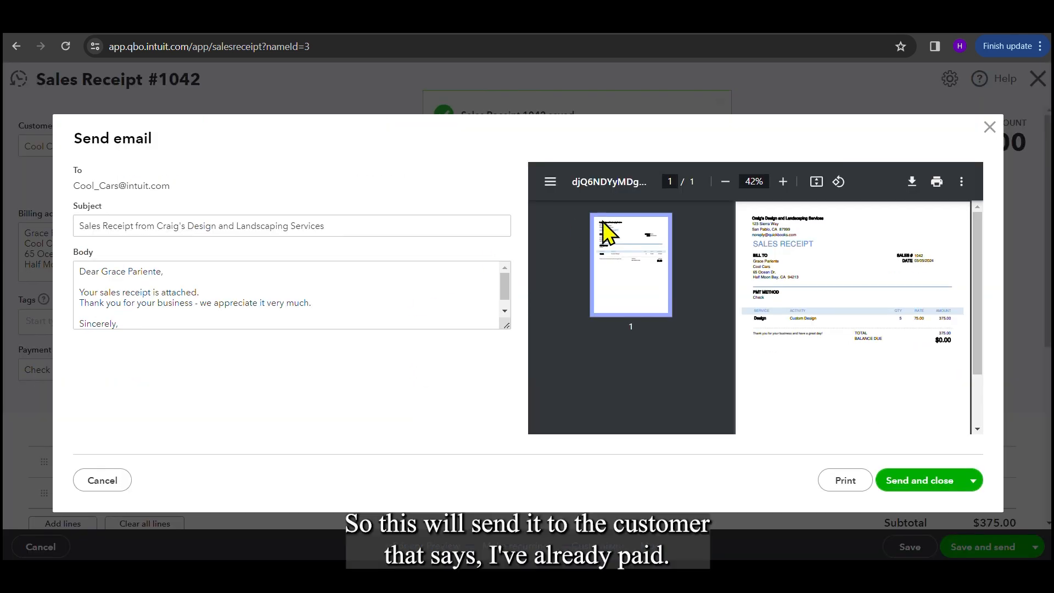
{"action": "mouse_move", "coordinate": [788, 433]}
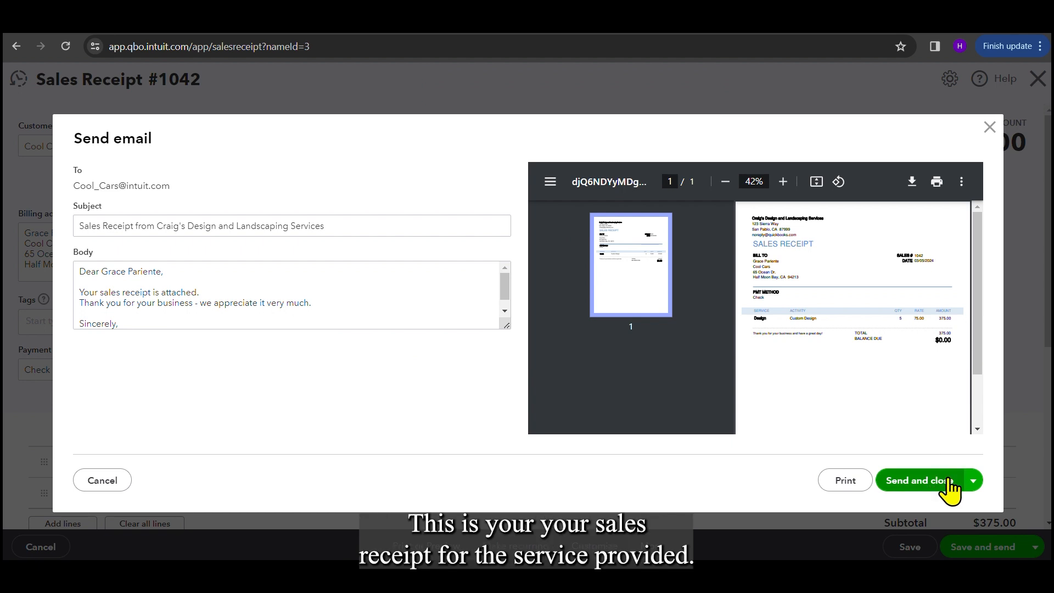
{"action": "left_click", "coordinate": [919, 479]}
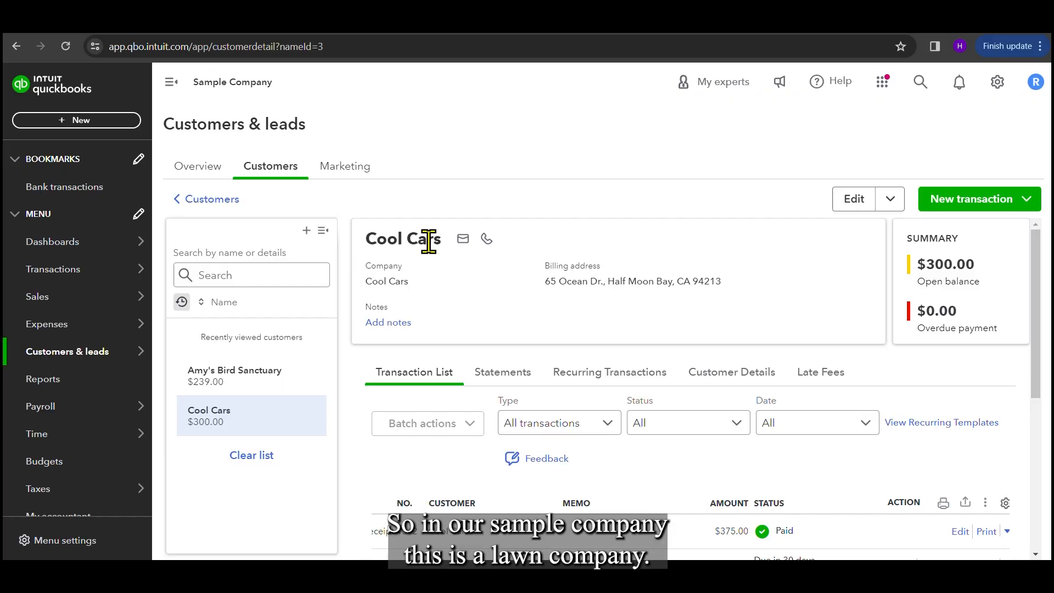
{"action": "mouse_move", "coordinate": [454, 427]}
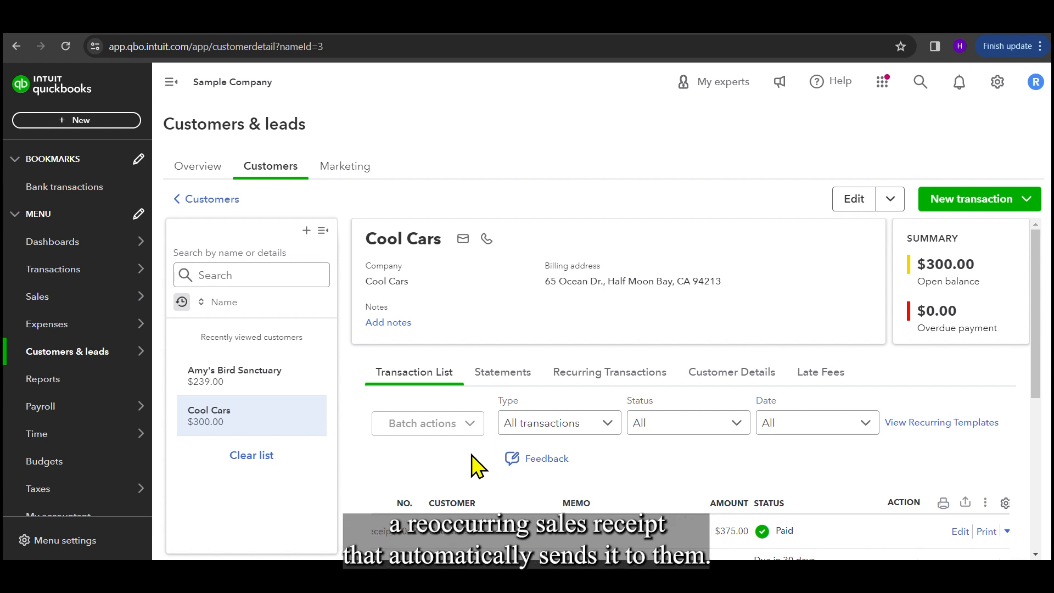
{"action": "mouse_move", "coordinate": [727, 457]}
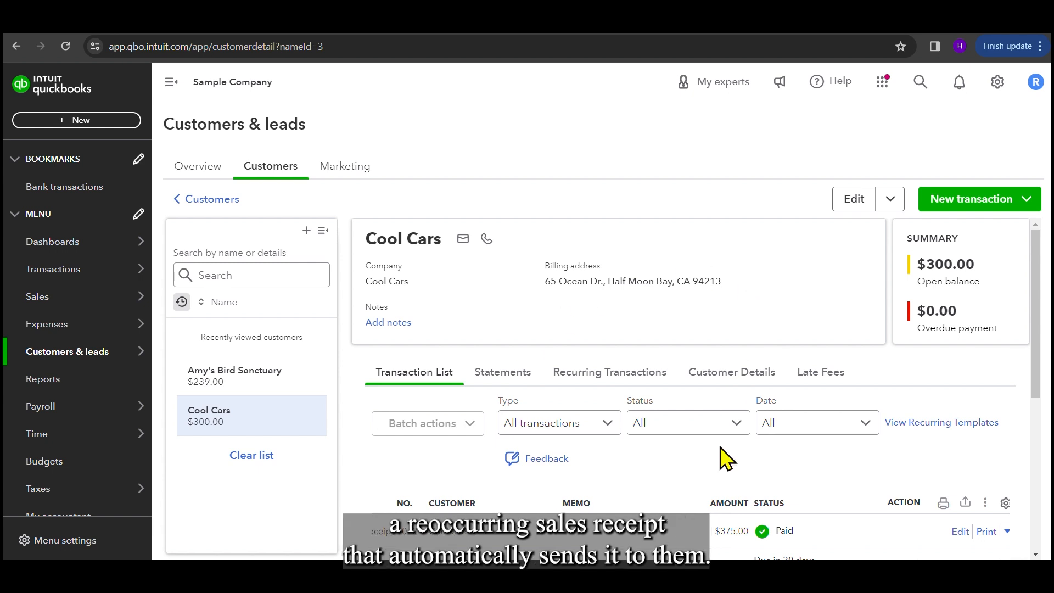
{"action": "mouse_move", "coordinate": [854, 199]}
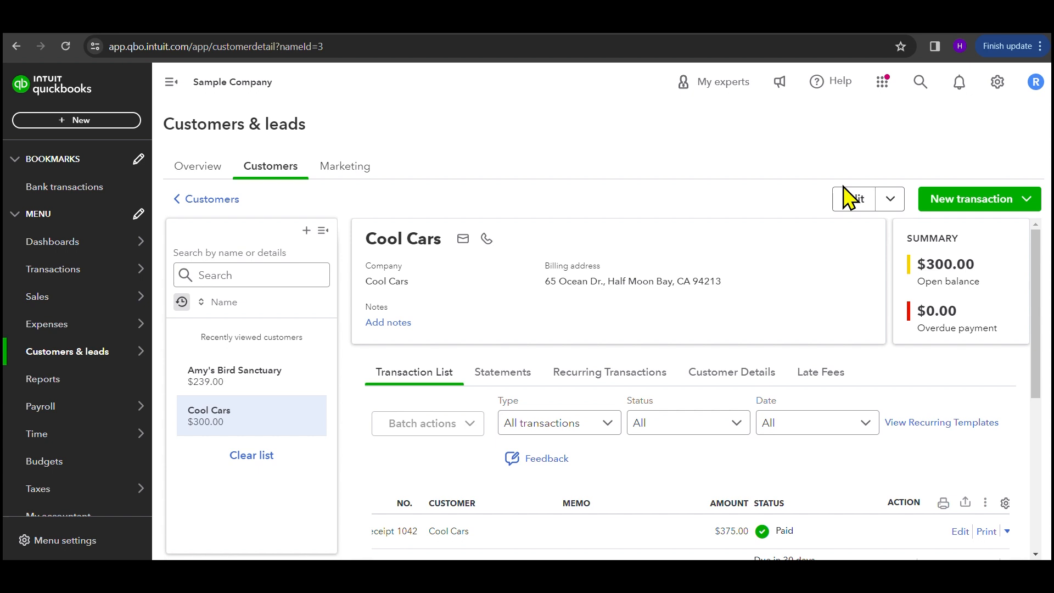
{"action": "mouse_move", "coordinate": [997, 81]}
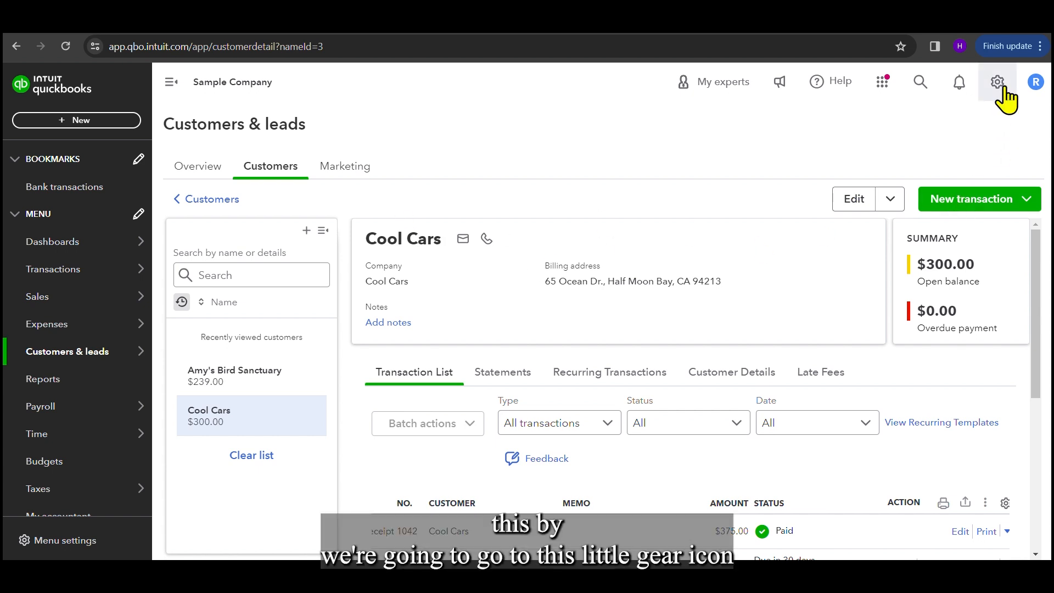
- Create a new recurring transaction template of type Sales Receipt
{"action": "left_click", "coordinate": [997, 81]}
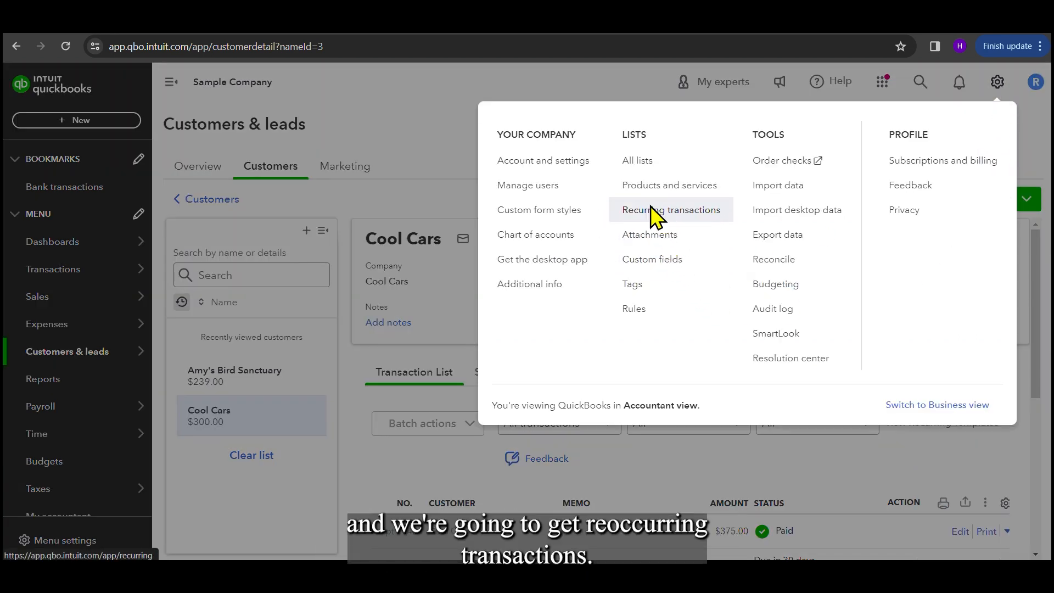
{"action": "left_click", "coordinate": [670, 209]}
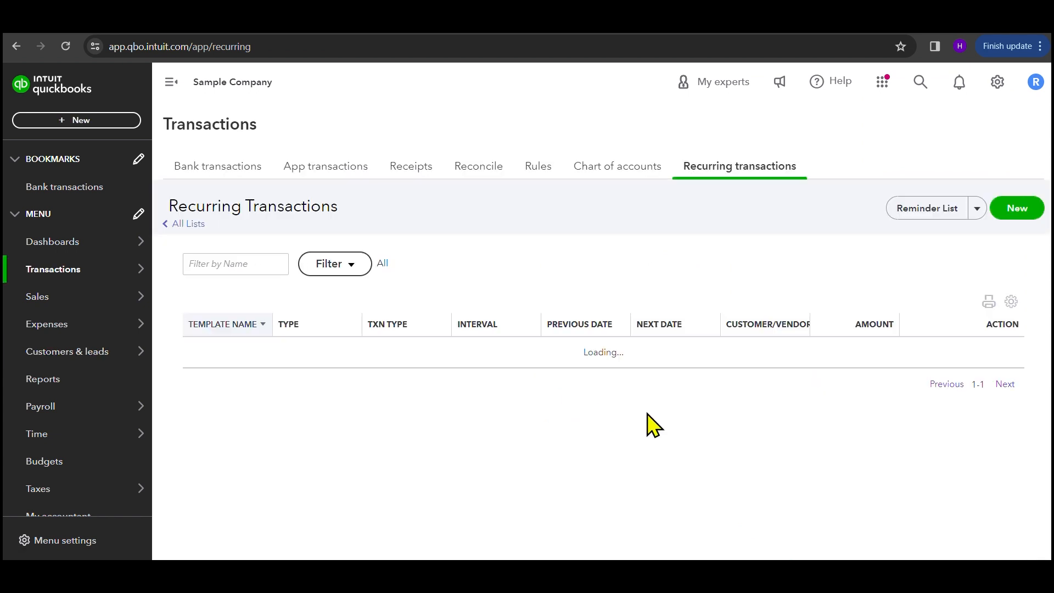
{"action": "left_click", "coordinate": [1015, 208]}
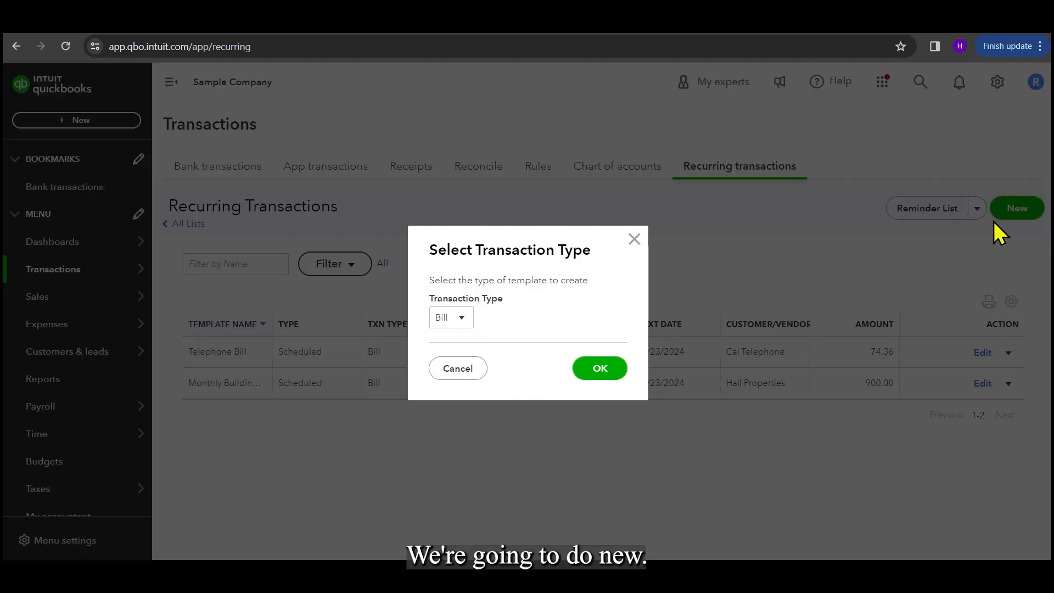
{"action": "left_click", "coordinate": [450, 316]}
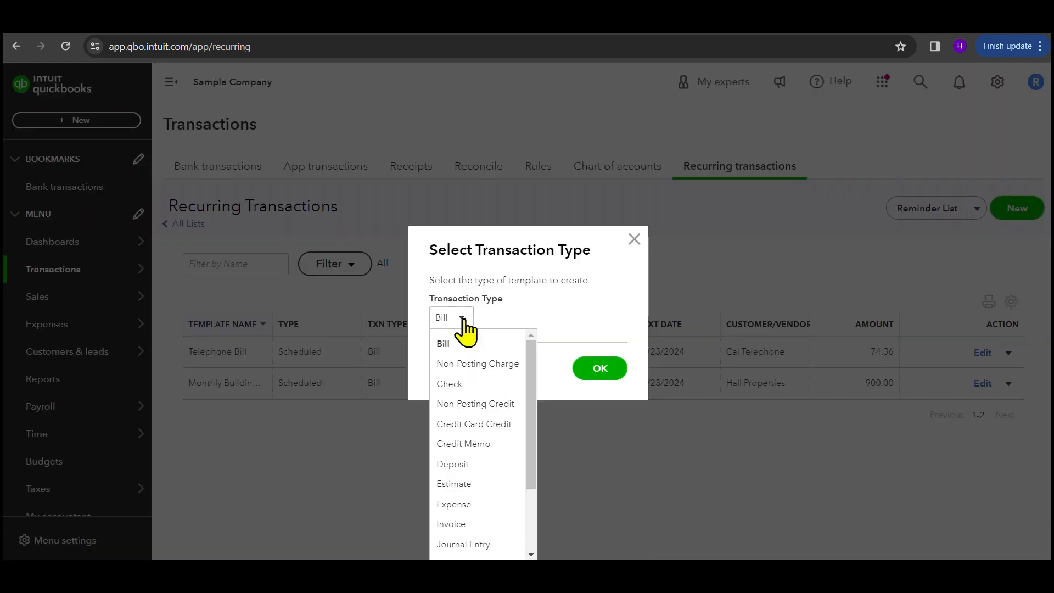
{"action": "scroll", "scroll_direction": "down", "scroll_amount": 3}
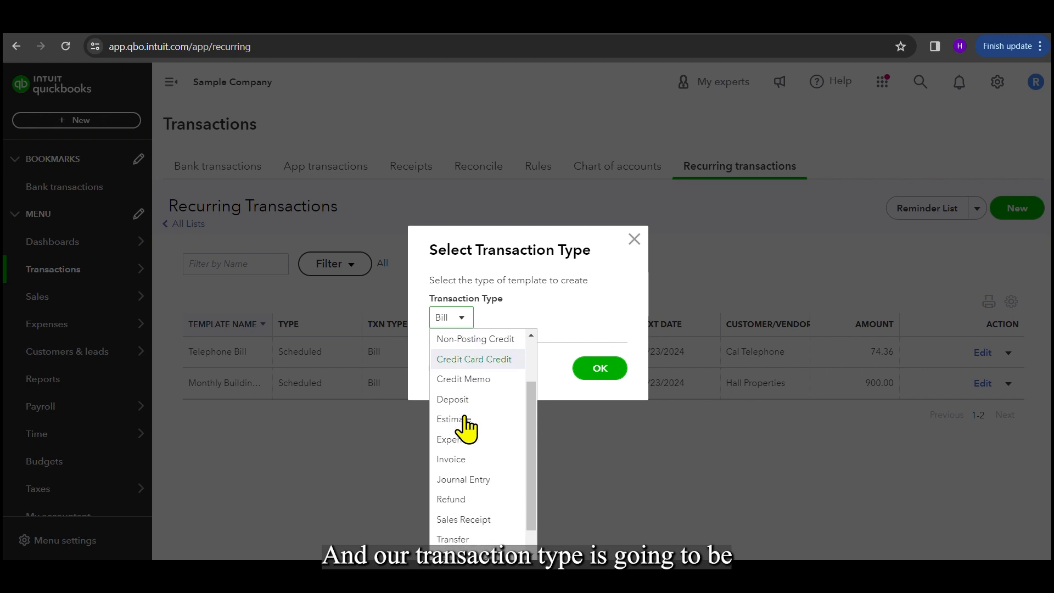
{"action": "left_click", "coordinate": [463, 519]}
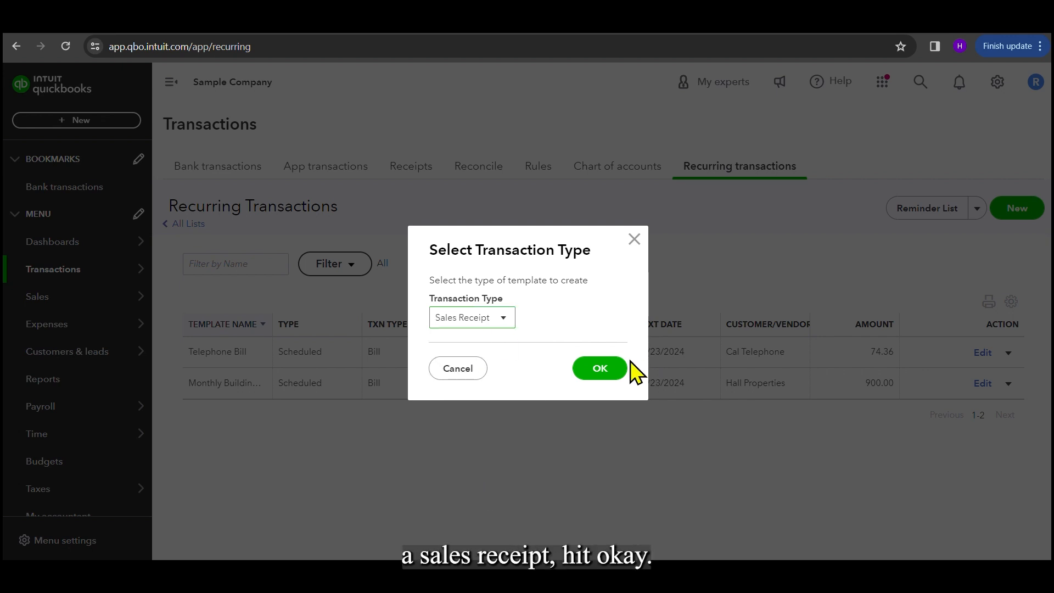
{"action": "left_click", "coordinate": [598, 368]}
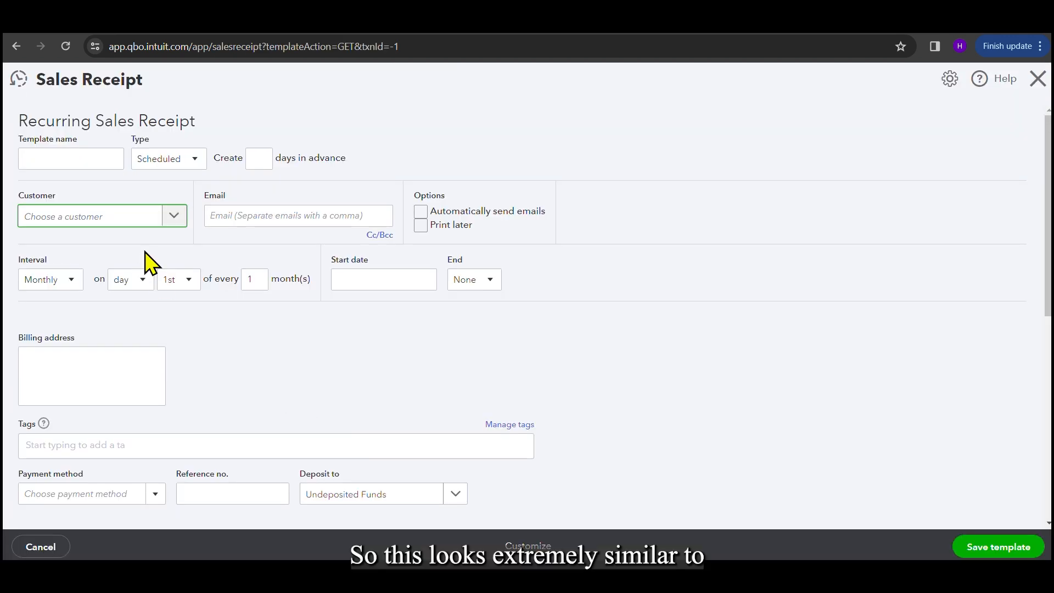
{"action": "mouse_move", "coordinate": [509, 425]}
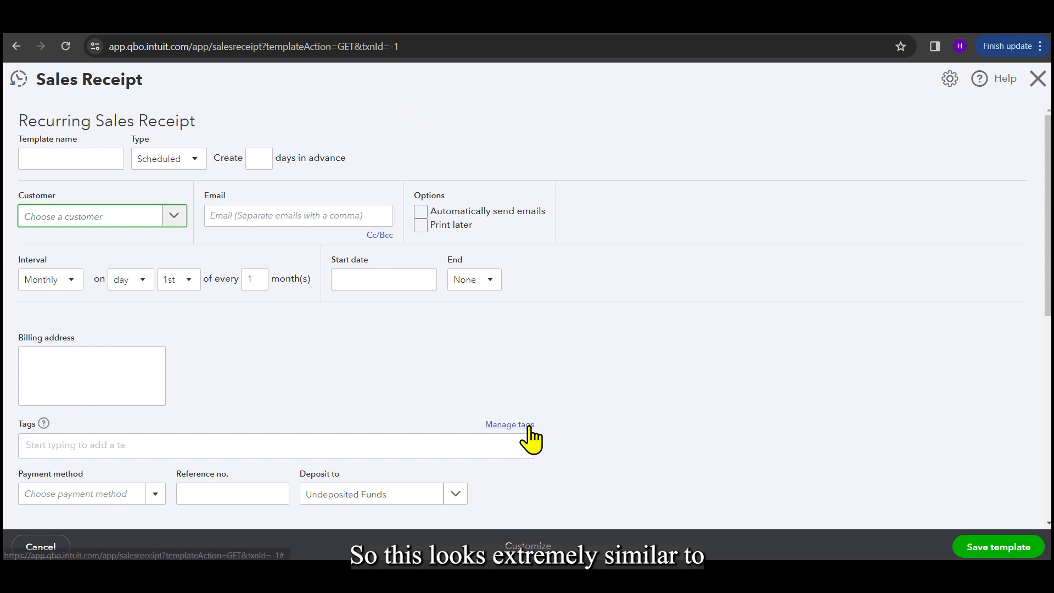
{"action": "mouse_move", "coordinate": [243, 452]}
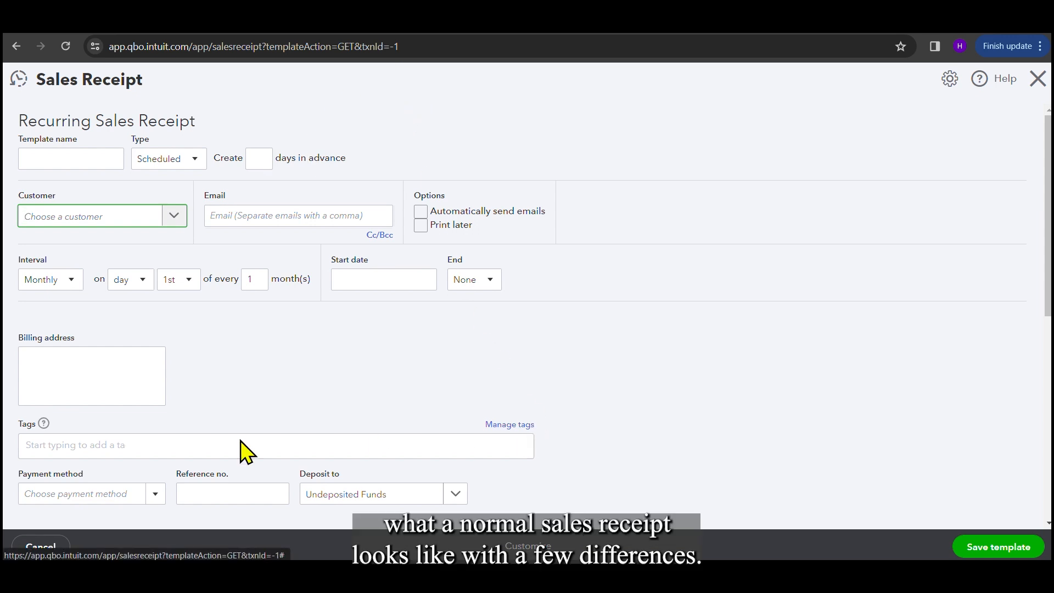
- Name the template 'Monthly Mowing', set 3 days in advance, customer Amy's Bird Sanctuary
{"action": "left_click", "coordinate": [70, 158]}
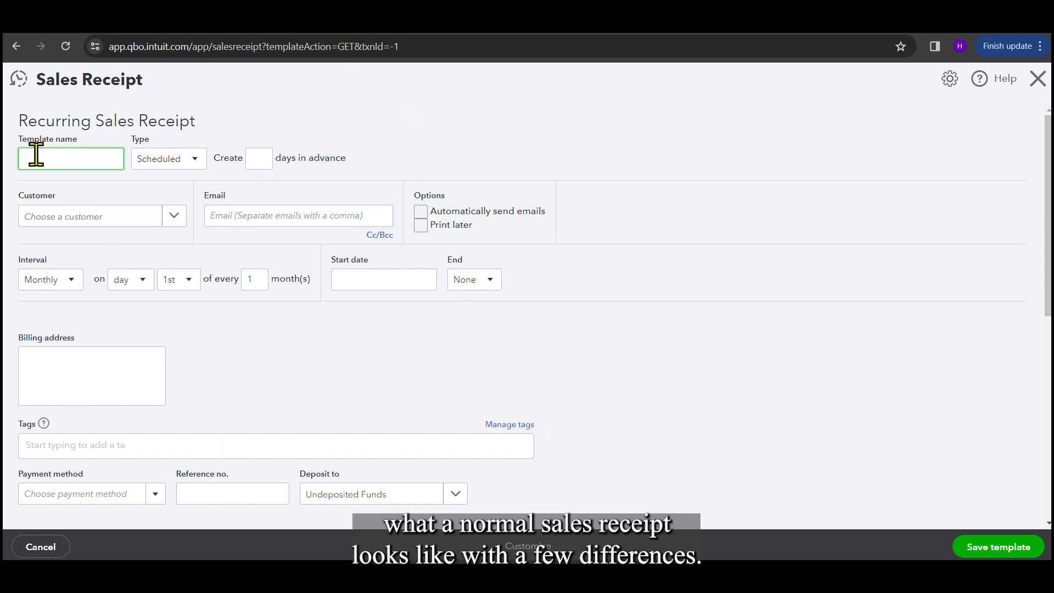
{"action": "mouse_move", "coordinate": [101, 184]}
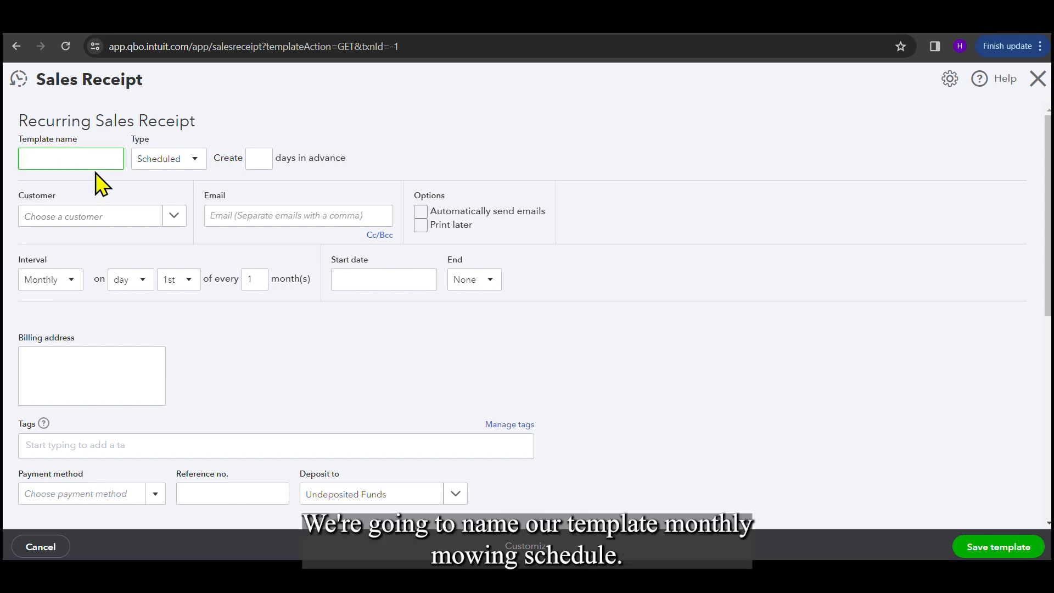
{"action": "type", "text": "Monthly Mowing"}
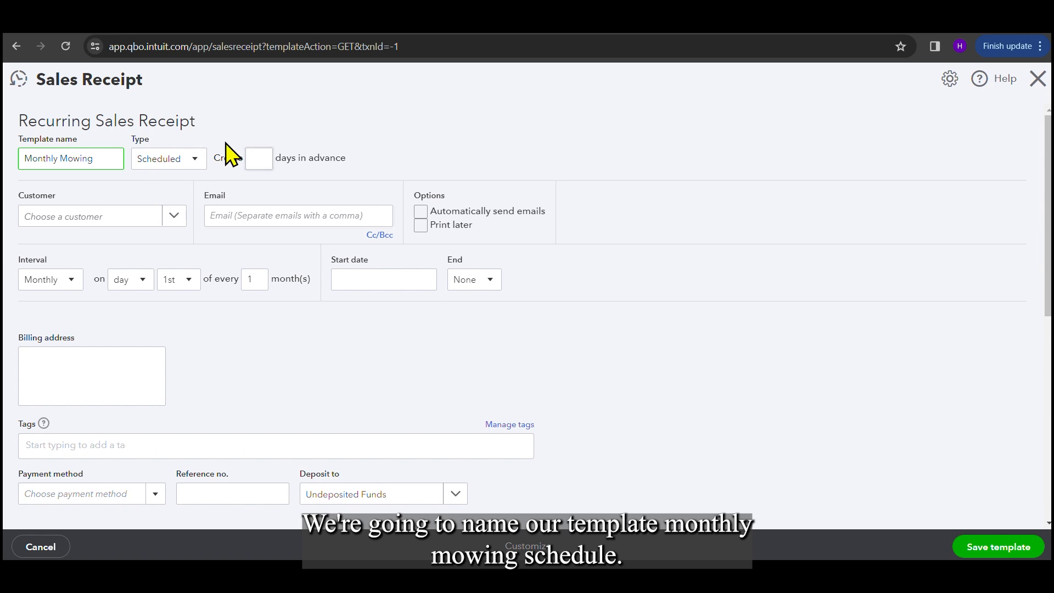
{"action": "left_click", "coordinate": [259, 158]}
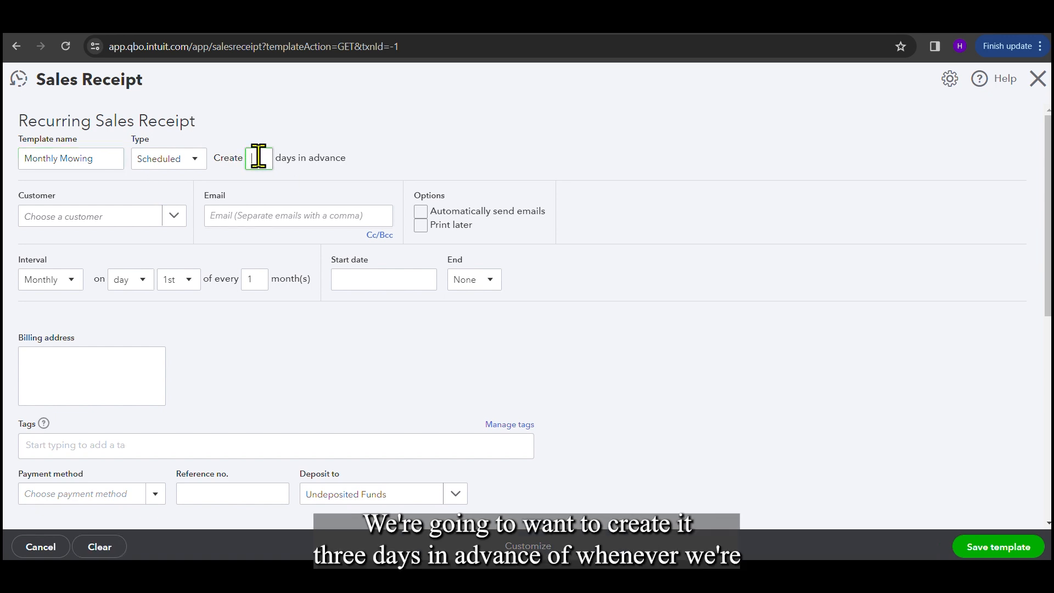
{"action": "type", "text": "3"}
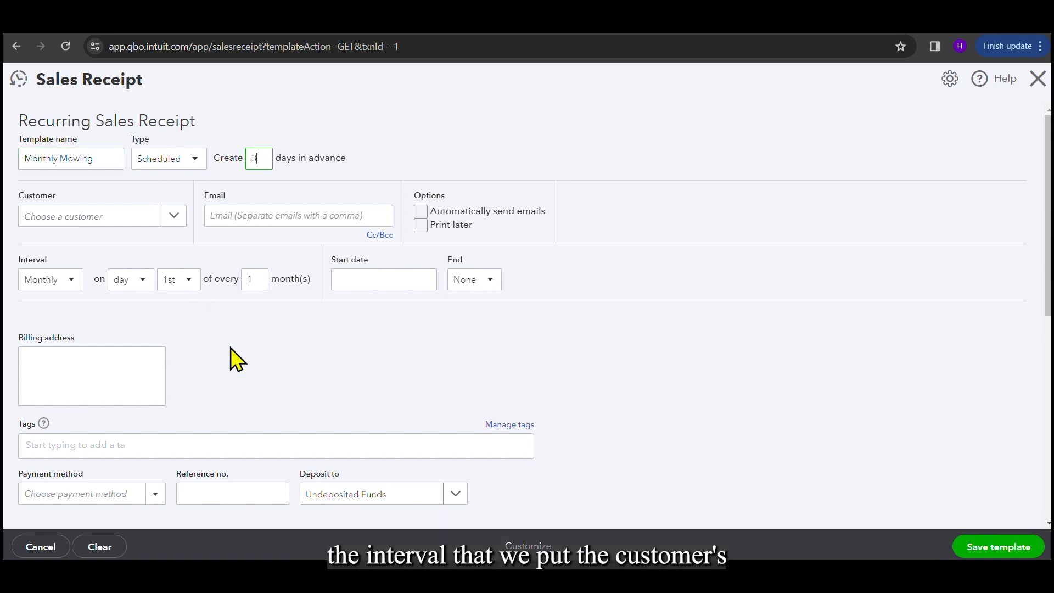
{"action": "left_click", "coordinate": [101, 216]}
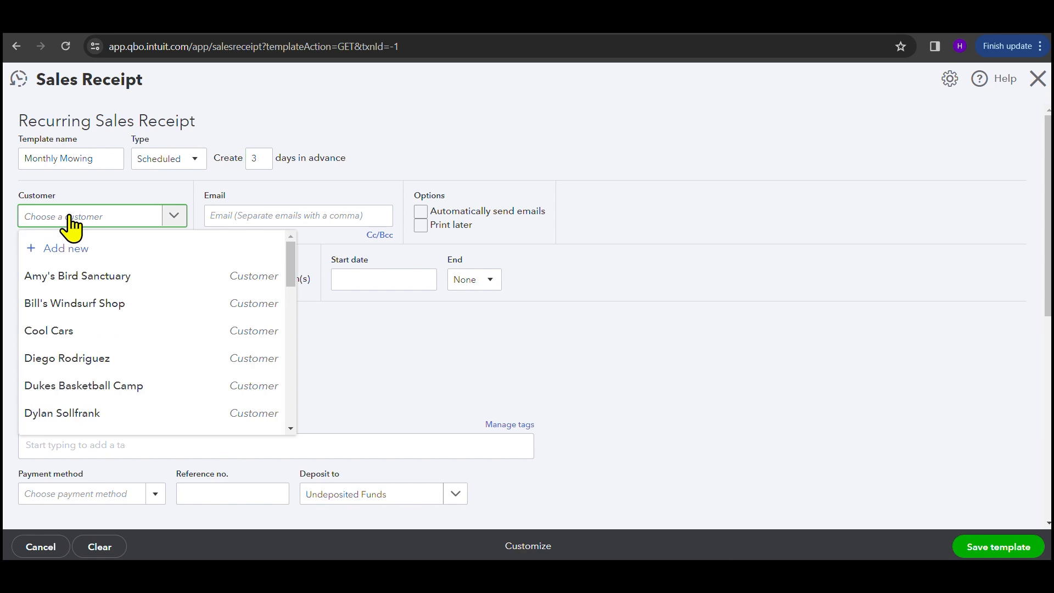
{"action": "left_click", "coordinate": [76, 275]}
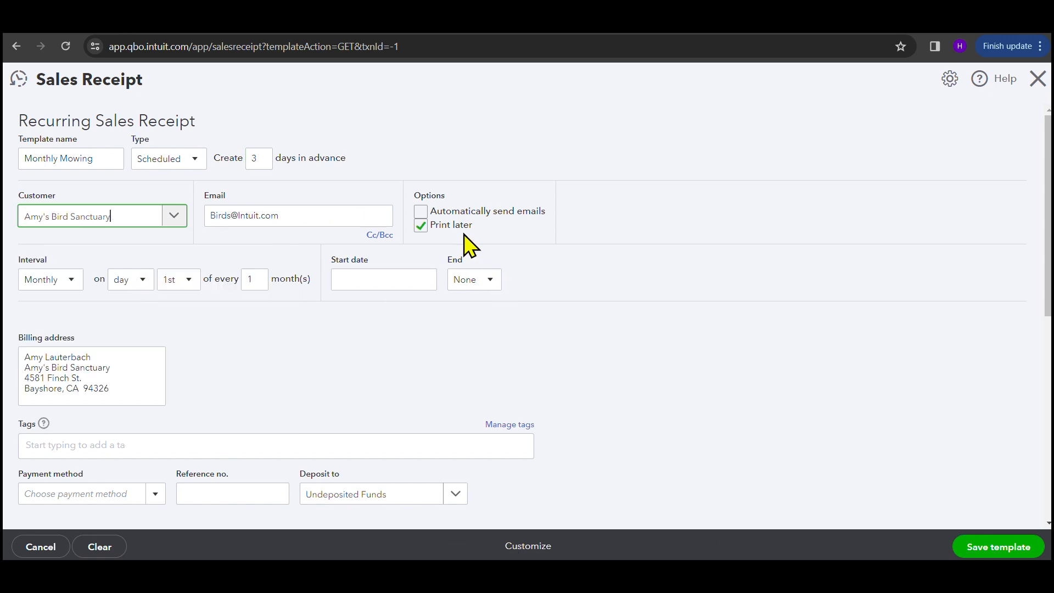
- Turn on automatic emailing and set the interval to the 1st of every 1 month
{"action": "left_click", "coordinate": [421, 210]}
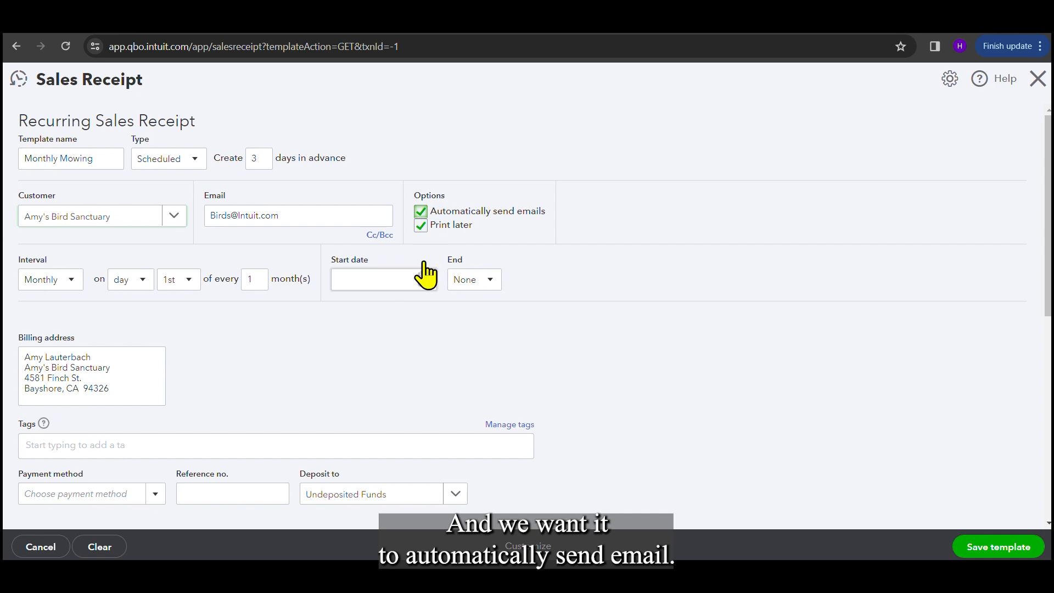
{"action": "mouse_move", "coordinate": [429, 414]}
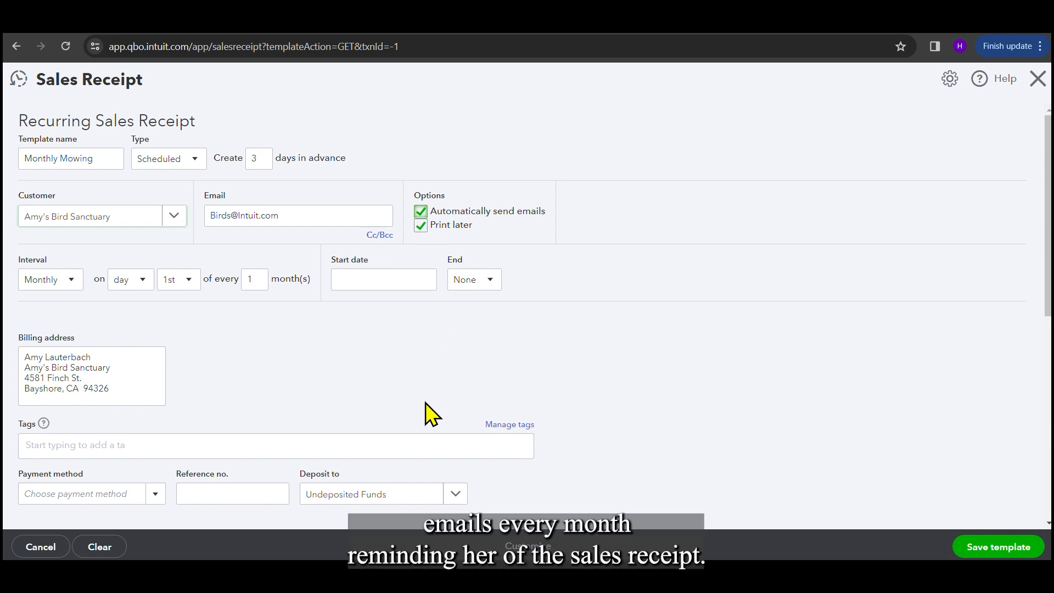
{"action": "mouse_move", "coordinate": [387, 336]}
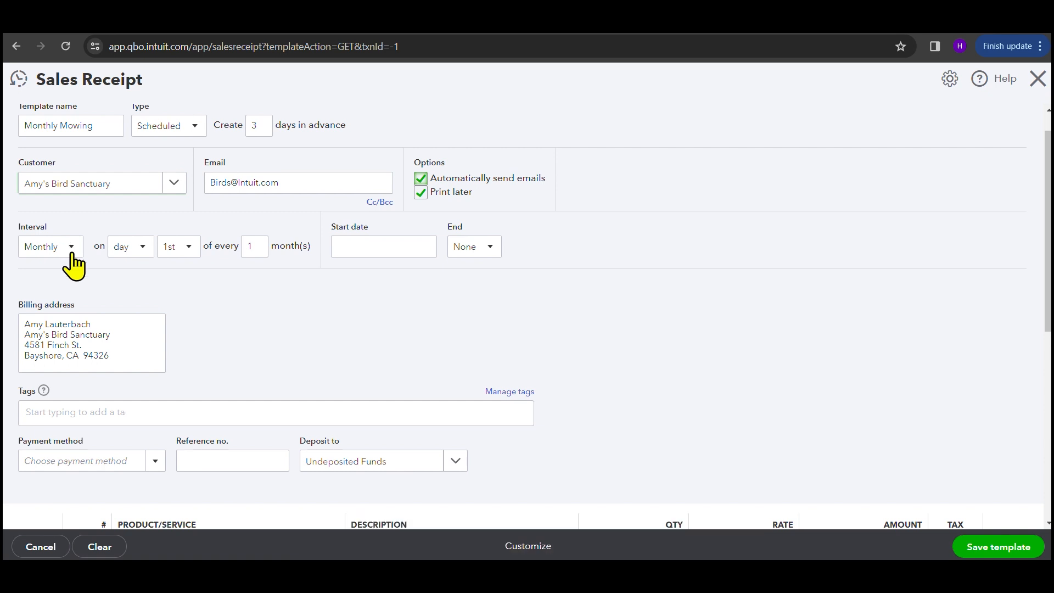
{"action": "left_click", "coordinate": [49, 245]}
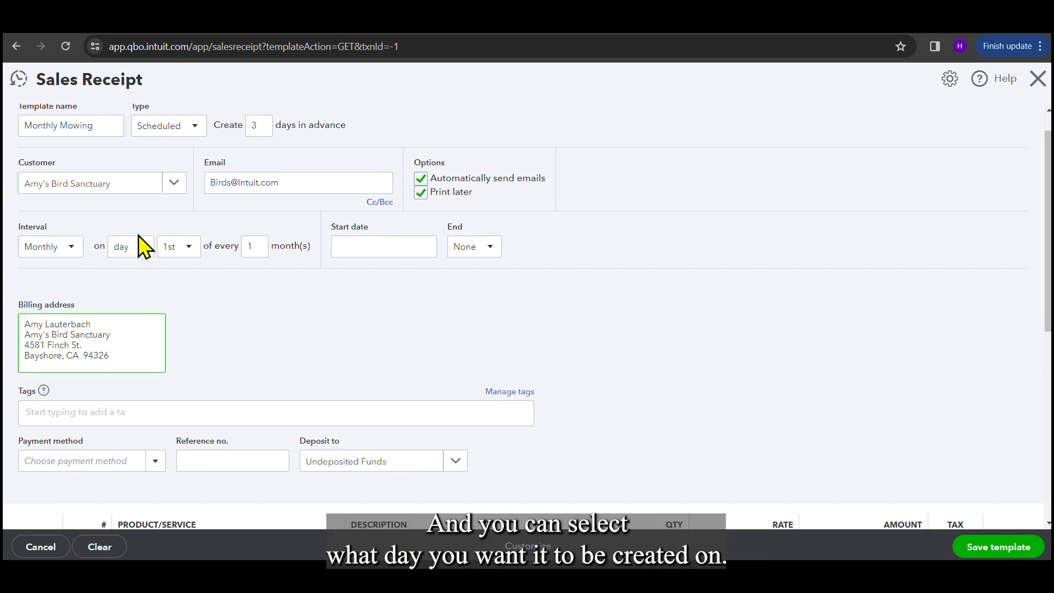
{"action": "left_click", "coordinate": [126, 246]}
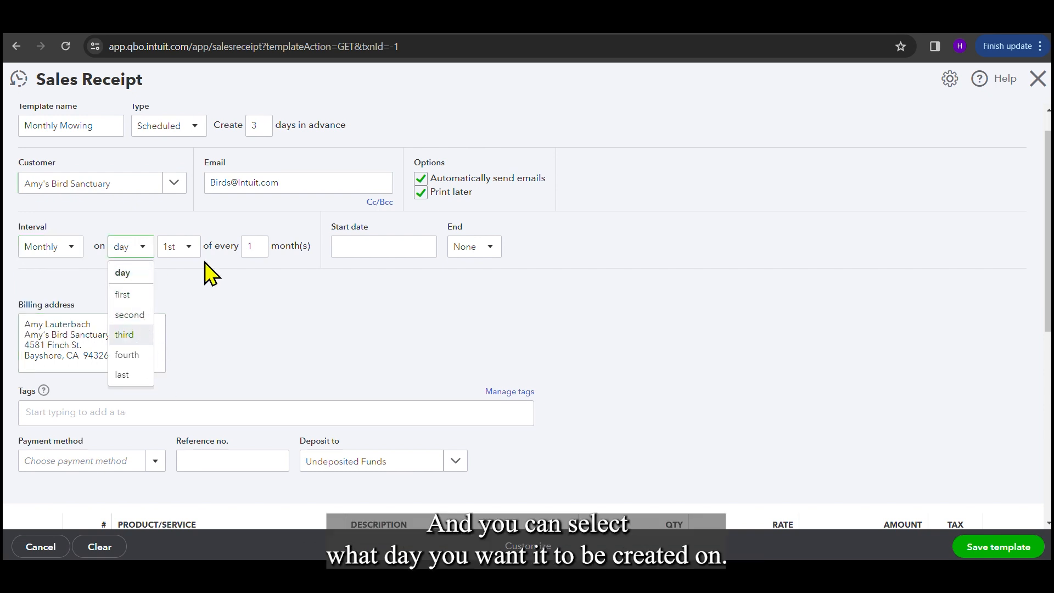
{"action": "left_click", "coordinate": [122, 273]}
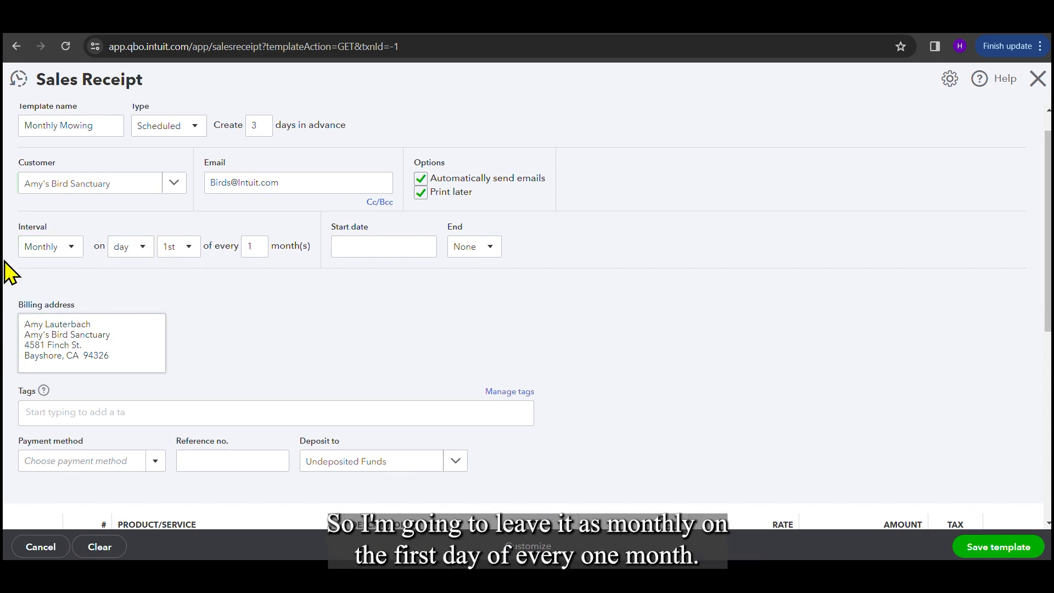
{"action": "mouse_move", "coordinate": [114, 273]}
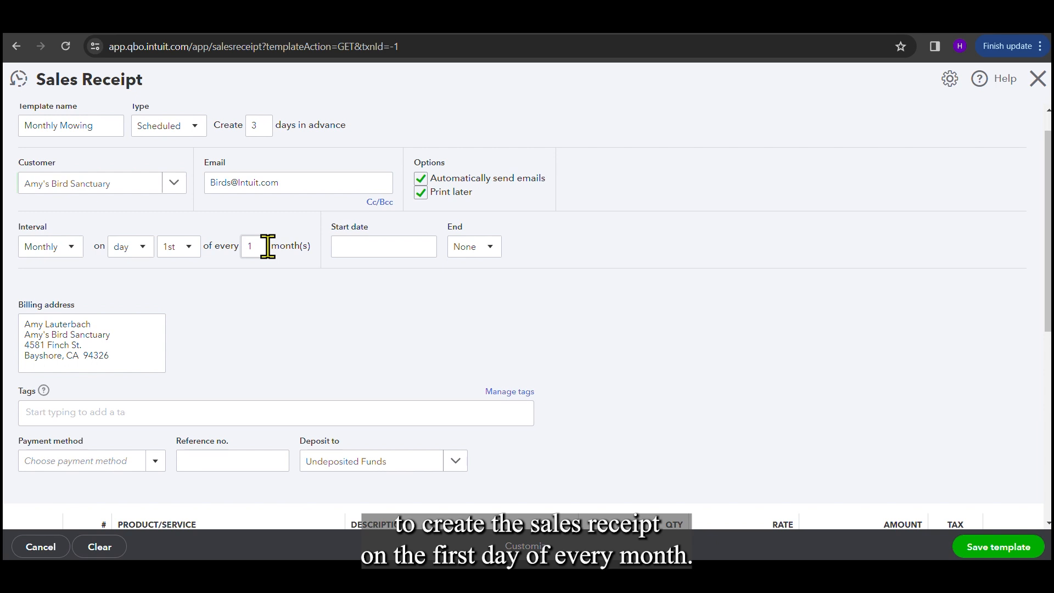
- Enter the template's start date (3, 2024) and keep the End setting at None
{"action": "left_click", "coordinate": [380, 246]}
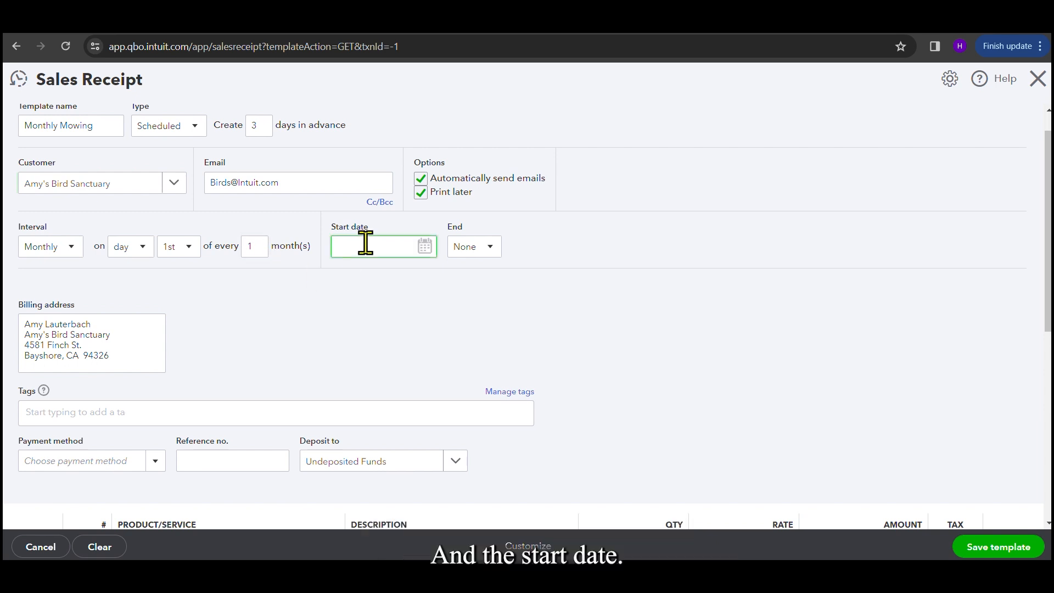
{"action": "type", "text": "3"}
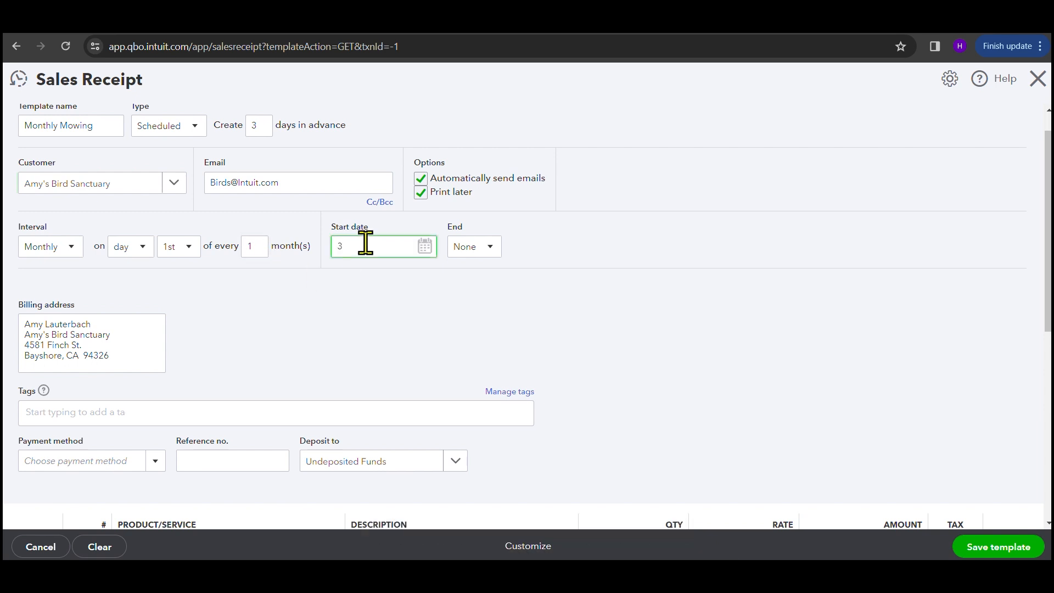
{"action": "type", "text": "2024"}
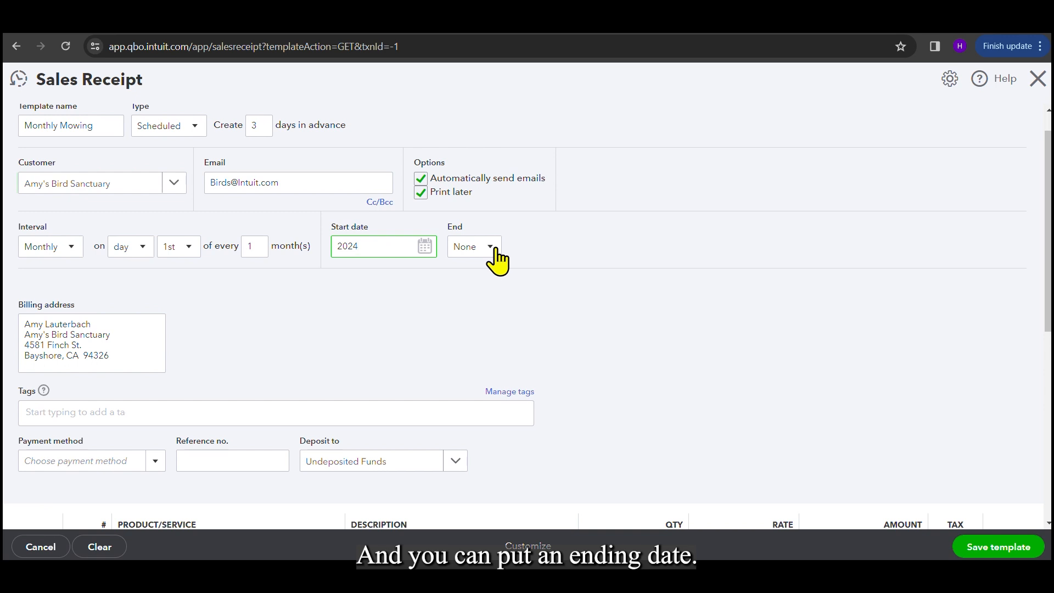
{"action": "left_click", "coordinate": [473, 245]}
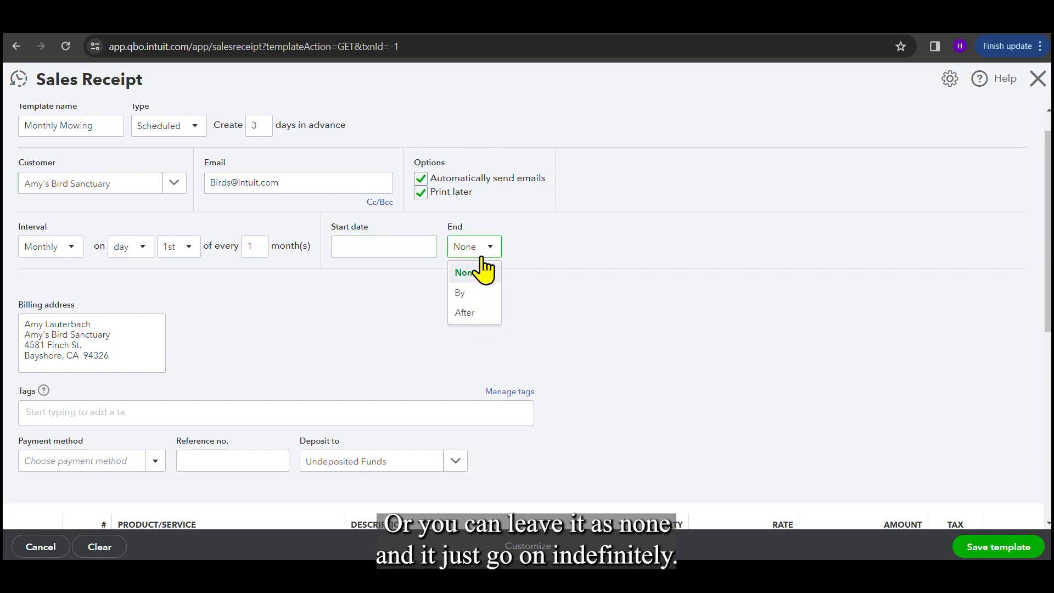
{"action": "mouse_move", "coordinate": [551, 369]}
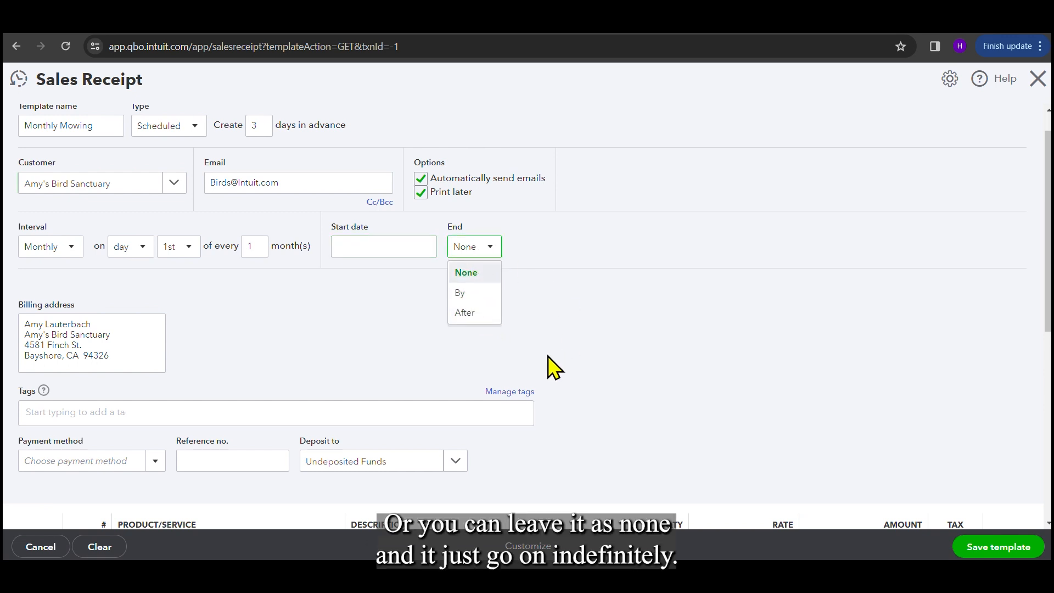
{"action": "scroll", "scroll_direction": "down", "scroll_amount": 3}
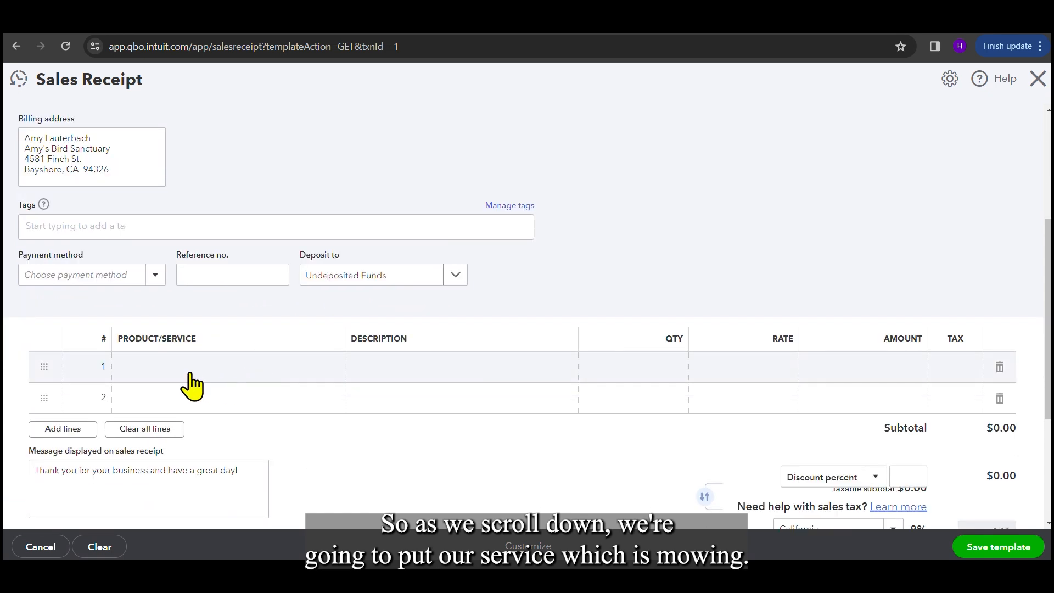
- Add a new service item named 'Mowing' and put it on the first receipt line
{"action": "left_click", "coordinate": [215, 367]}
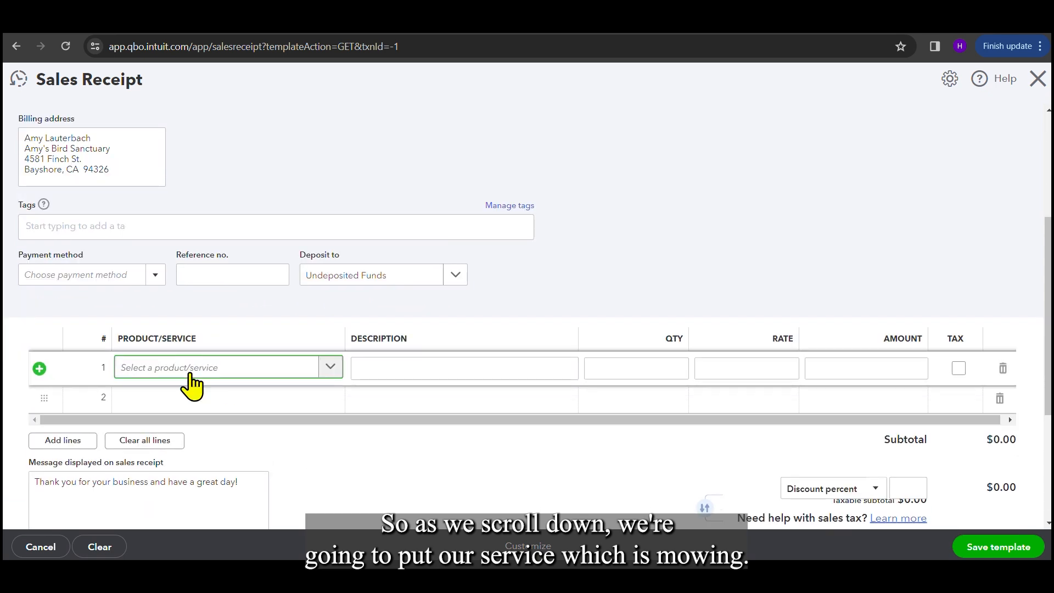
{"action": "type", "text": "Mowing"}
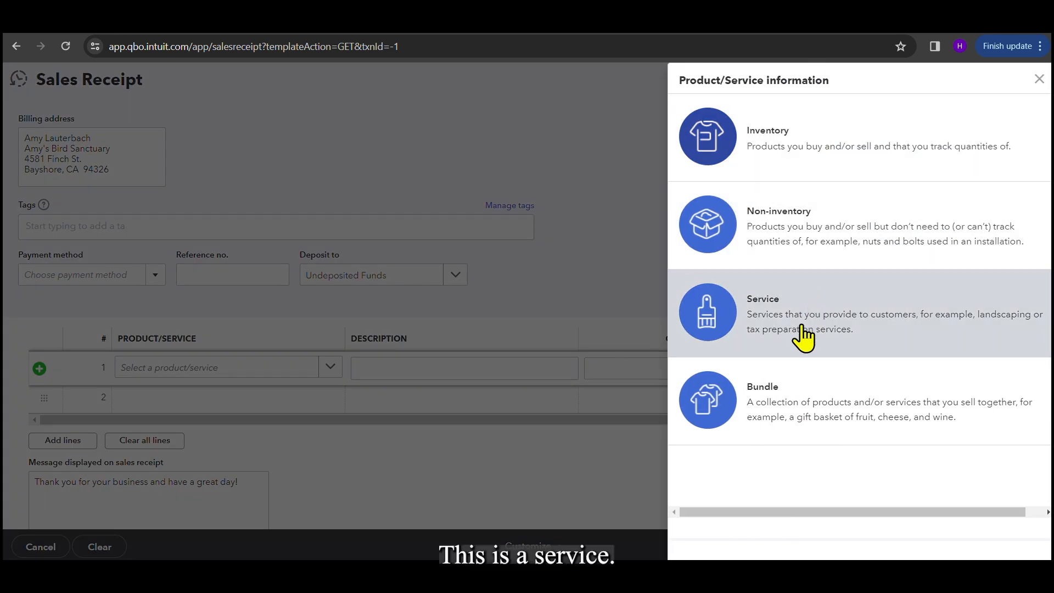
{"action": "left_click", "coordinate": [806, 312]}
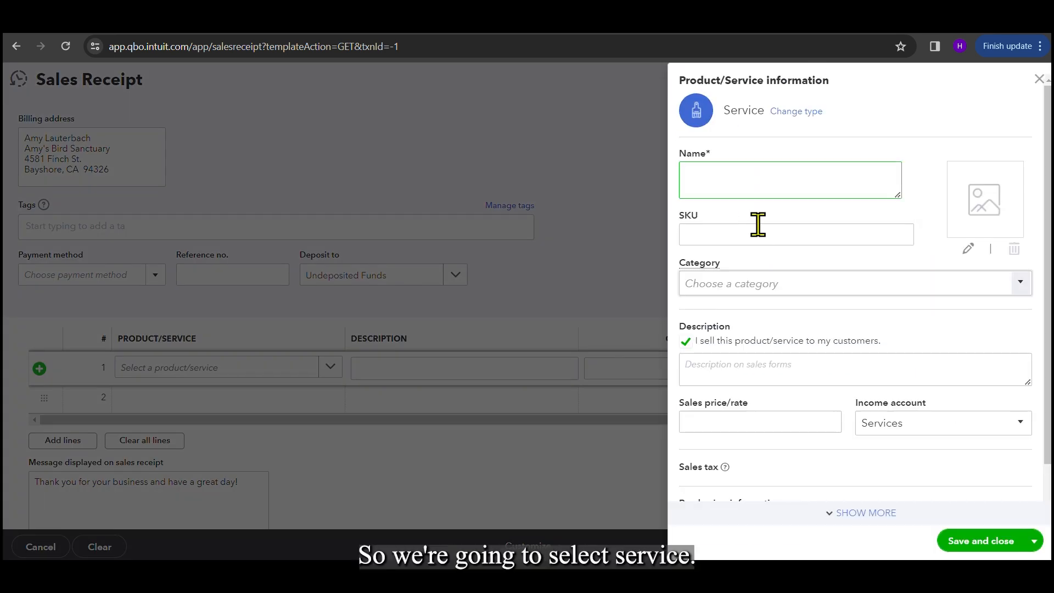
{"action": "type", "text": "M"}
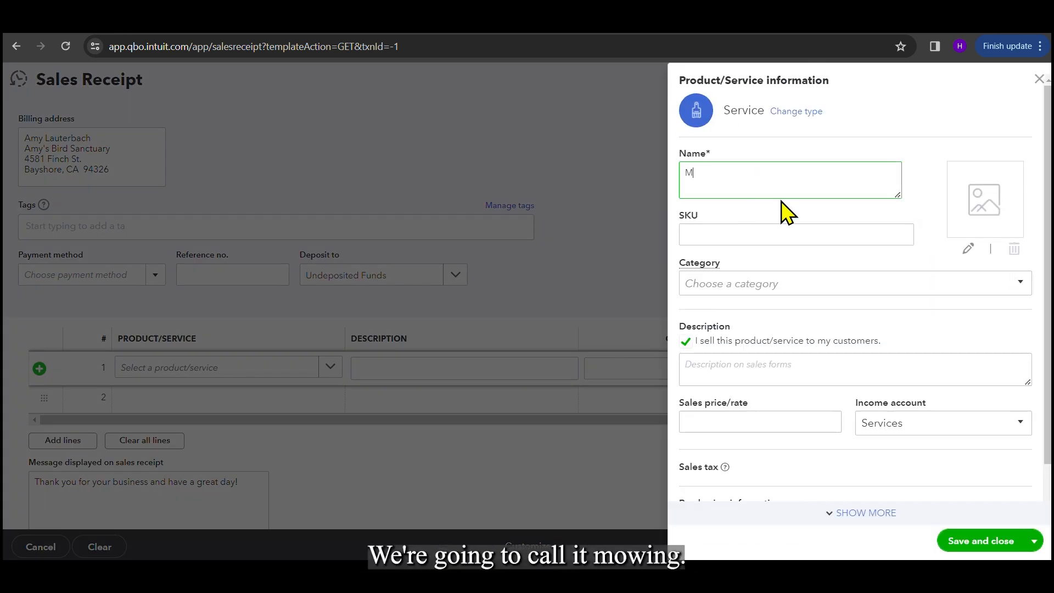
{"action": "type", "text": "o"}
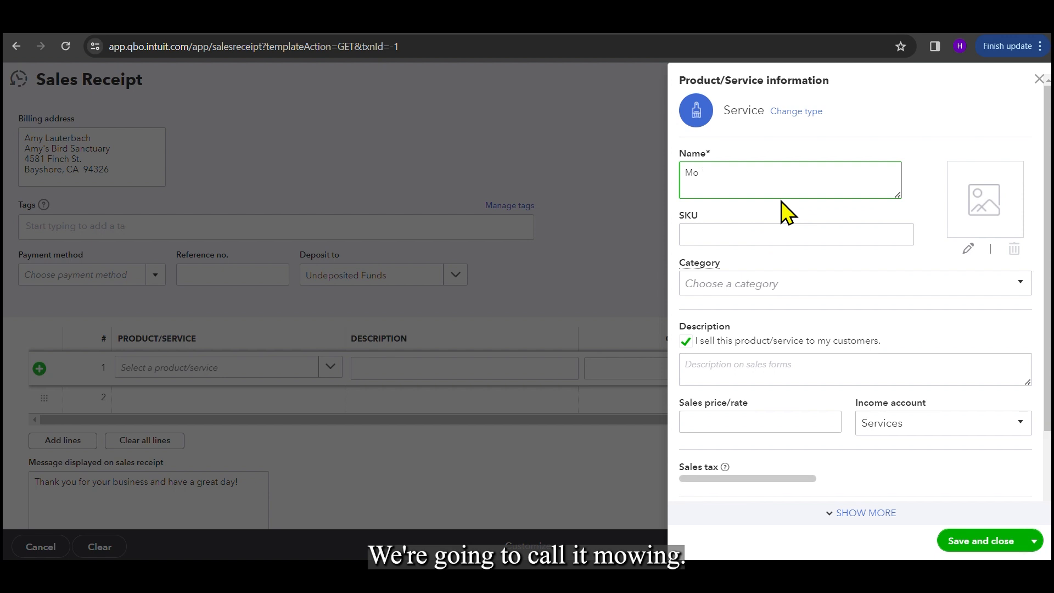
{"action": "type", "text": "wing"}
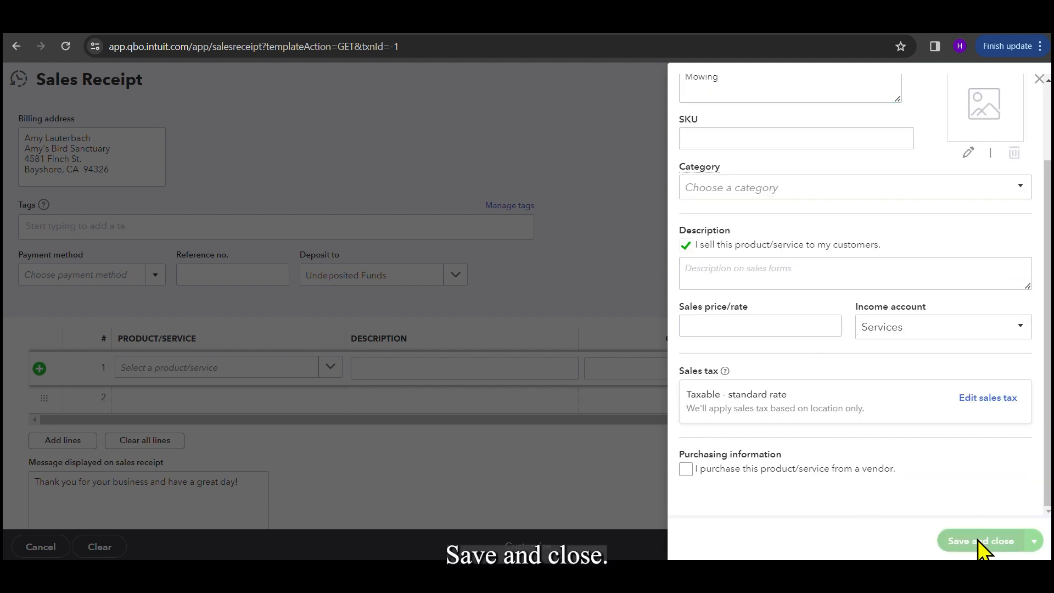
{"action": "left_click", "coordinate": [983, 540]}
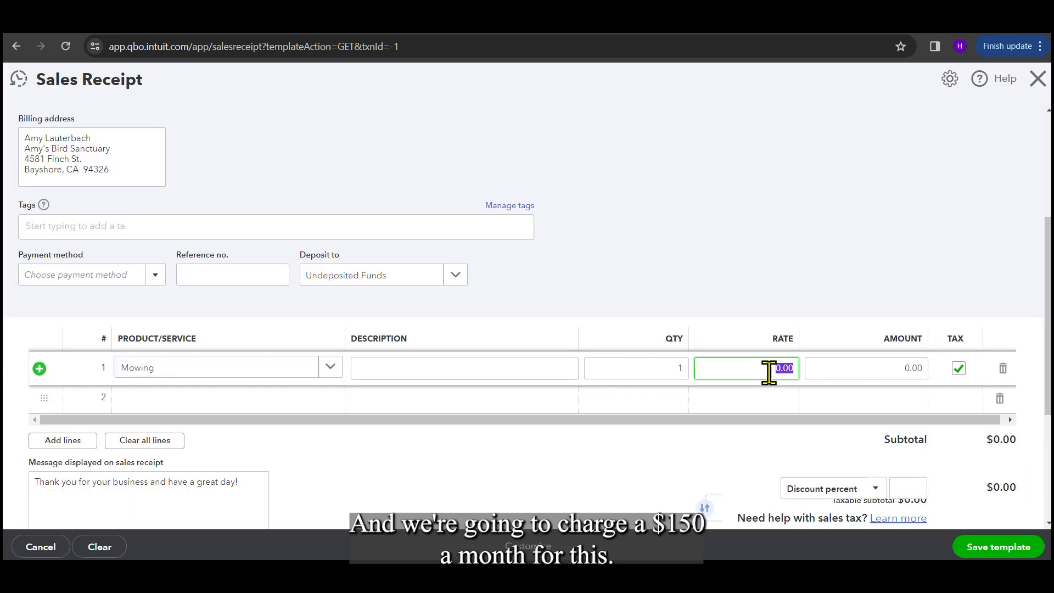
- Give the Mowing line a rate of 150 and clear its Tax checkbox
{"action": "type", "text": "150"}
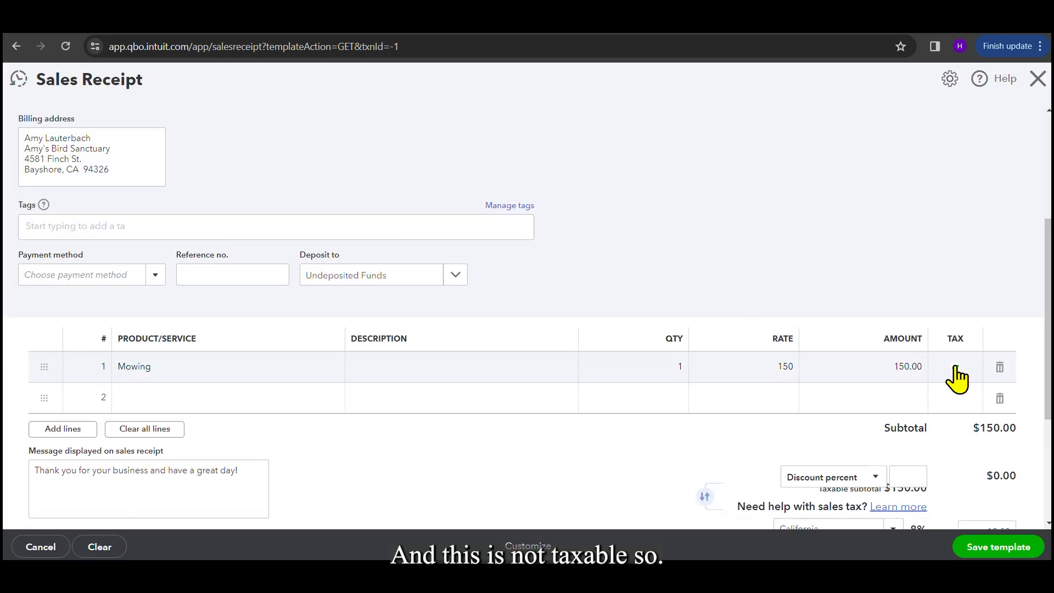
{"action": "left_click", "coordinate": [958, 368]}
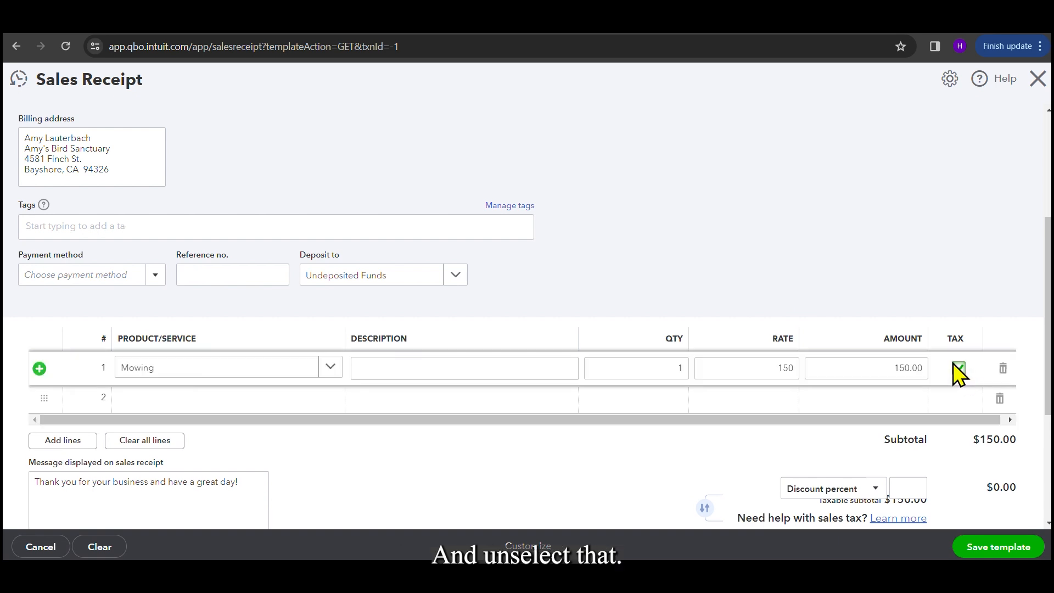
{"action": "left_click", "coordinate": [958, 367]}
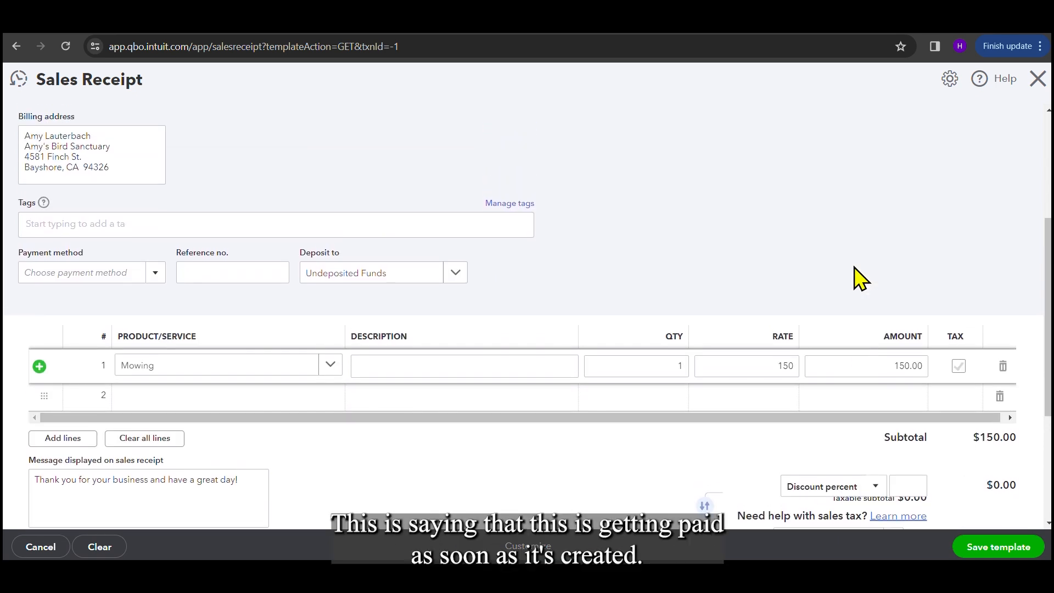
{"action": "mouse_move", "coordinate": [844, 282]}
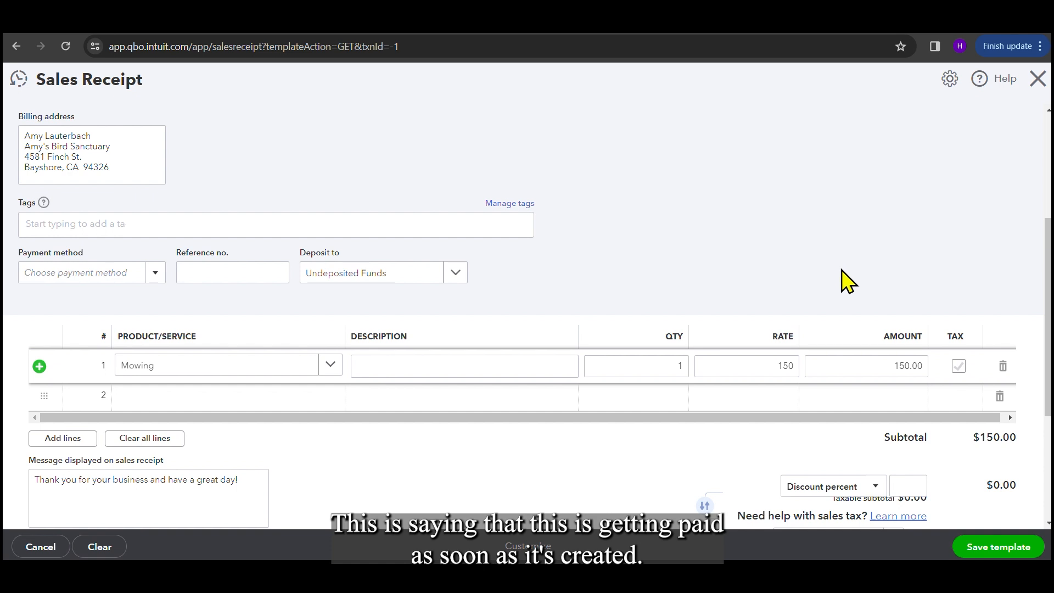
{"action": "mouse_move", "coordinate": [144, 438]}
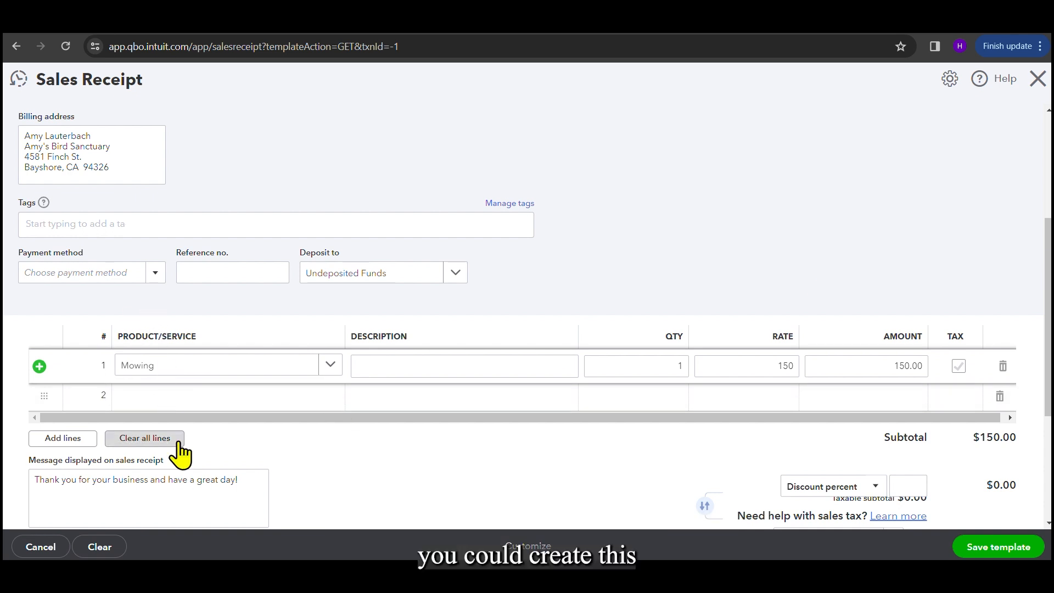
{"action": "mouse_move", "coordinate": [227, 428]}
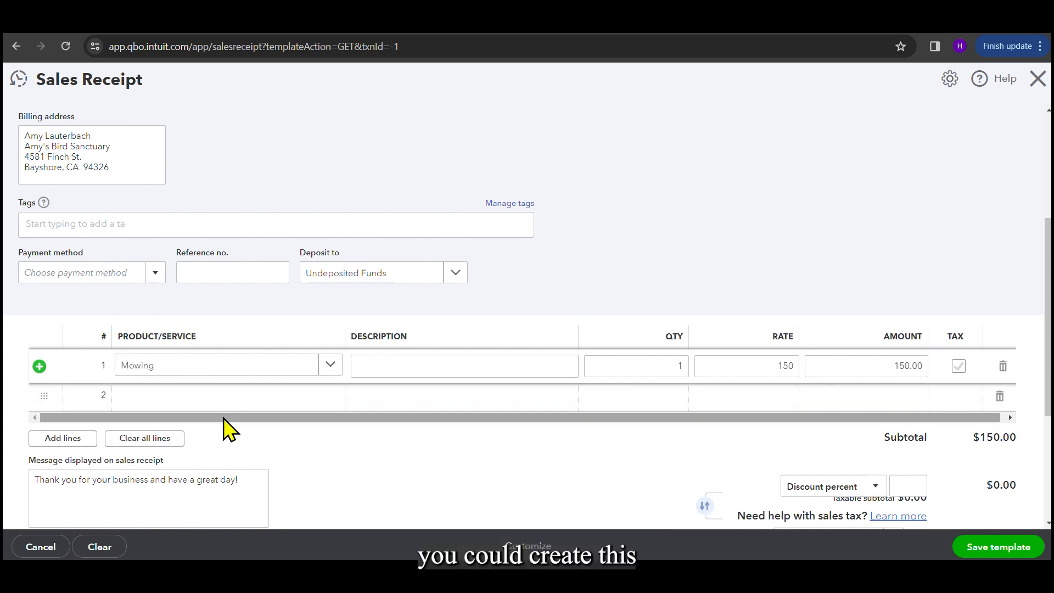
{"action": "mouse_move", "coordinate": [154, 272]}
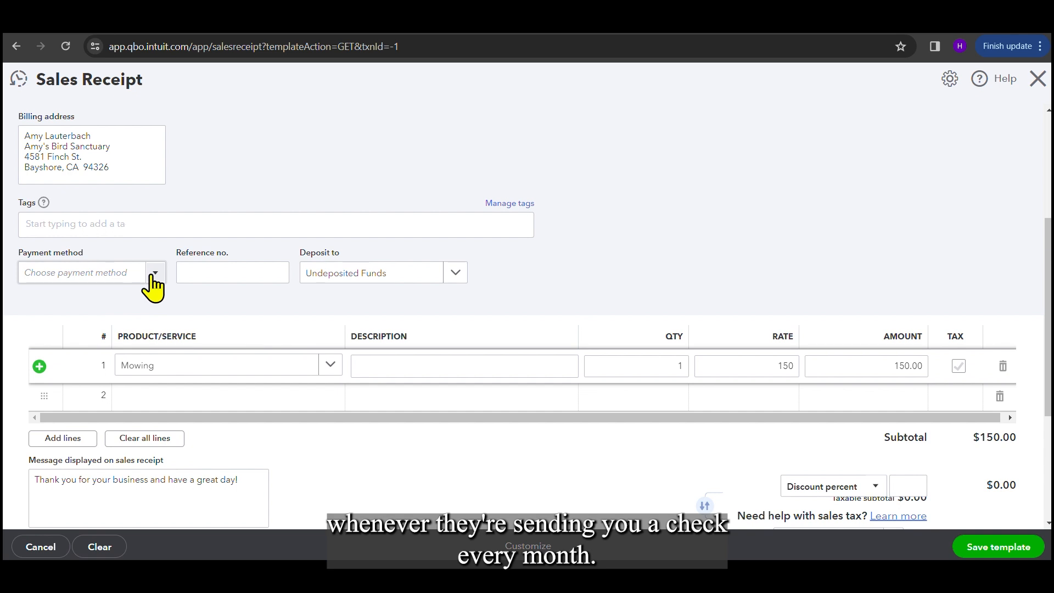
- Choose Check as the template's payment method, deposited to Undeposited Funds
{"action": "left_click", "coordinate": [155, 273]}
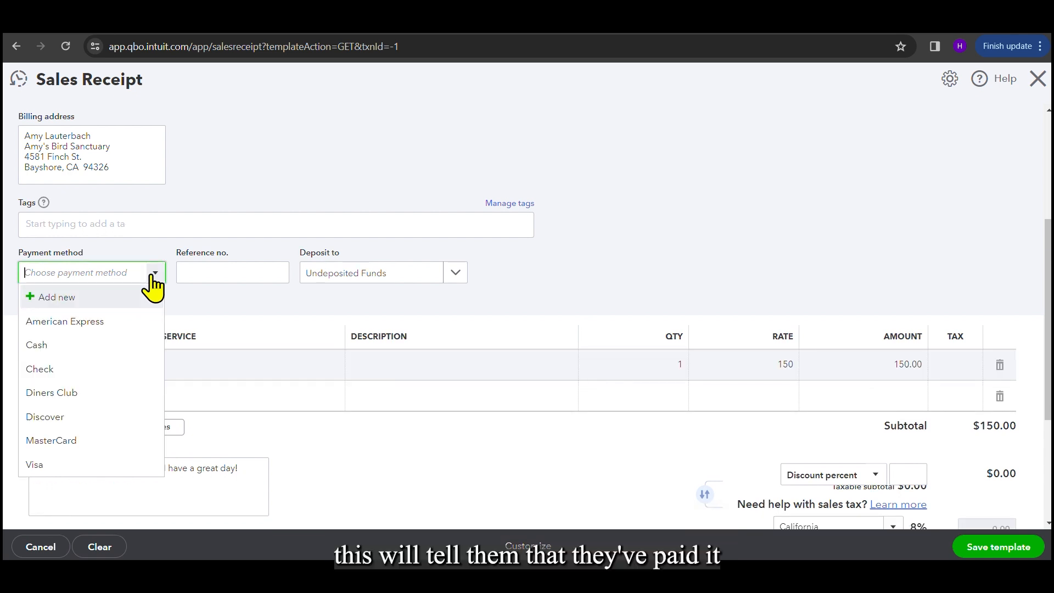
{"action": "mouse_move", "coordinate": [80, 369]}
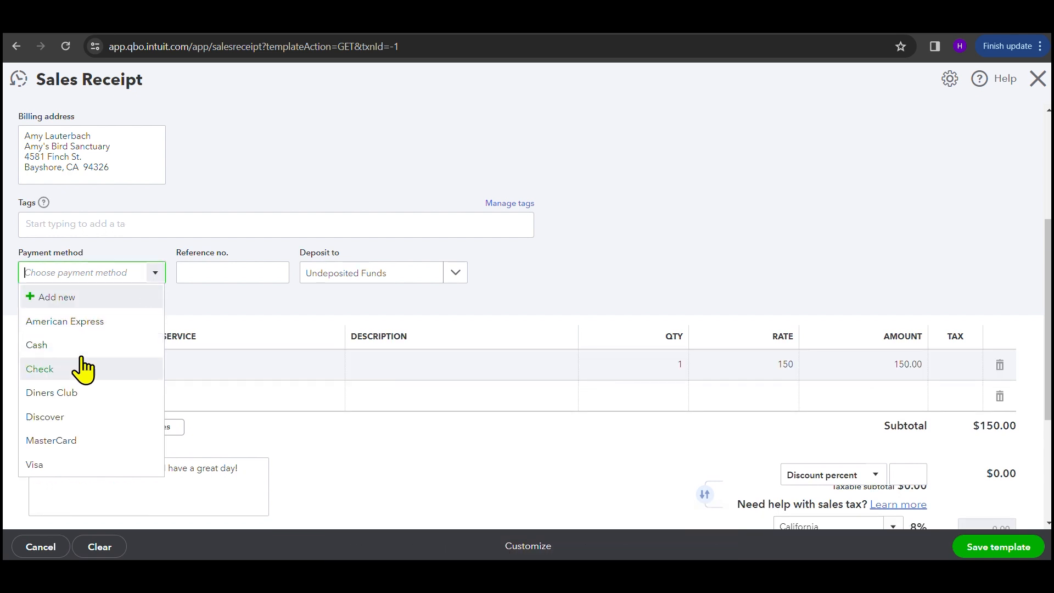
{"action": "mouse_move", "coordinate": [249, 126]}
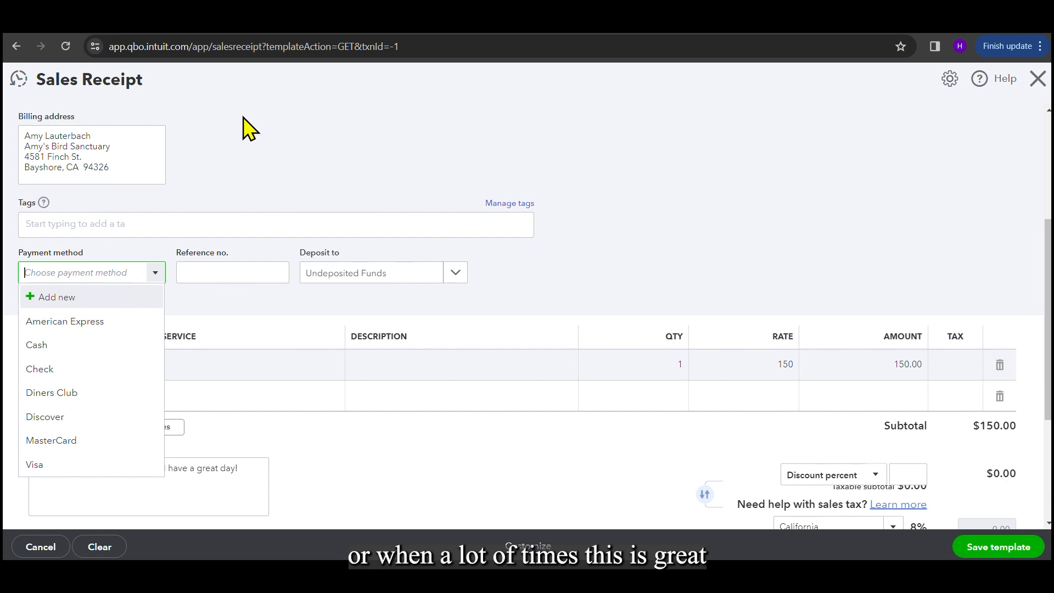
{"action": "left_click", "coordinate": [590, 273]}
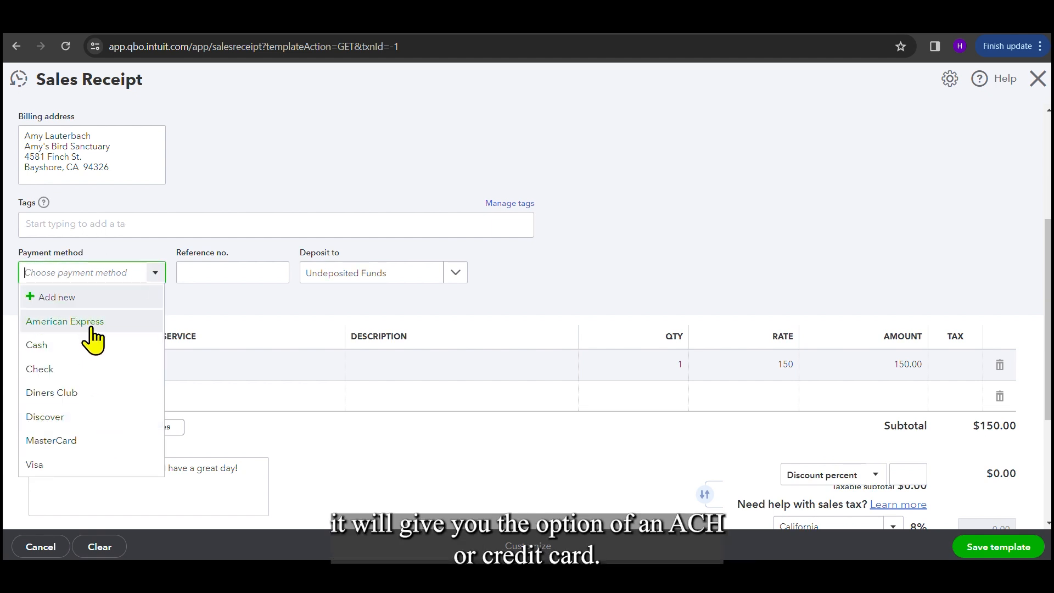
{"action": "left_click", "coordinate": [40, 368]}
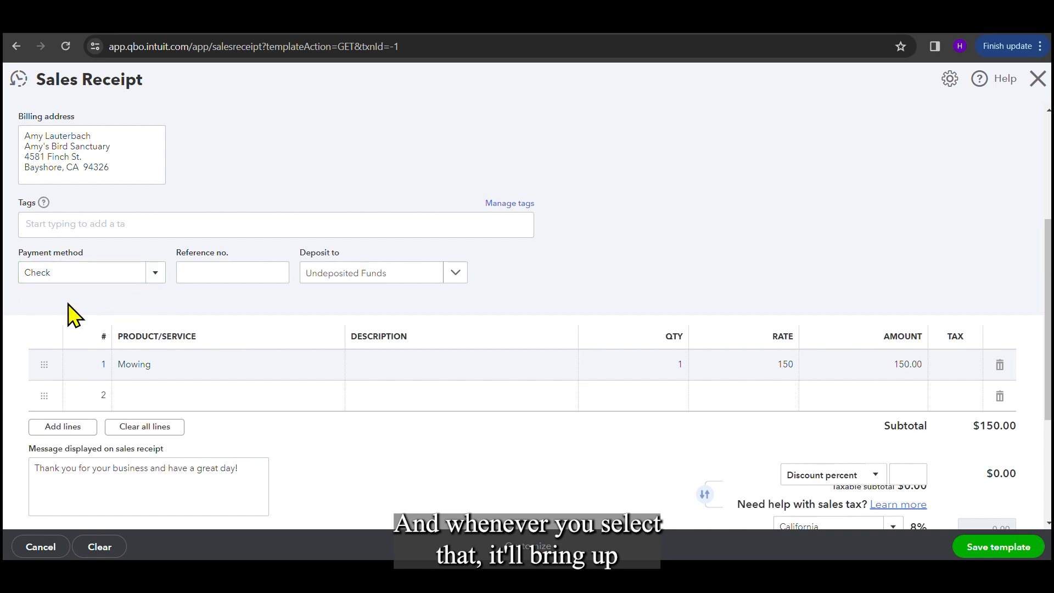
{"action": "mouse_move", "coordinate": [126, 328]}
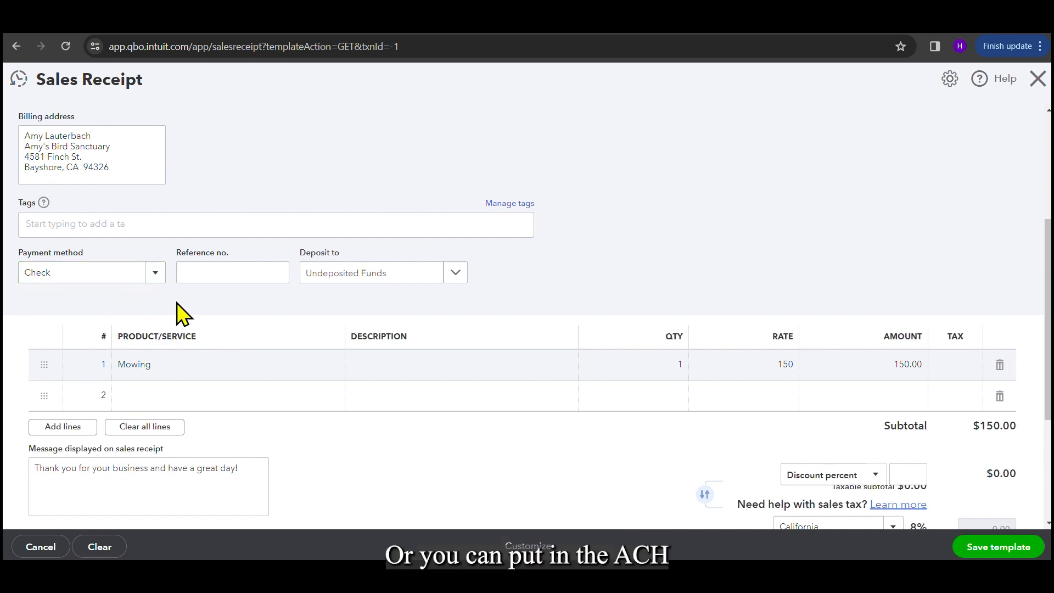
{"action": "scroll", "scroll_direction": "down", "scroll_amount": 3}
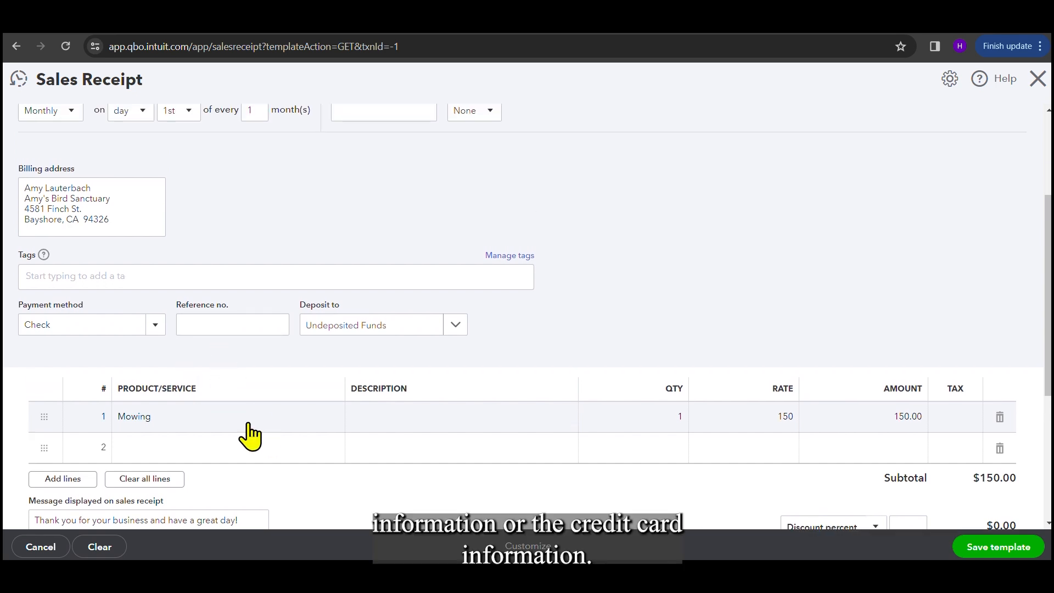
{"action": "scroll", "scroll_direction": "up", "scroll_amount": 3}
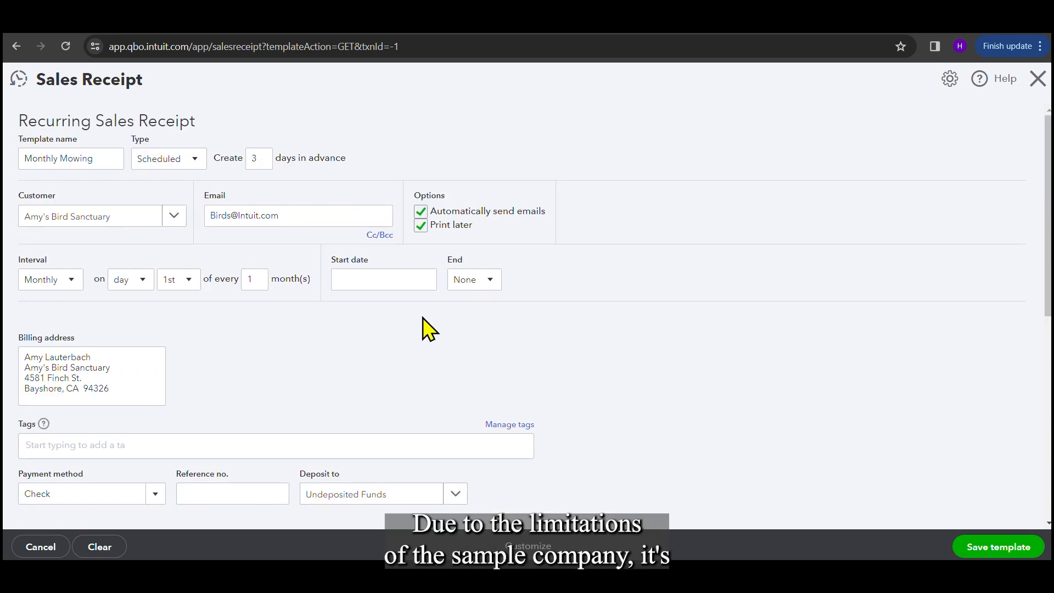
{"action": "scroll", "scroll_direction": "down", "scroll_amount": 3}
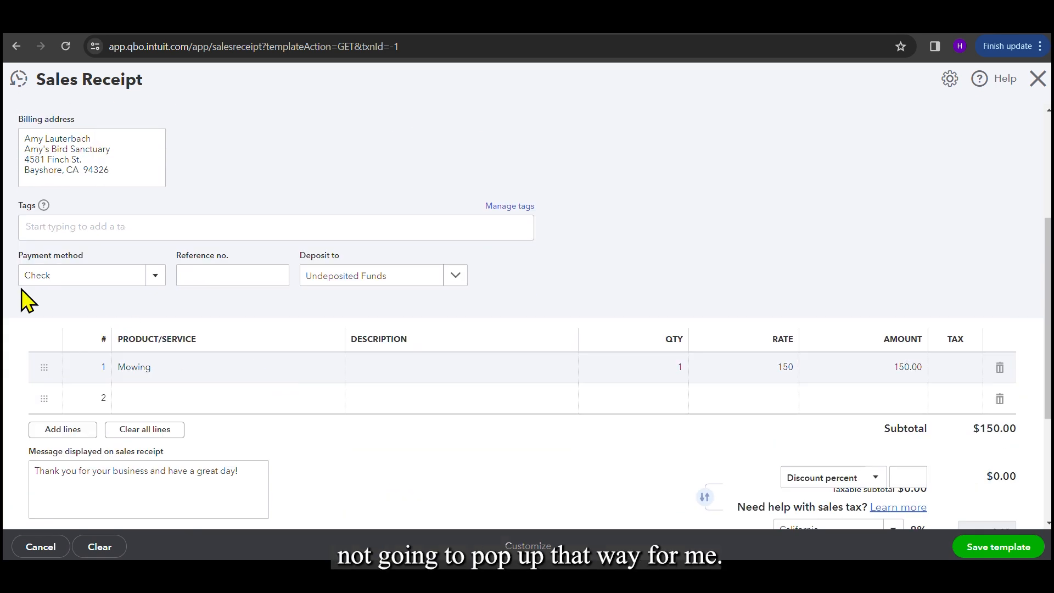
{"action": "mouse_move", "coordinate": [497, 318]}
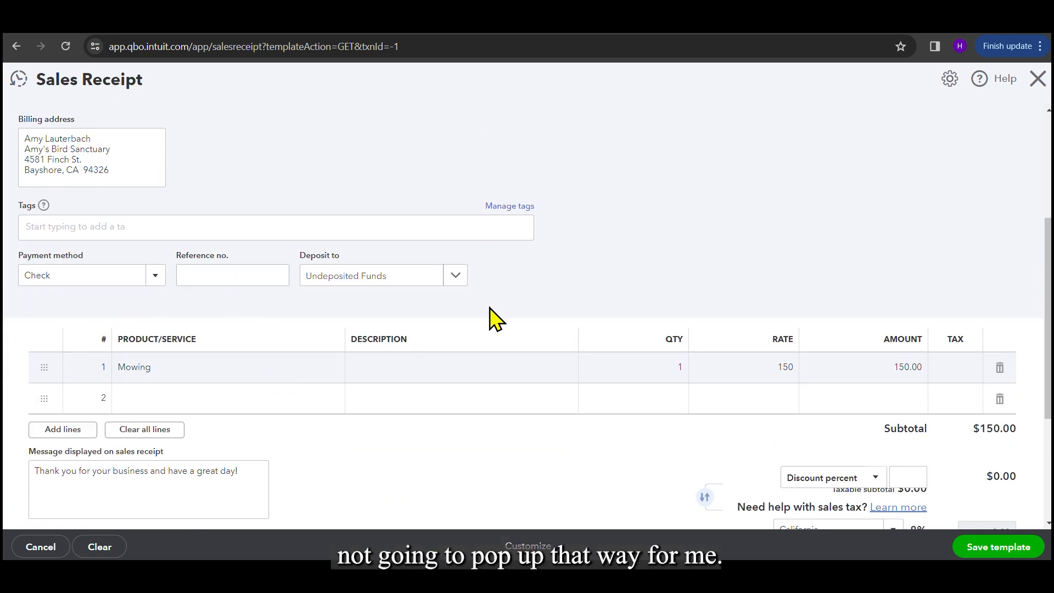